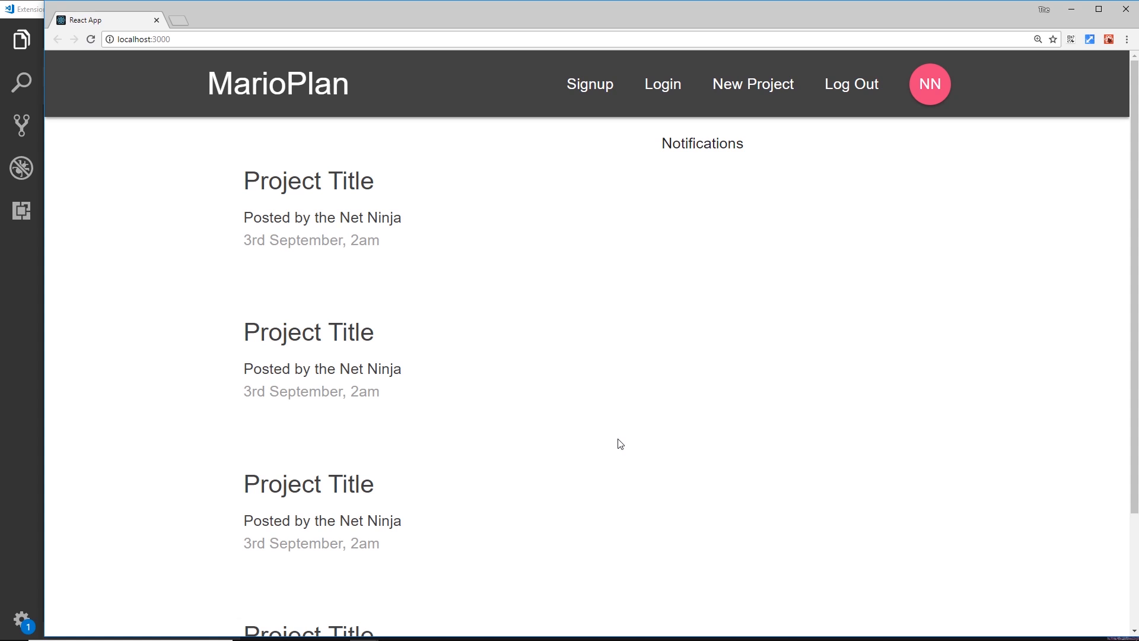
pyautogui.moveTo(409, 276)
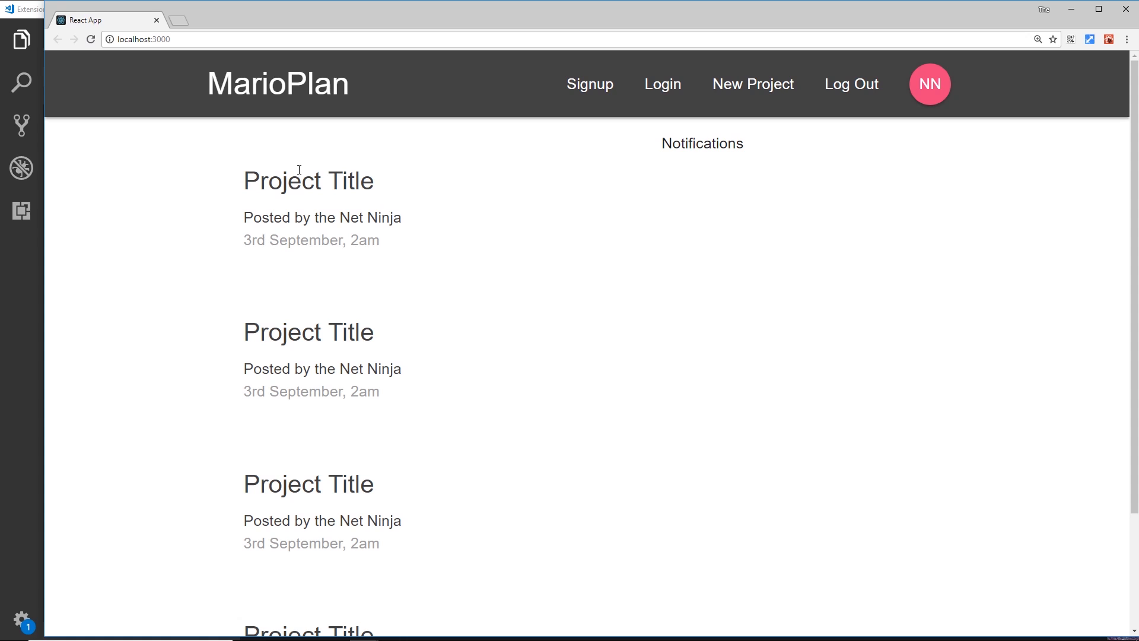
pyautogui.moveTo(316, 200)
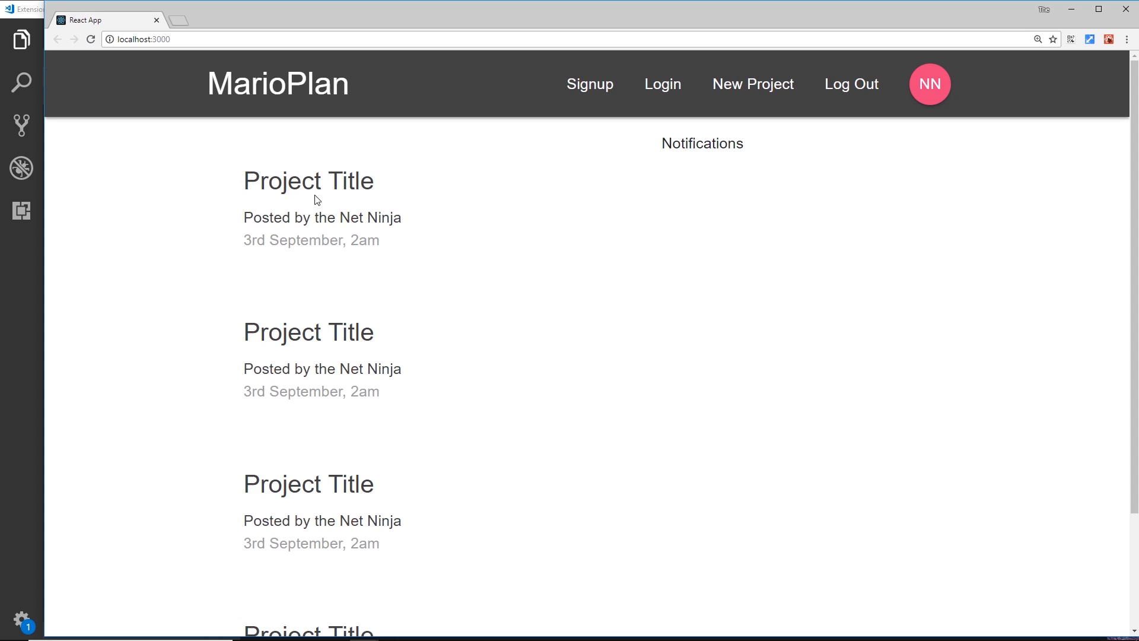
pyautogui.moveTo(322, 183)
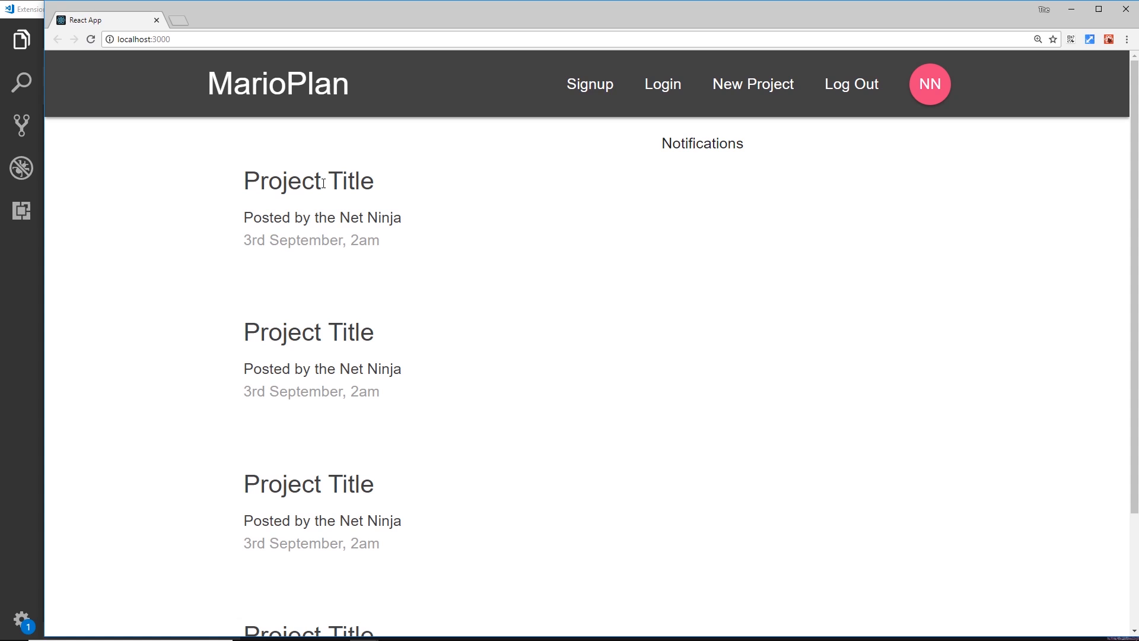
pyautogui.moveTo(475, 265)
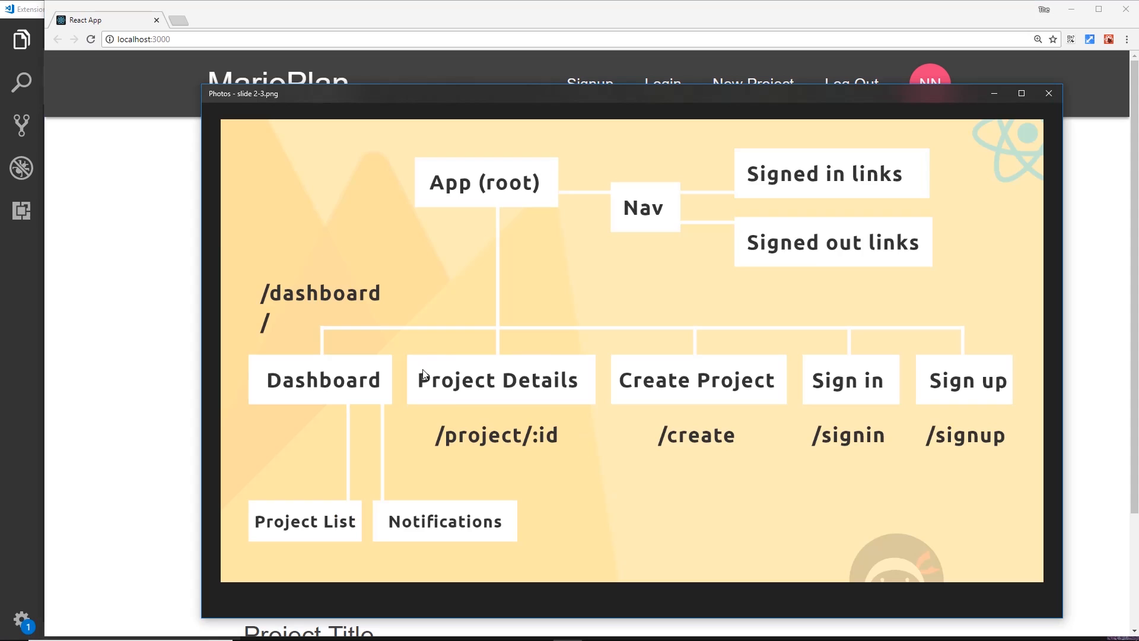
pyautogui.moveTo(513, 385)
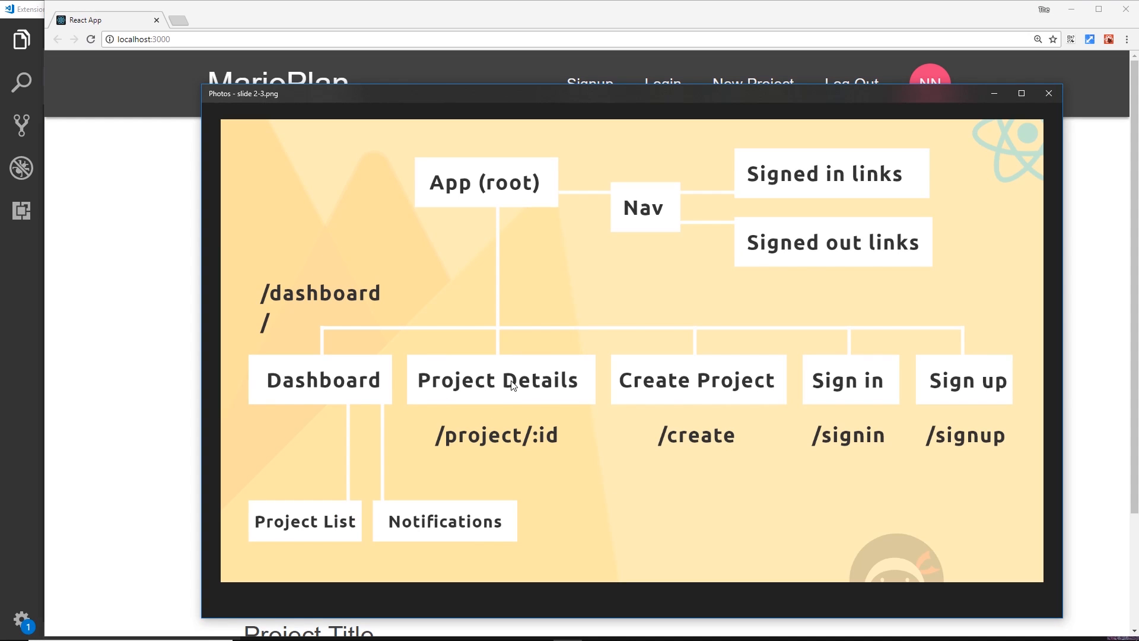
pyautogui.moveTo(526, 375)
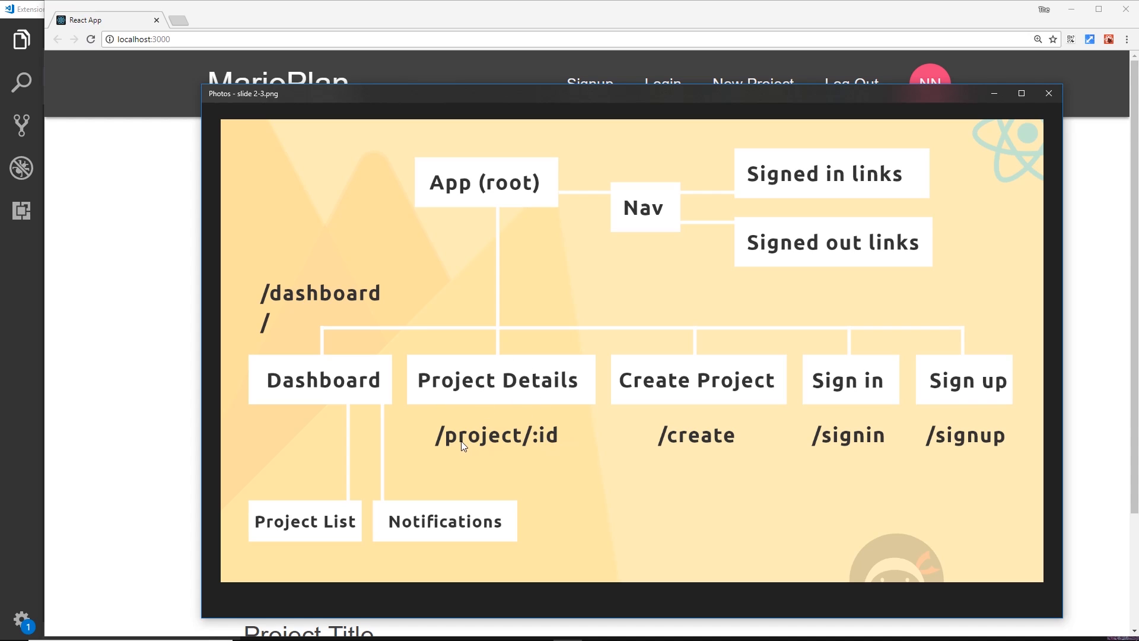
pyautogui.moveTo(549, 448)
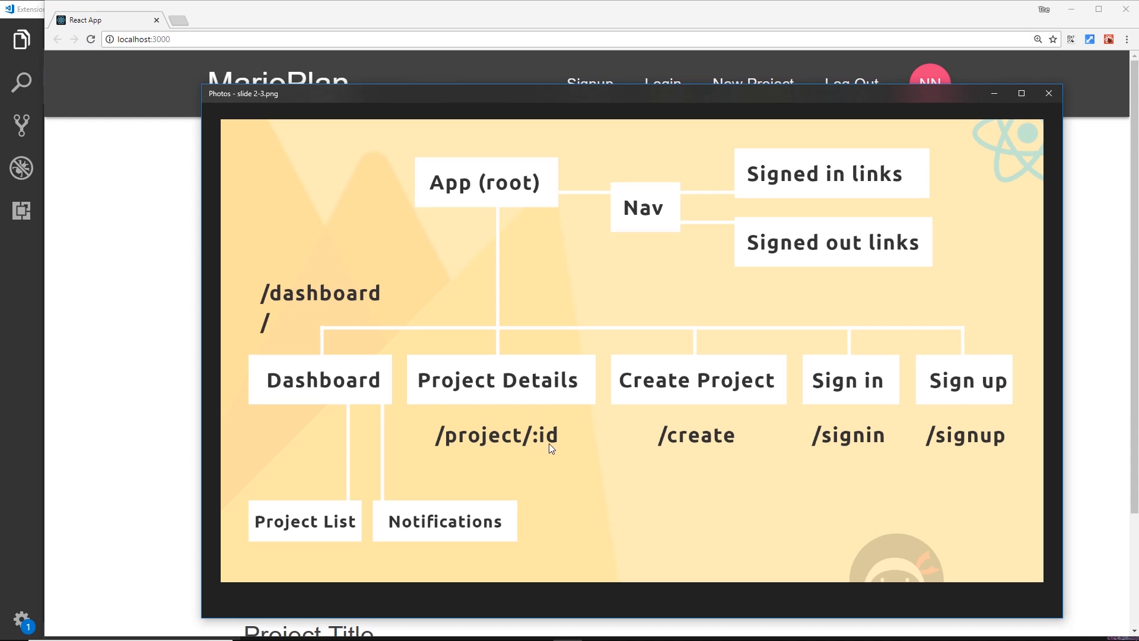
pyautogui.moveTo(556, 461)
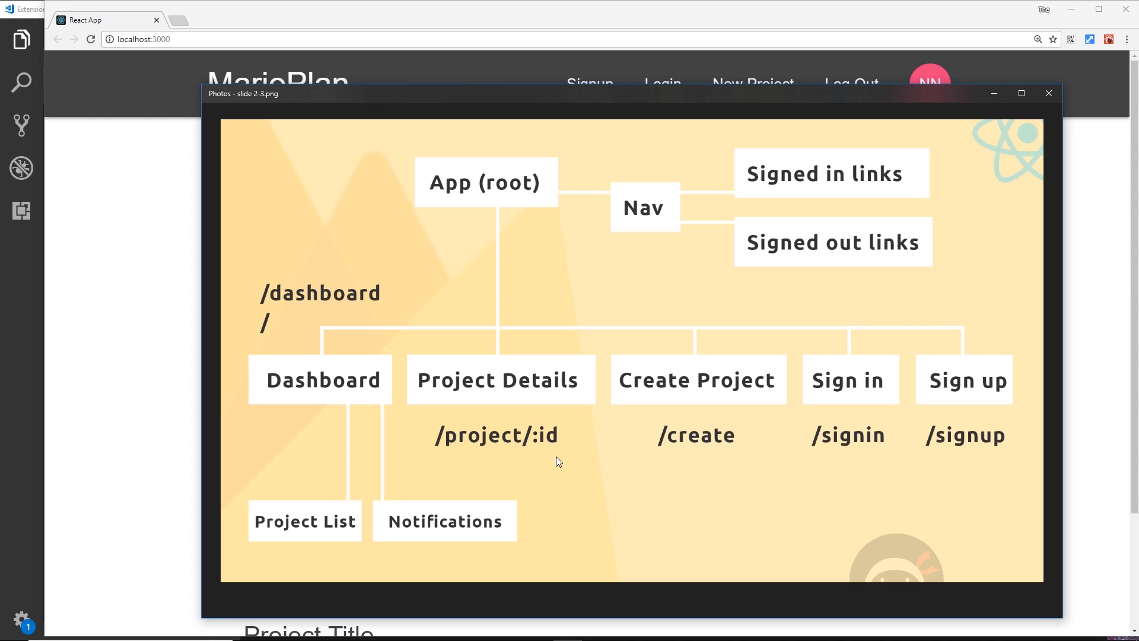
pyautogui.moveTo(566, 467)
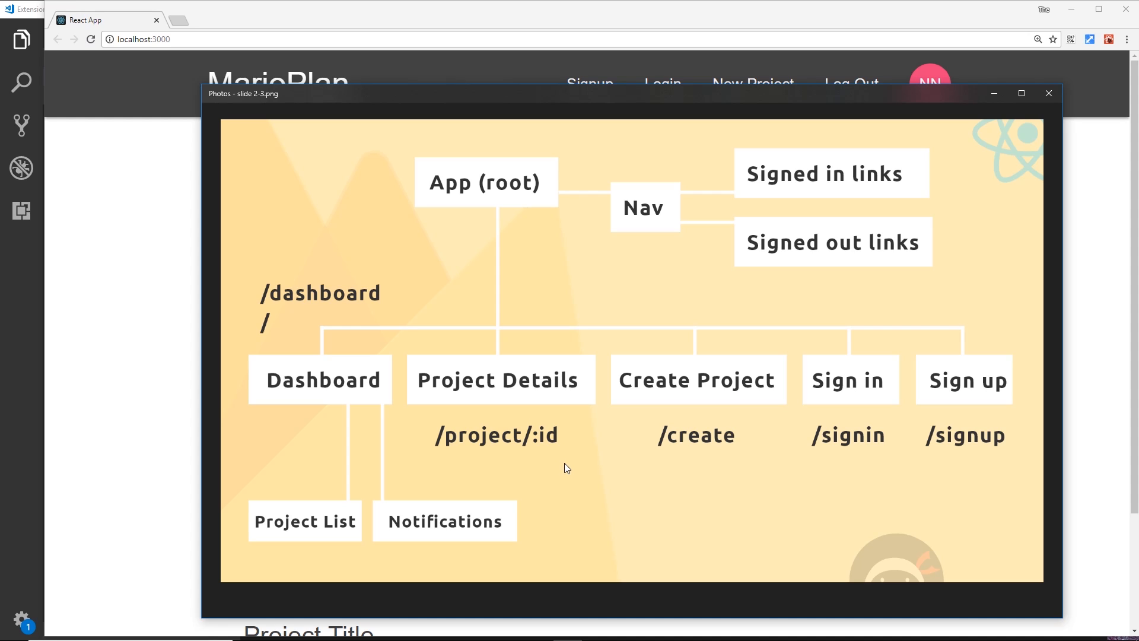
pyautogui.moveTo(514, 459)
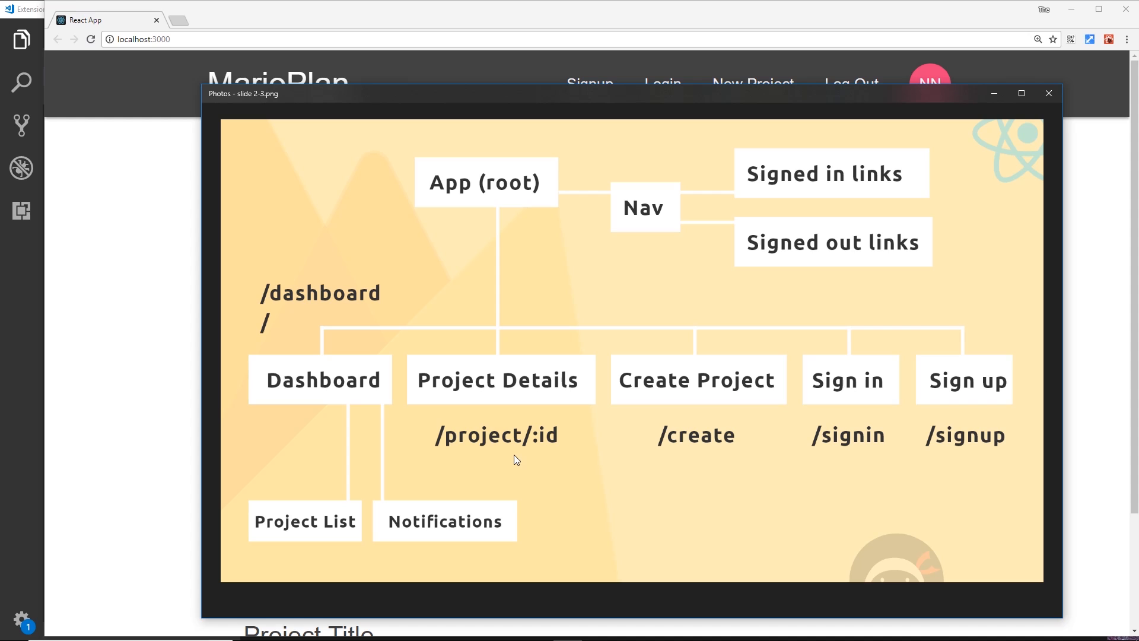
pyautogui.moveTo(547, 455)
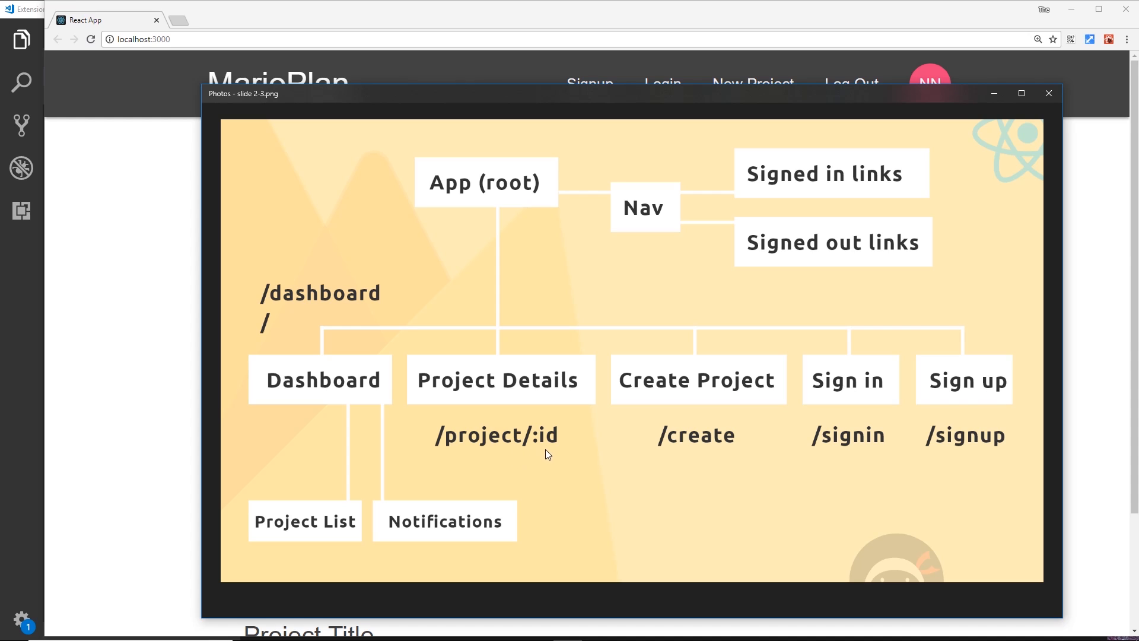
pyautogui.moveTo(490, 404)
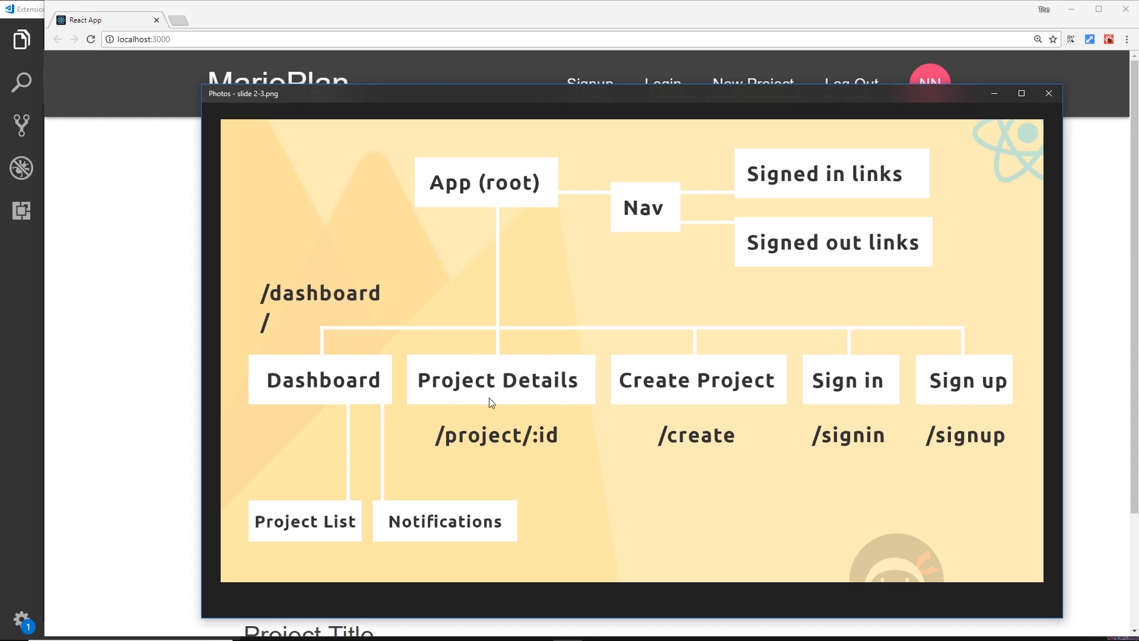
# Close the Photos component diagram so the MarioPlan dashboard shows again
pyautogui.click(1048, 92)
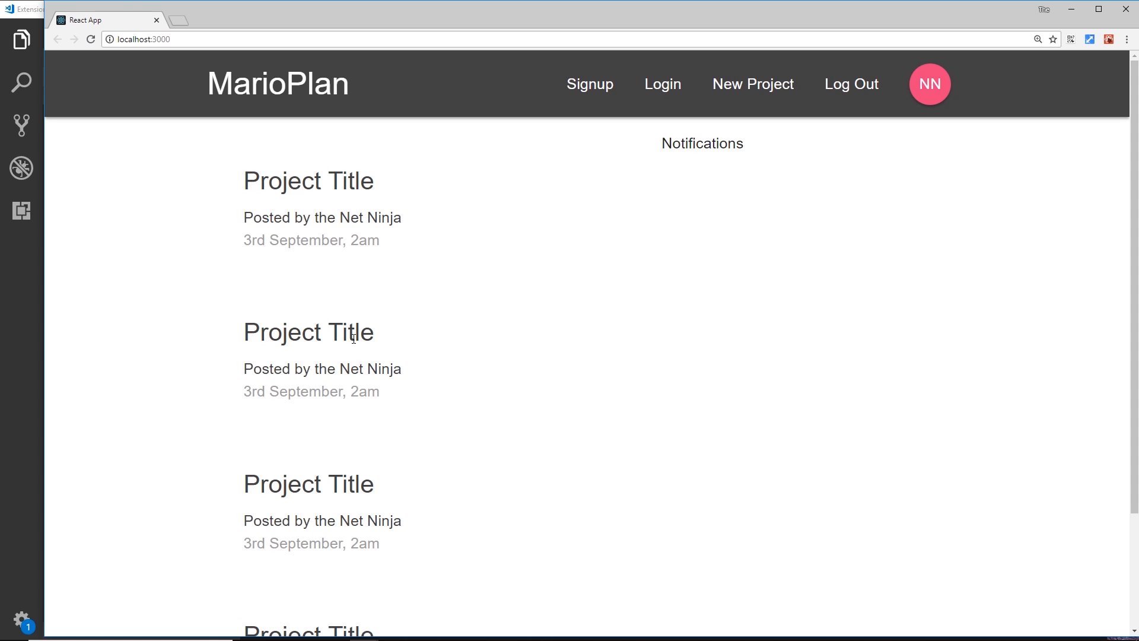
pyautogui.moveTo(368, 432)
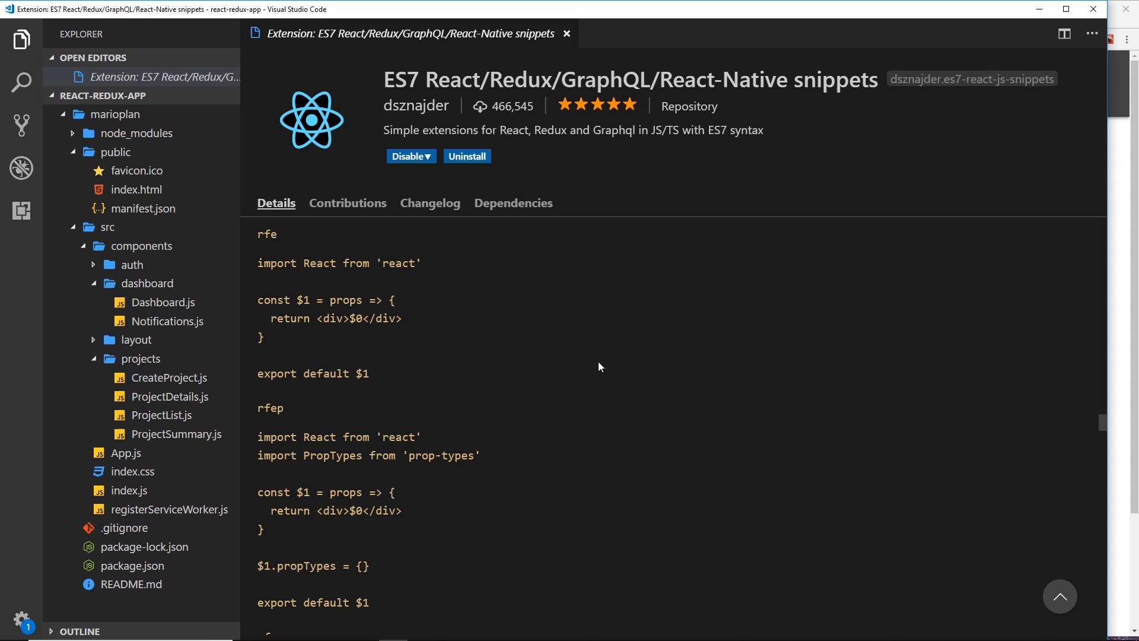
pyautogui.moveTo(436, 95)
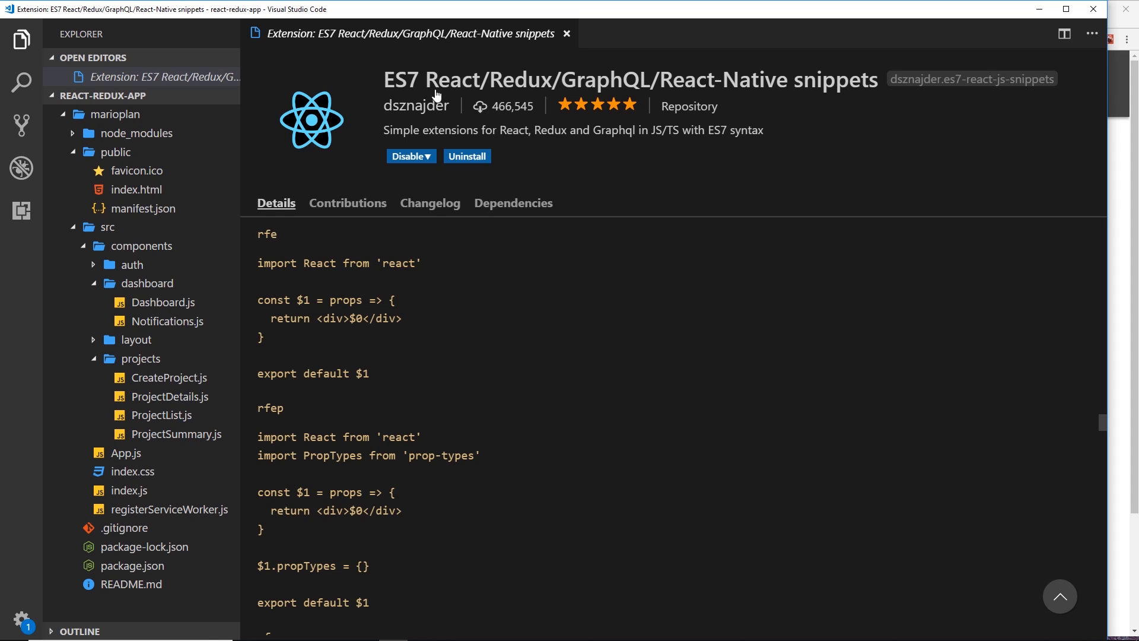
pyautogui.moveTo(578, 95)
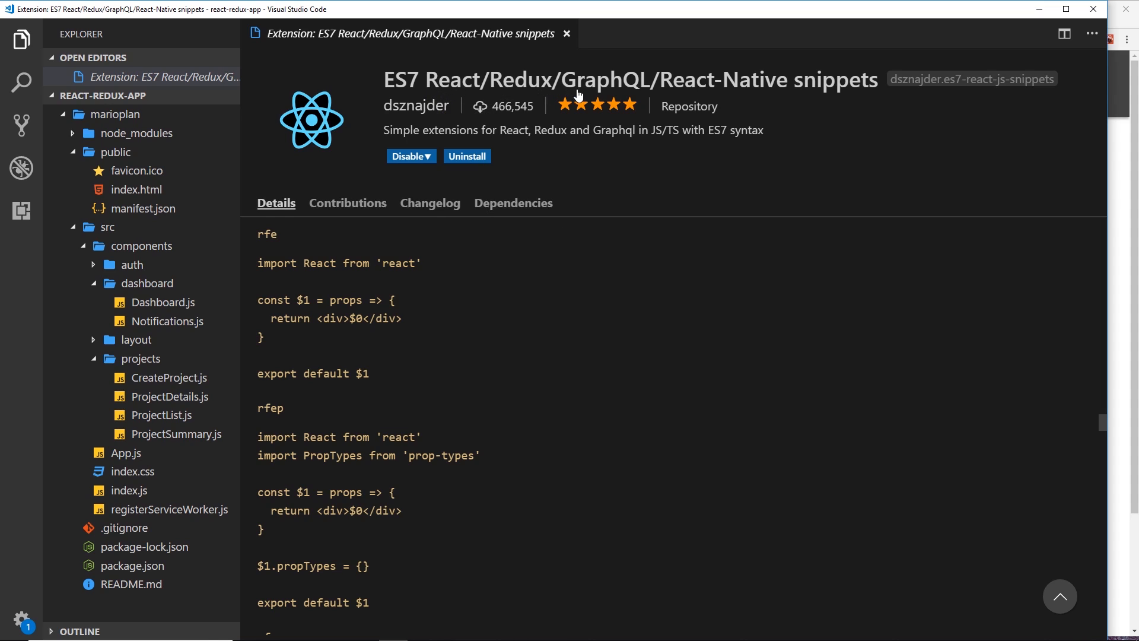
pyautogui.moveTo(820, 100)
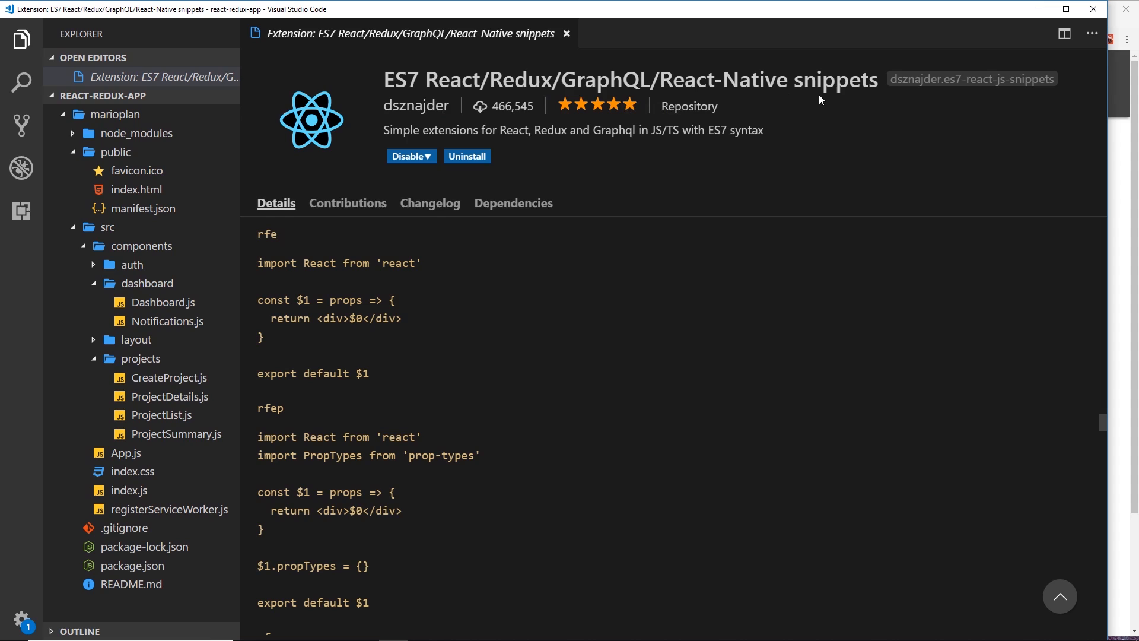
pyautogui.moveTo(797, 234)
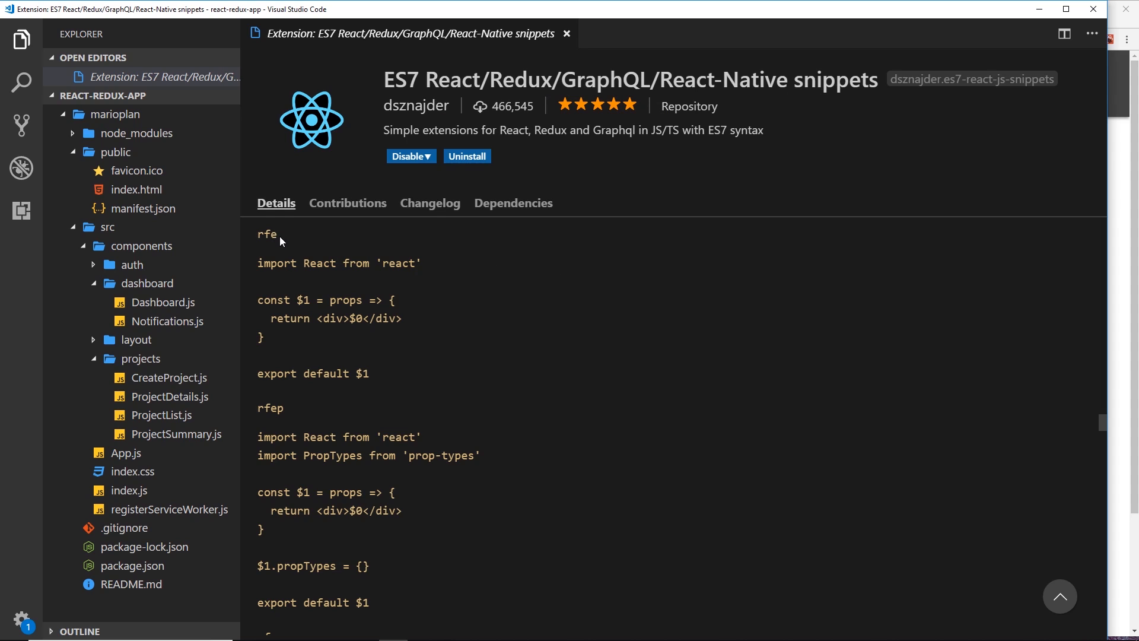
# Open ProjectDetails.js from src/components/projects in the Explorer
pyautogui.doubleClick(267, 234)
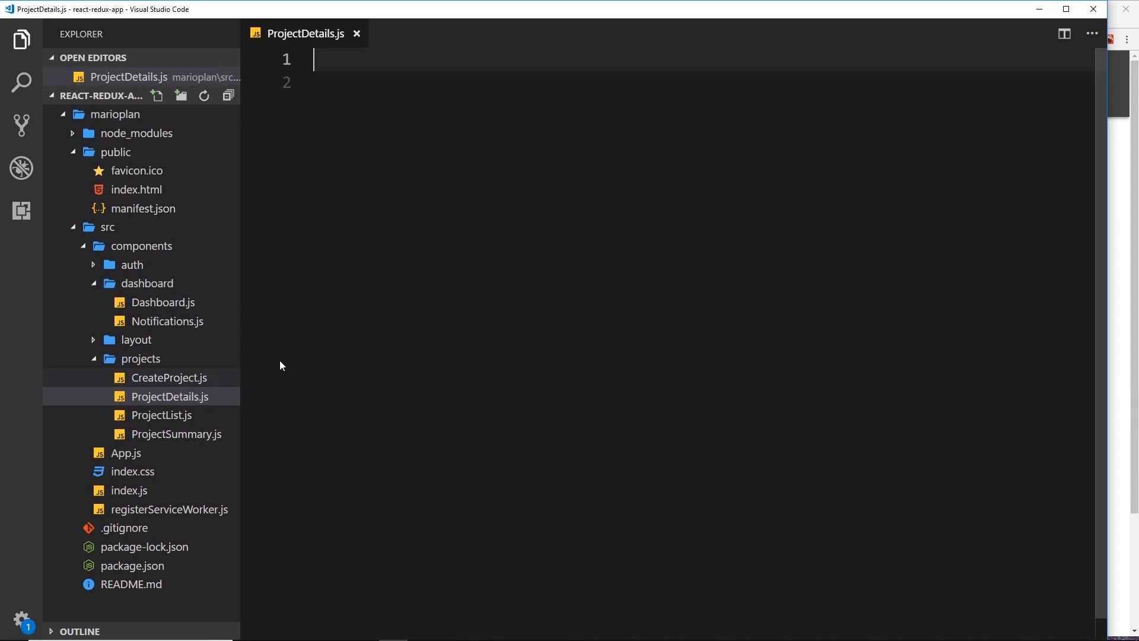
# Expand the rfe snippet into a ProjectDetails functional component exported by default
pyautogui.write('rfe')
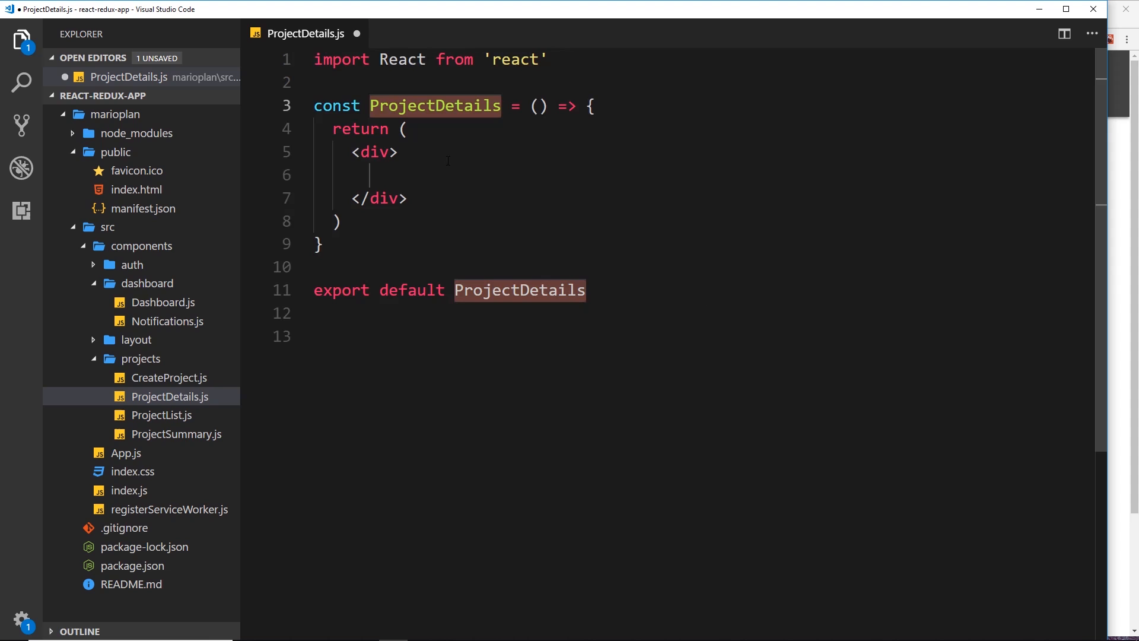
pyautogui.click(372, 175)
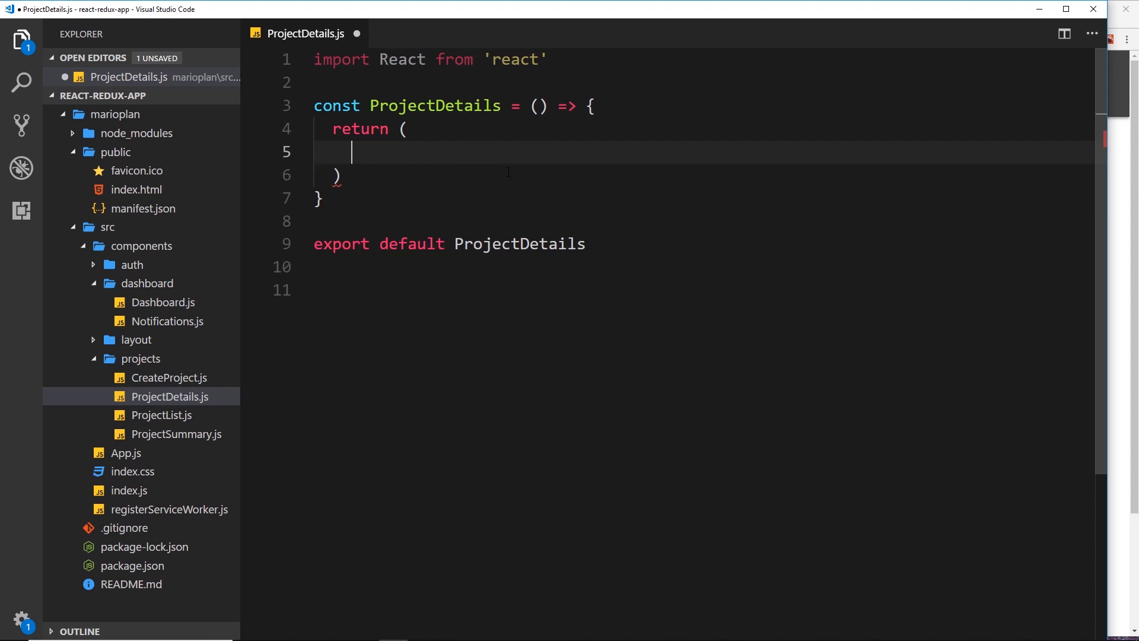
# Add a div.container.section.project-details wrapper inside the returned markup
pyautogui.write('div.')
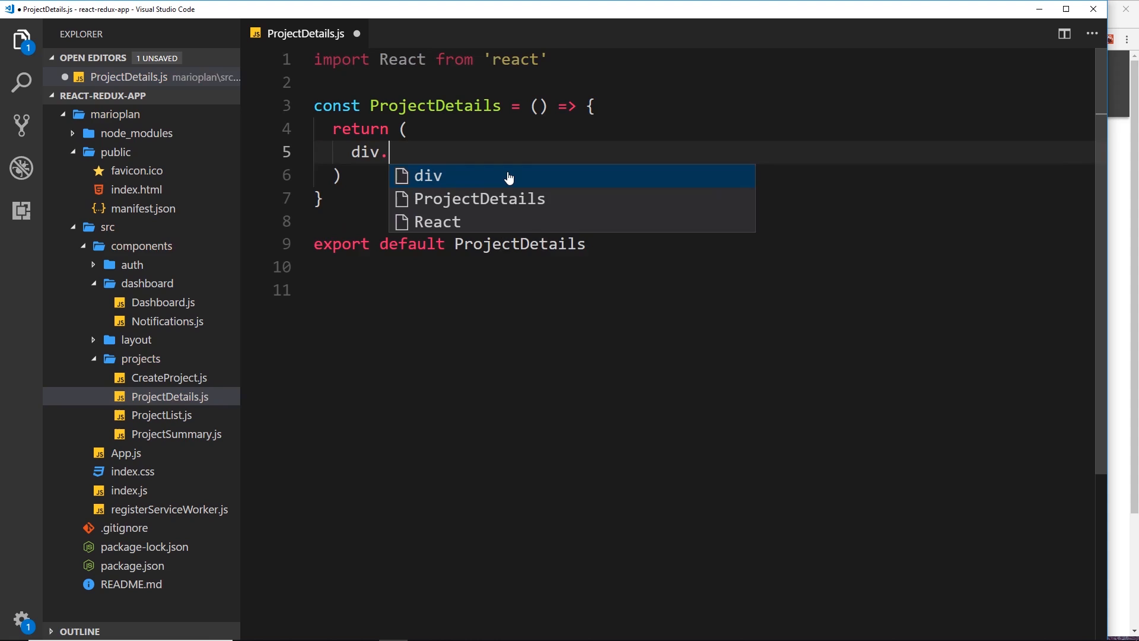
pyautogui.write('container')
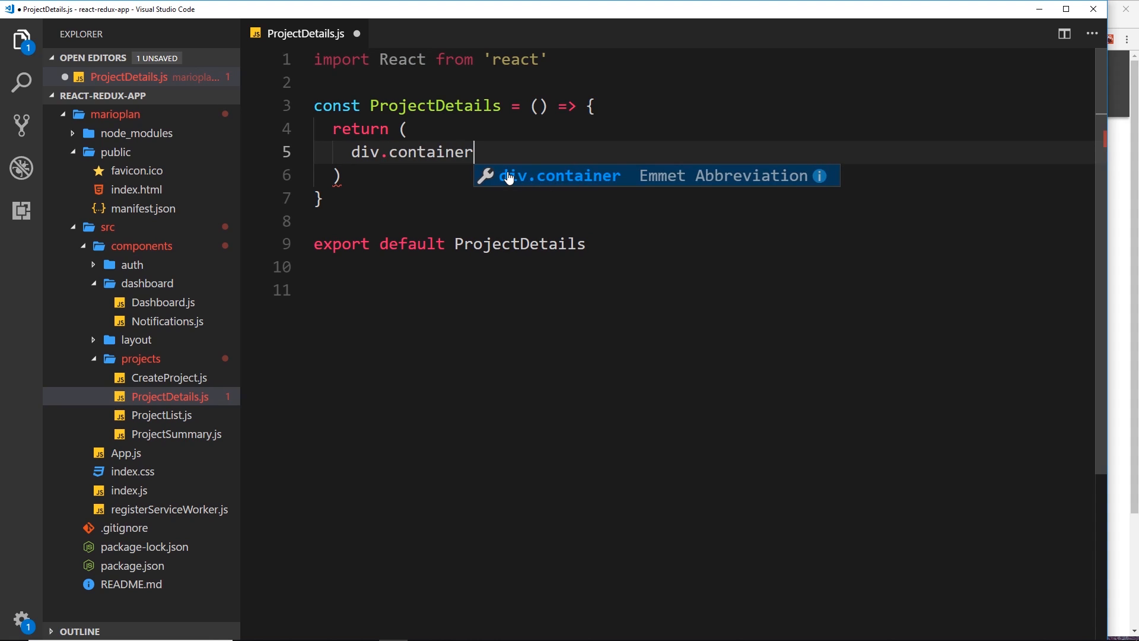
pyautogui.write('.sect')
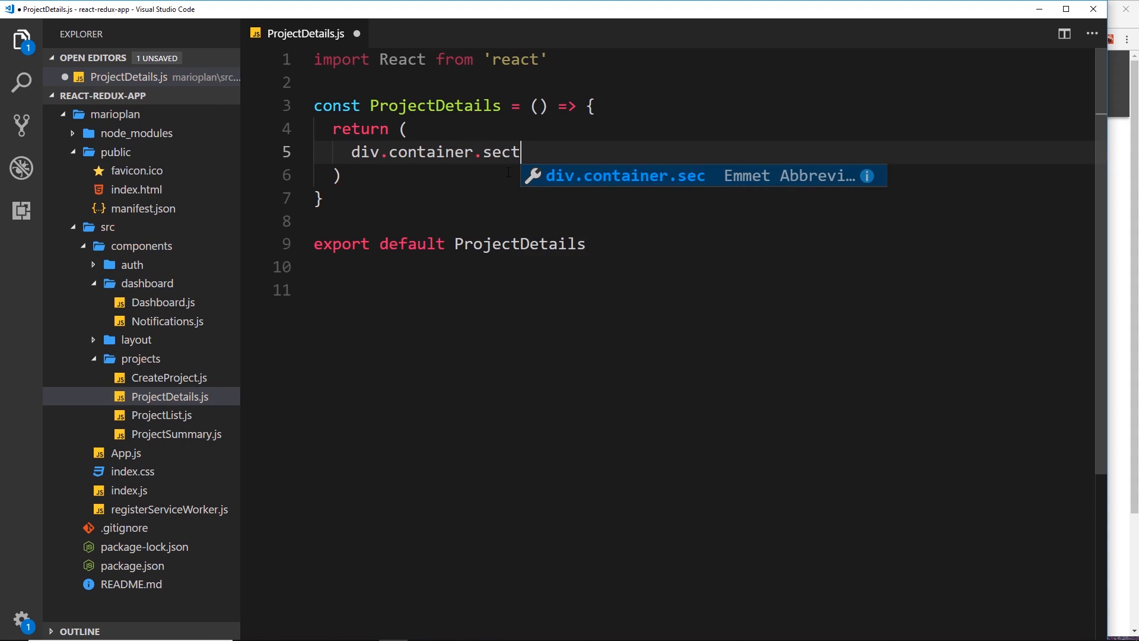
pyautogui.write('ion.')
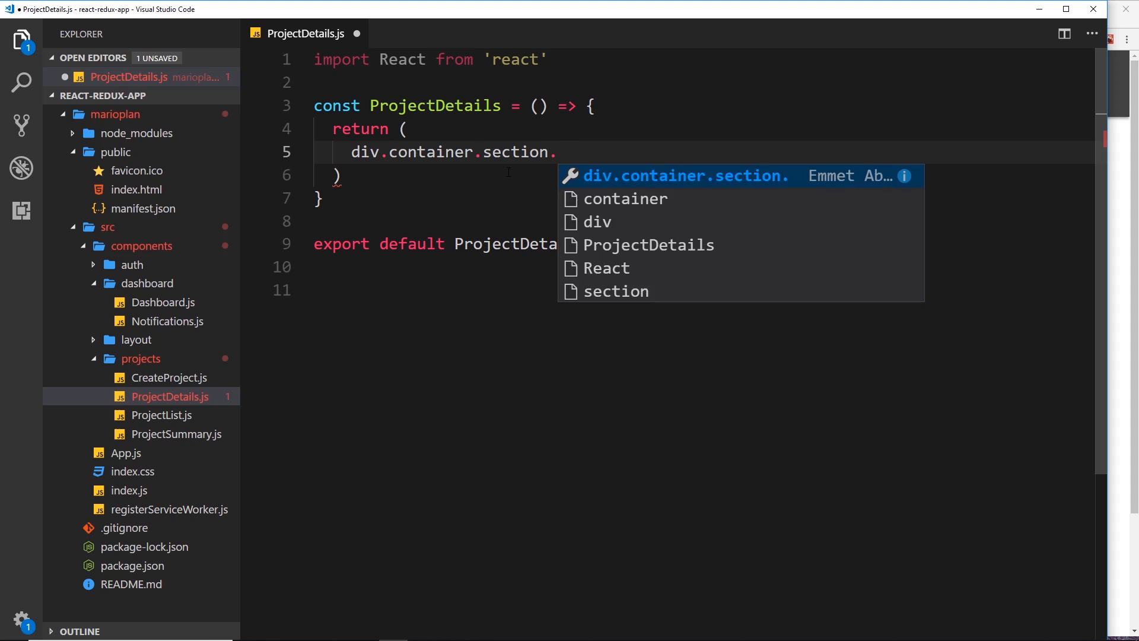
pyautogui.write('.project=d')
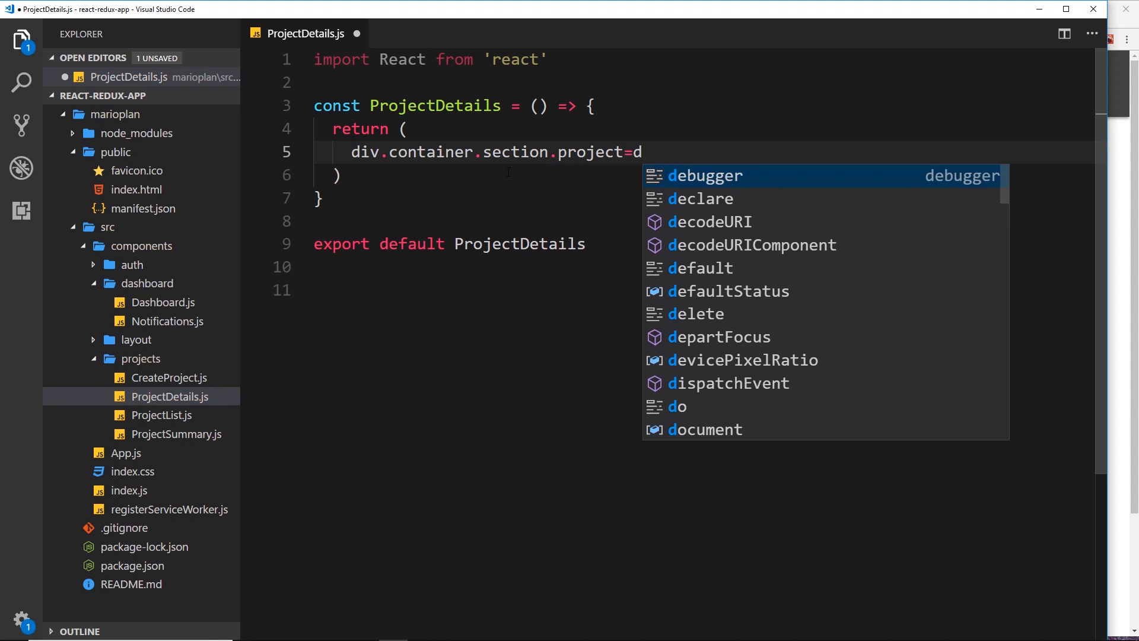
pyautogui.write('-details')
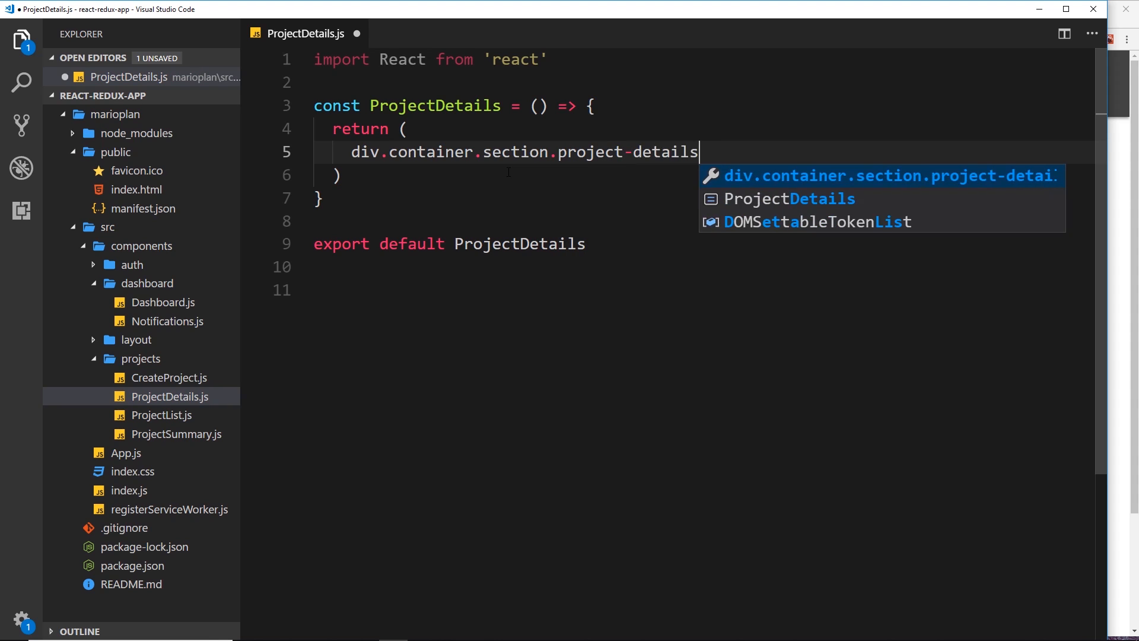
pyautogui.press('Tab')
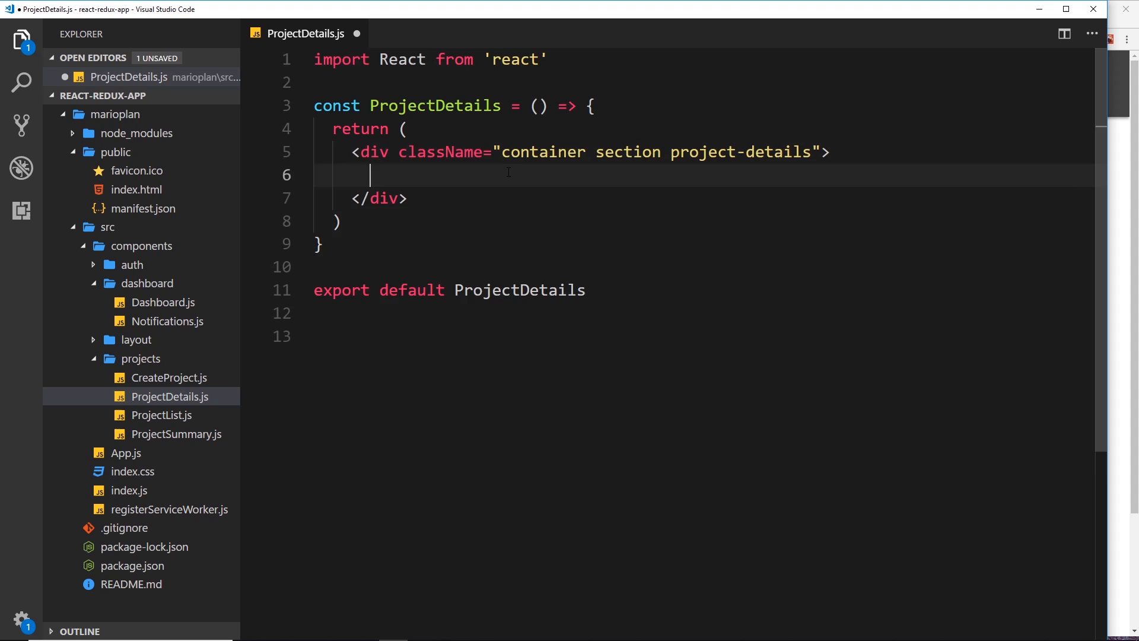
# Nest a div.card.z-depth-0 and a div.card-content inside the container
pyautogui.write('d')
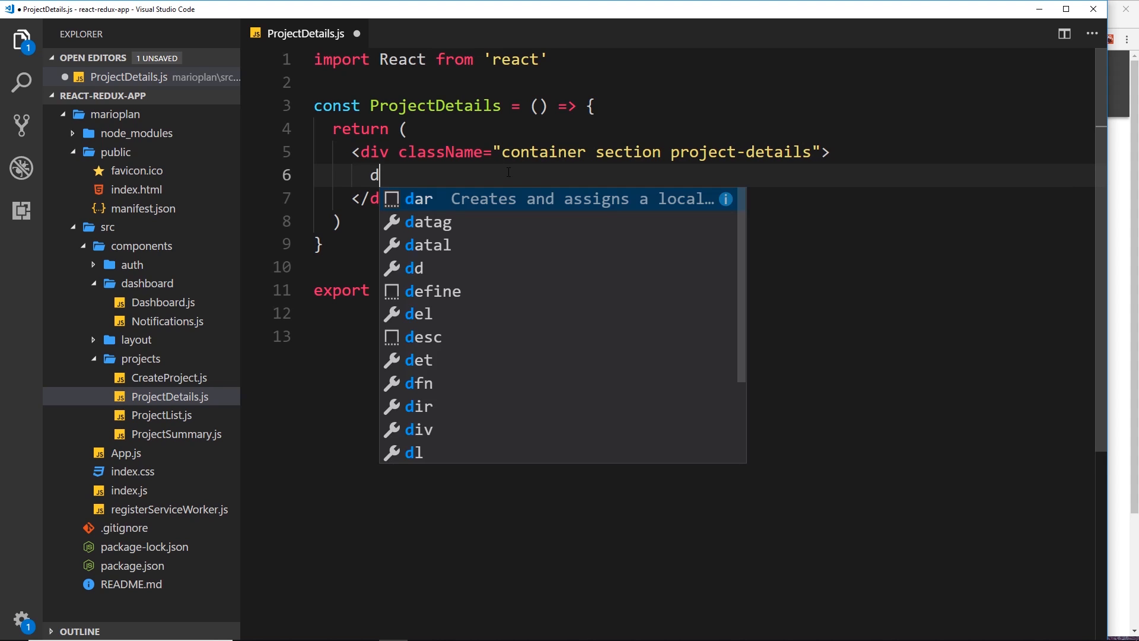
pyautogui.write('iv.card')
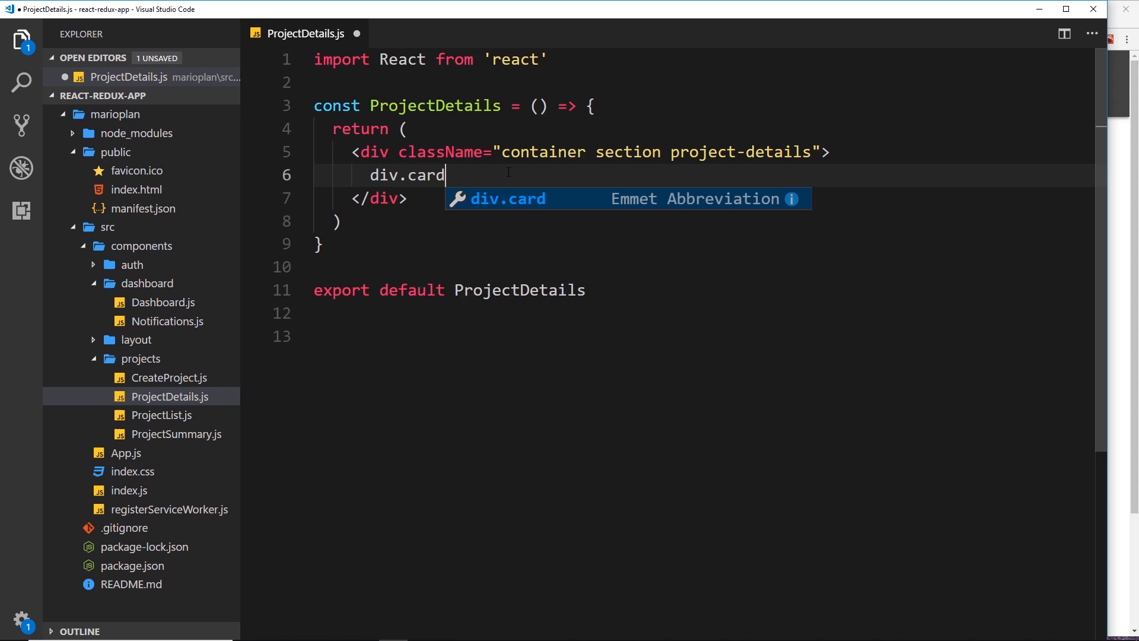
pyautogui.write('.z')
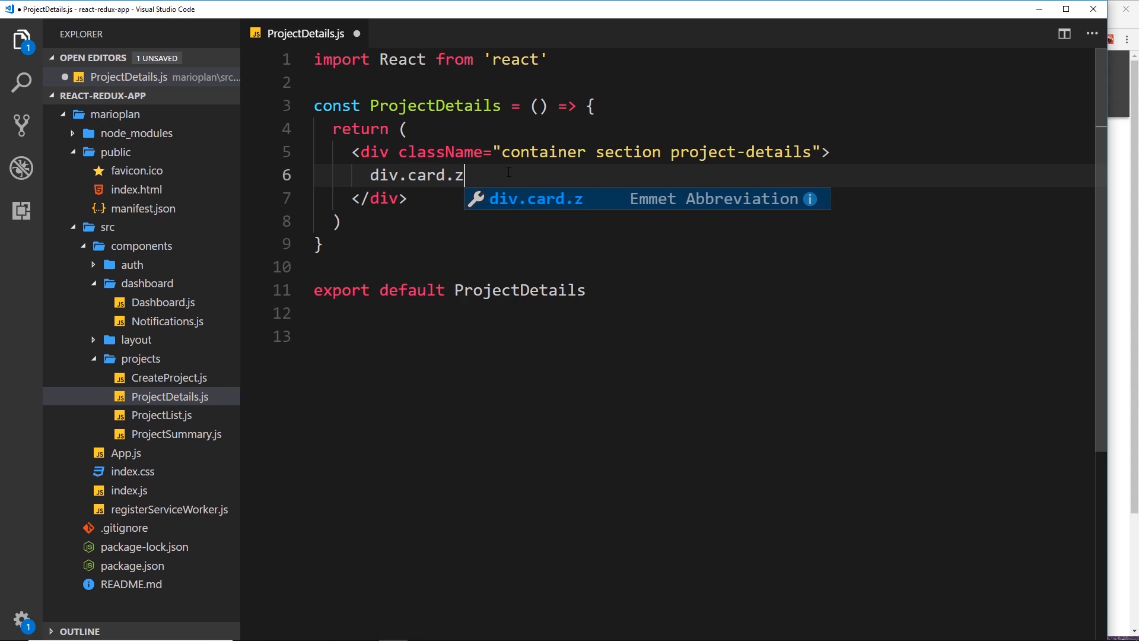
pyautogui.write('-depth-0')
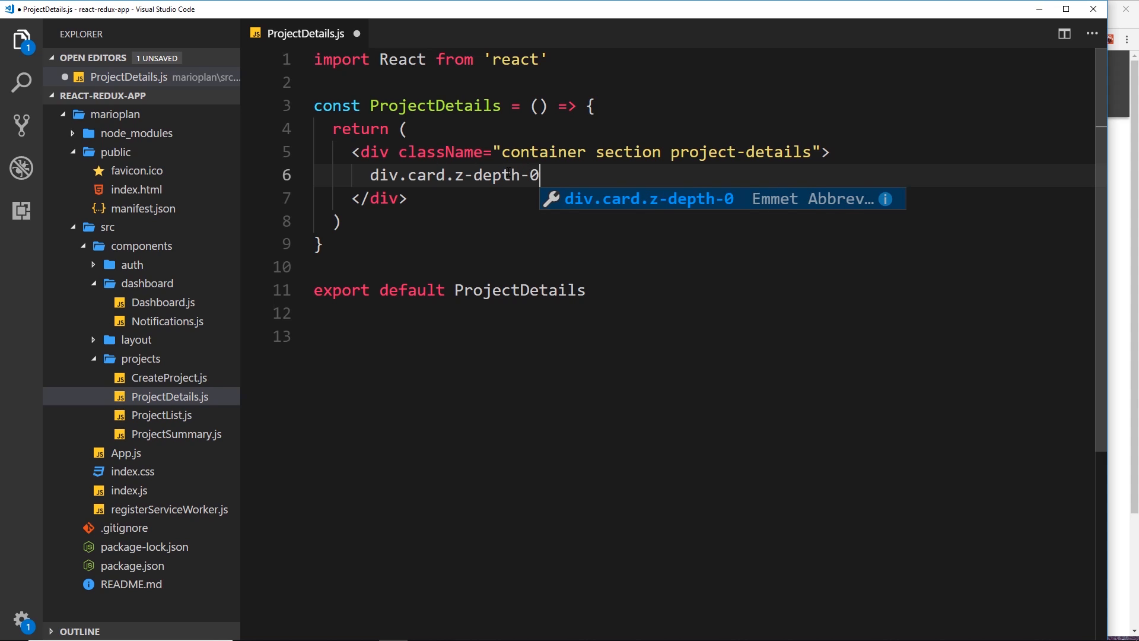
pyautogui.press('Tab')
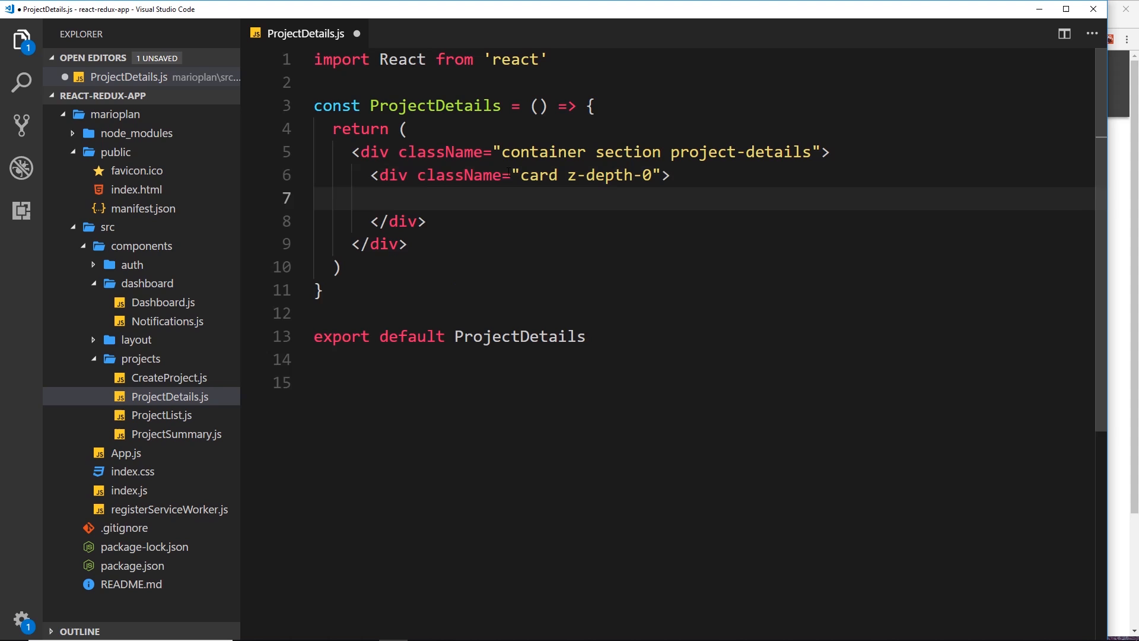
pyautogui.write('div.ca')
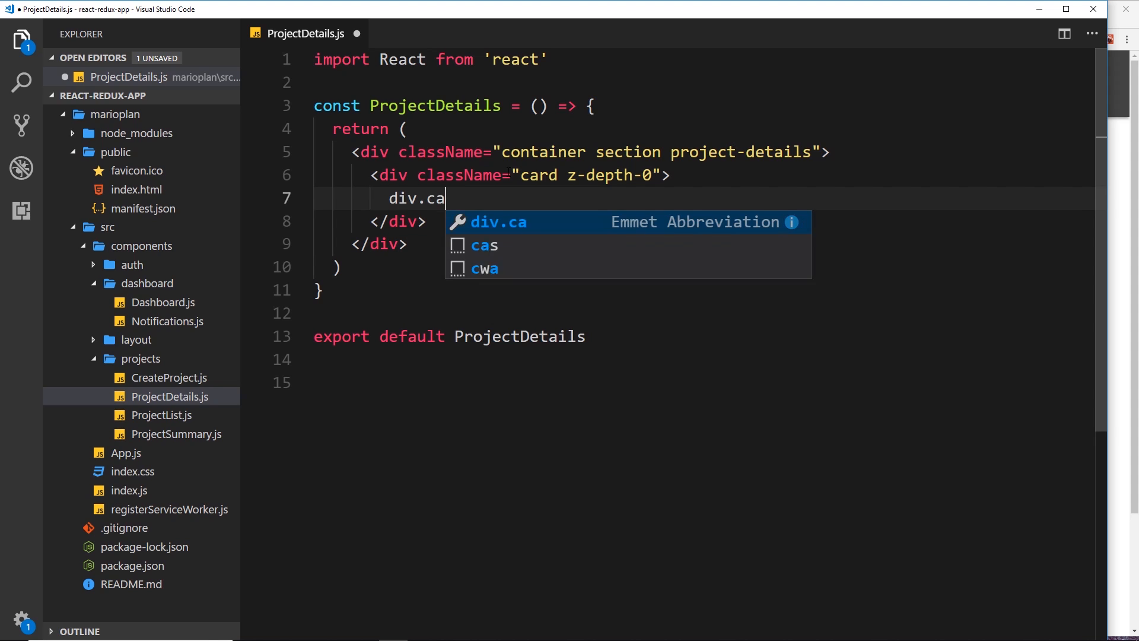
pyautogui.press('Tab')
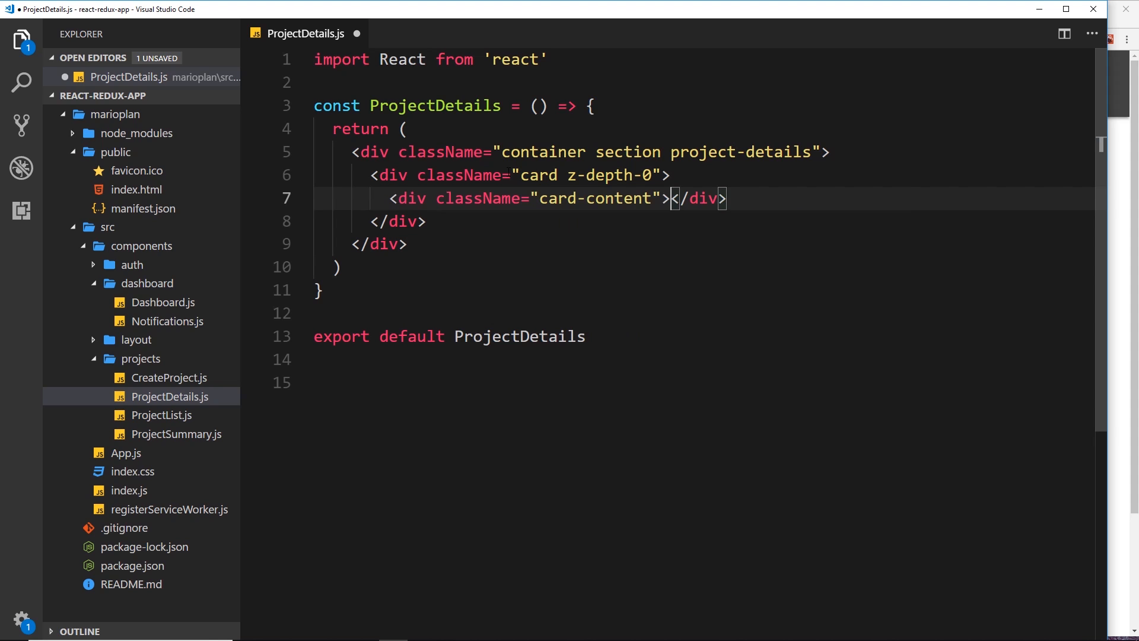
pyautogui.press('Enter')
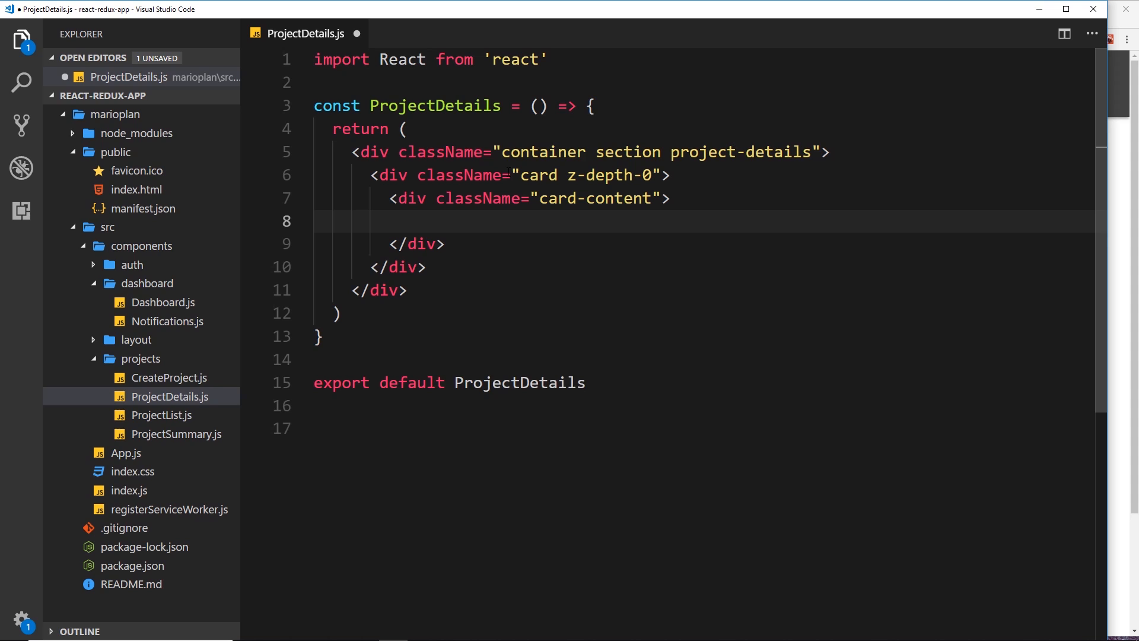
# Add a span.card-title reading 'Project Title' and a lorem ipsum paragraph in card-content
pyautogui.write('span.card')
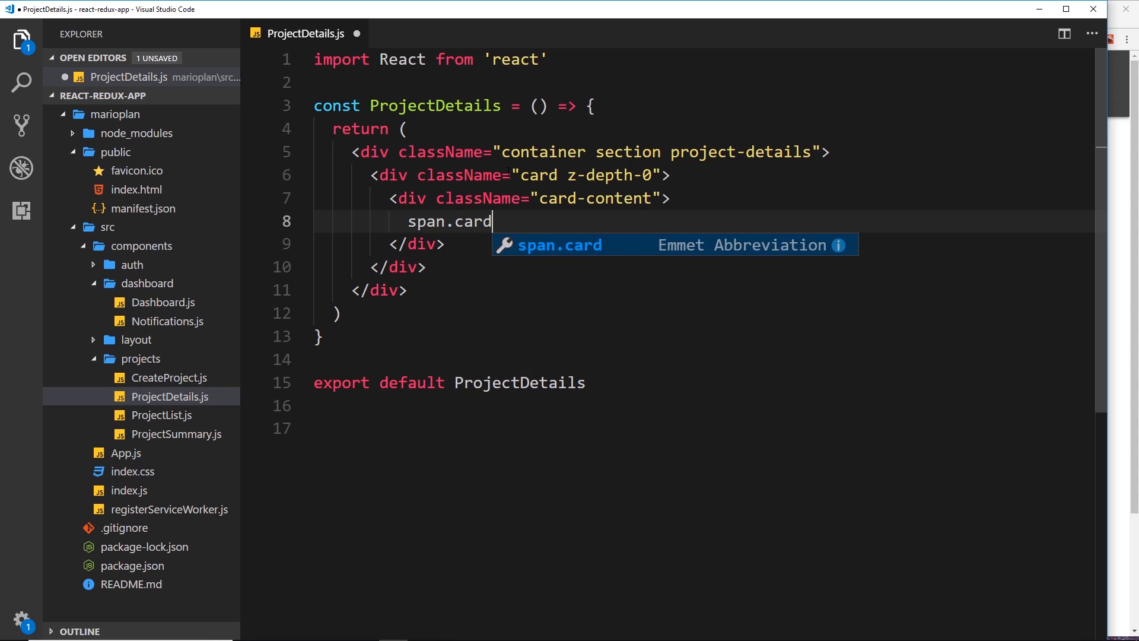
pyautogui.write('-title')
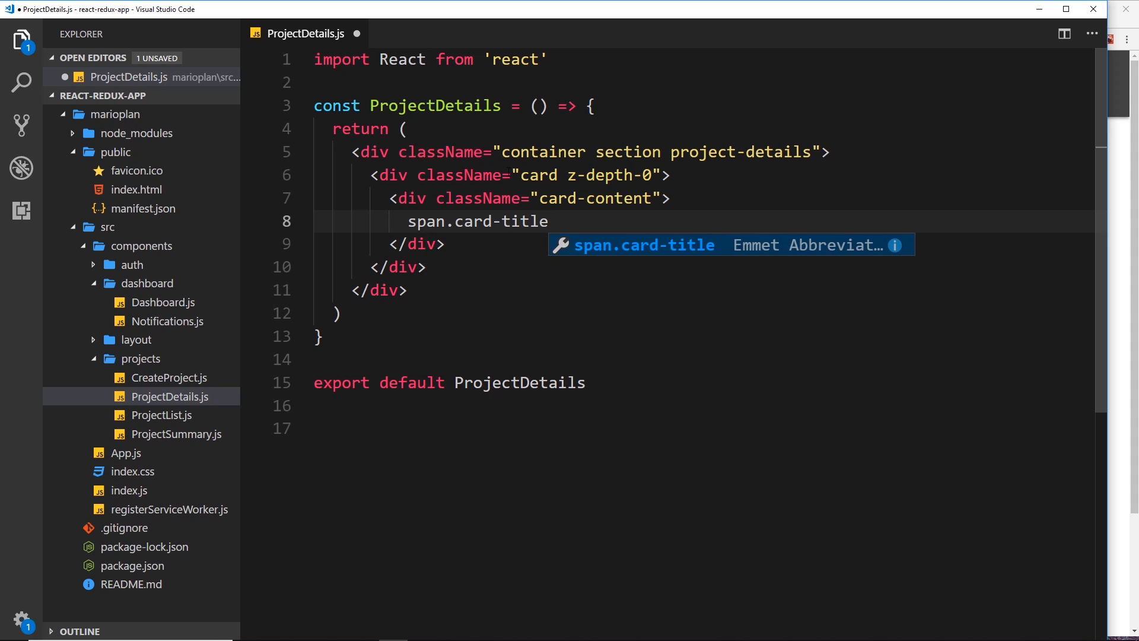
pyautogui.write('Pro</span>')
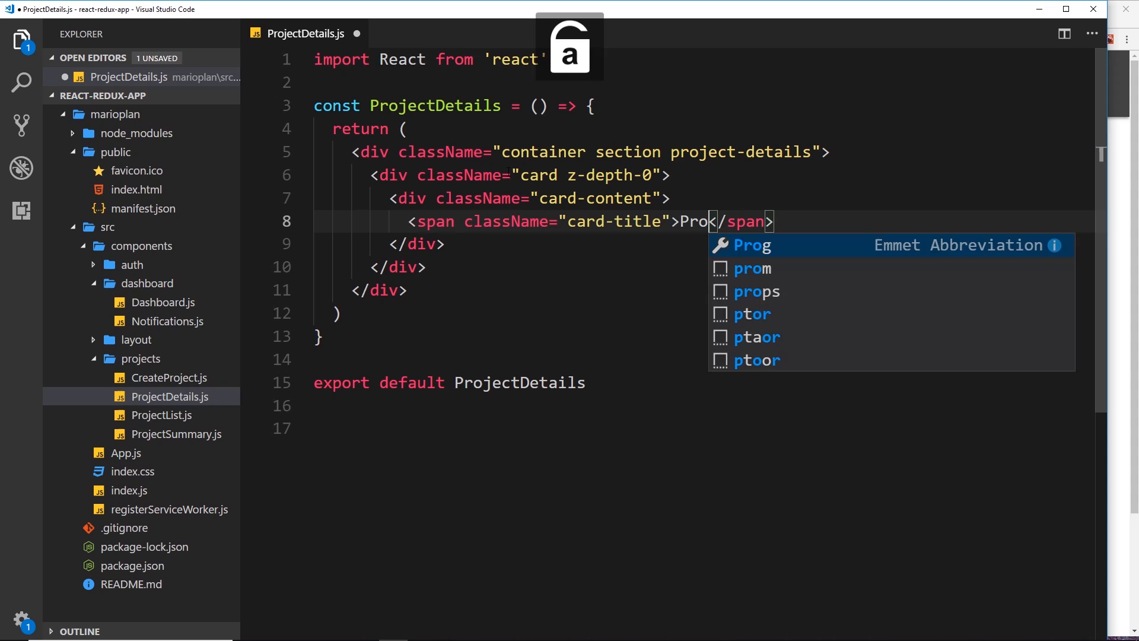
pyautogui.write('ject')
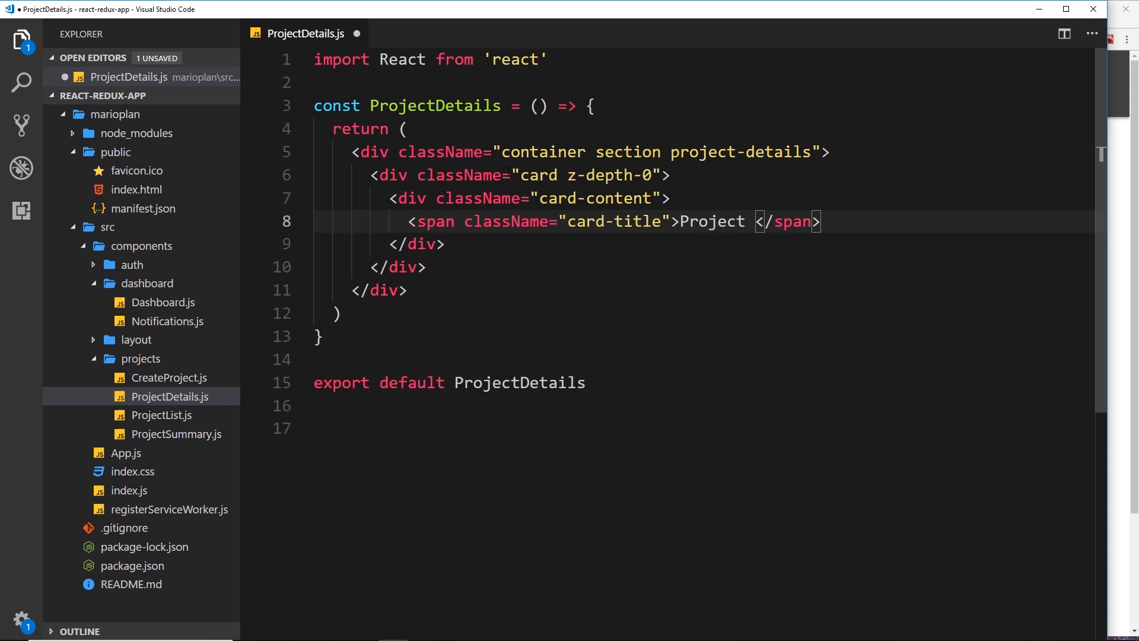
pyautogui.write('Title')
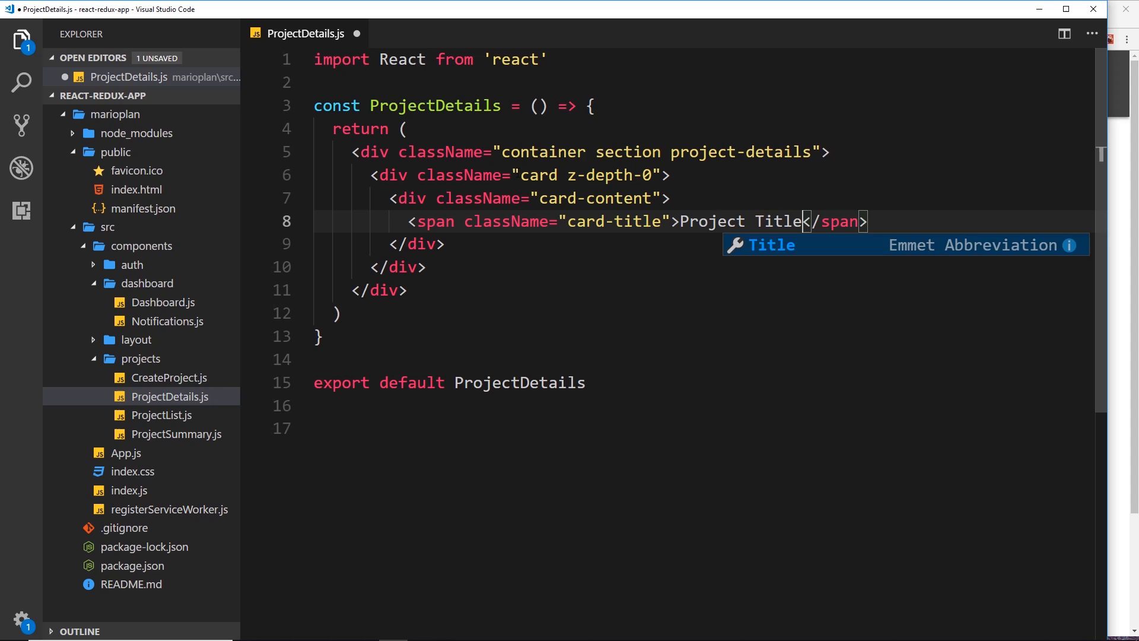
pyautogui.write('p')
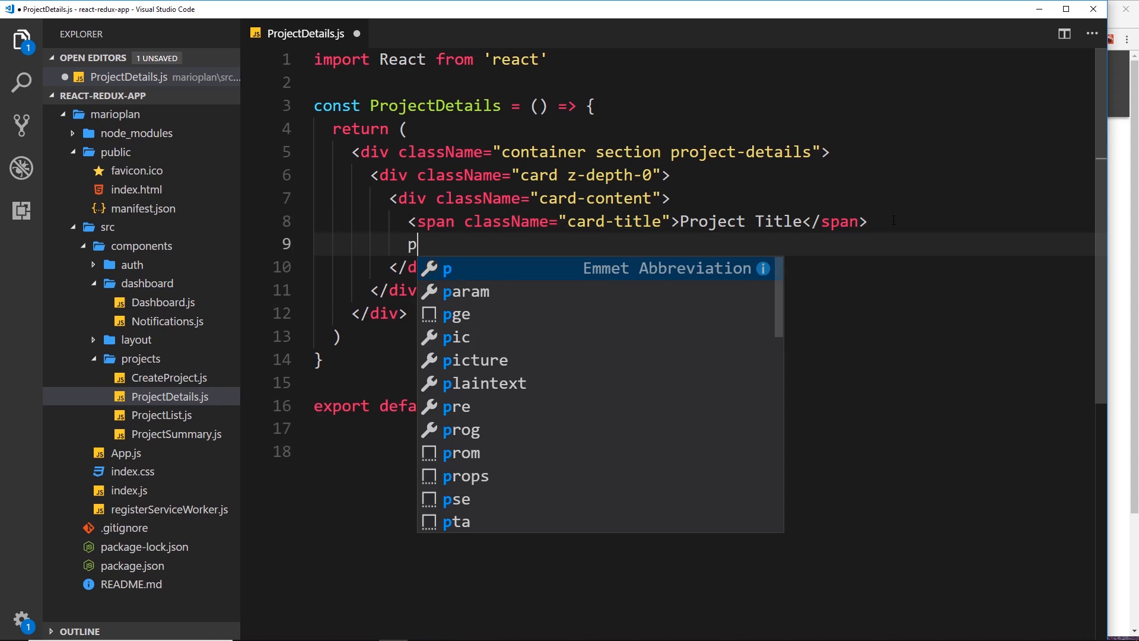
pyautogui.write('lorem</p>')
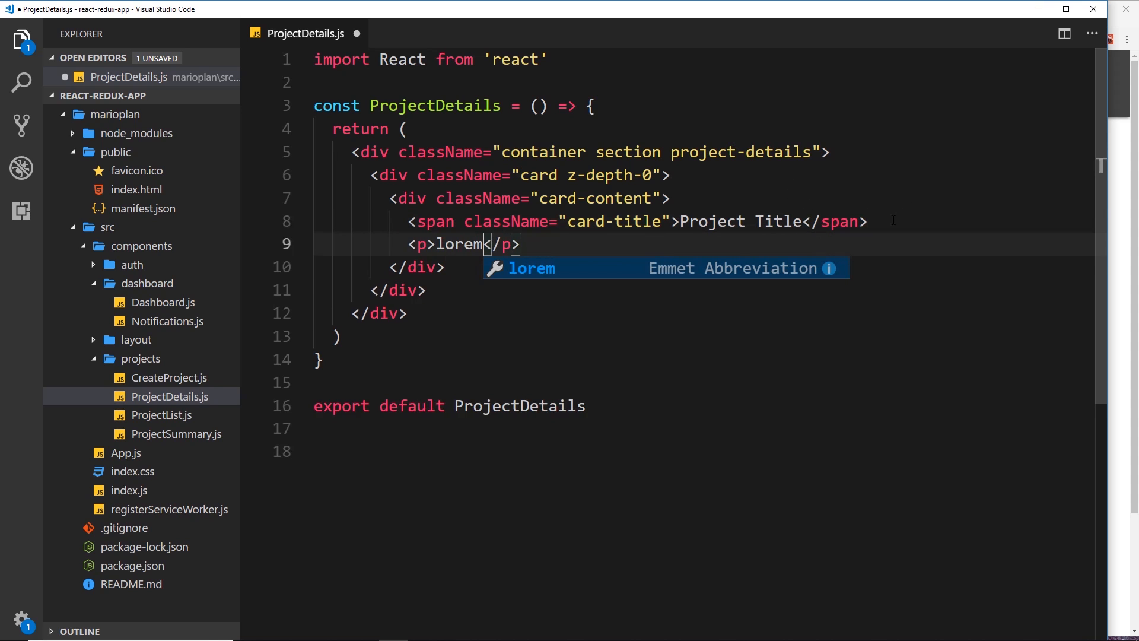
pyautogui.press('Tab')
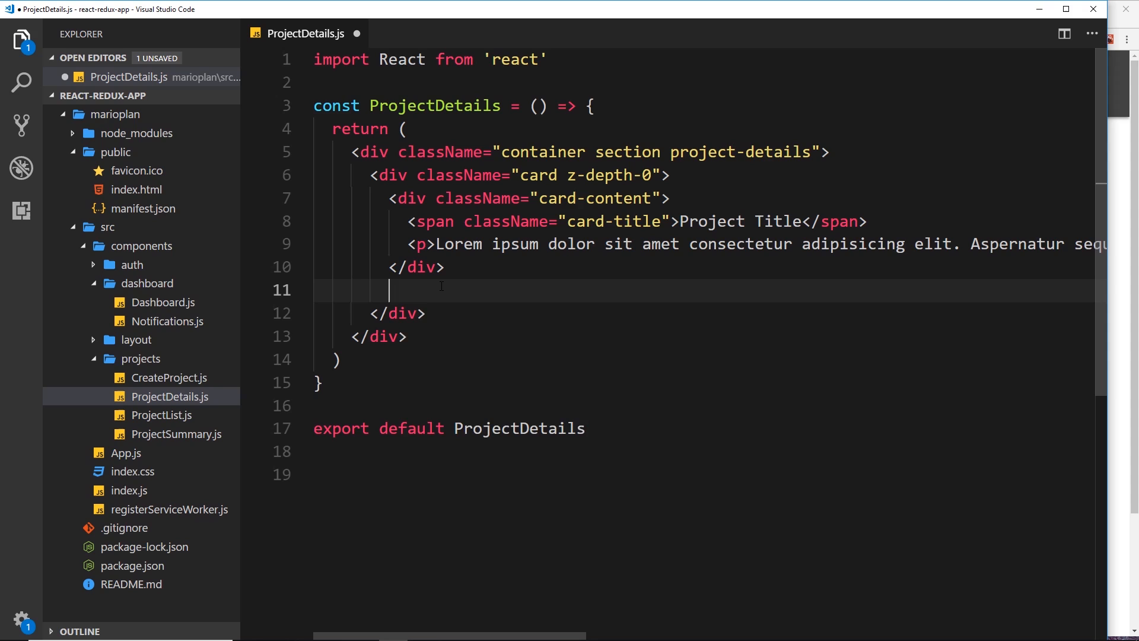
# Add a div.card-action.grey.lighten-4 footer with an inner div below the card content
pyautogui.write('div.')
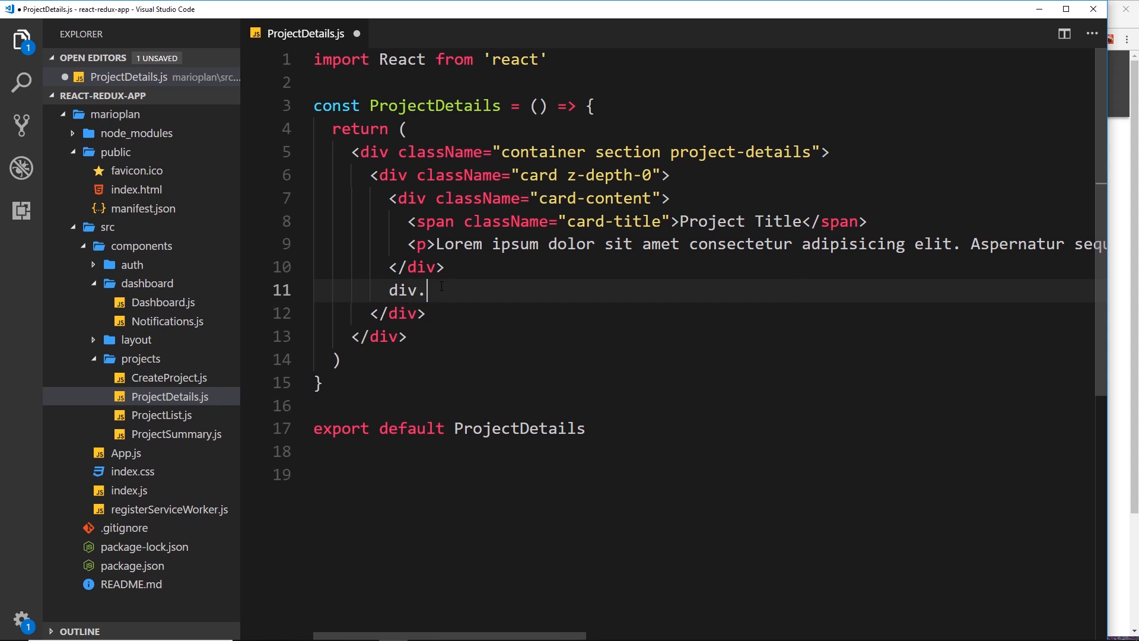
pyautogui.write('card-actio')
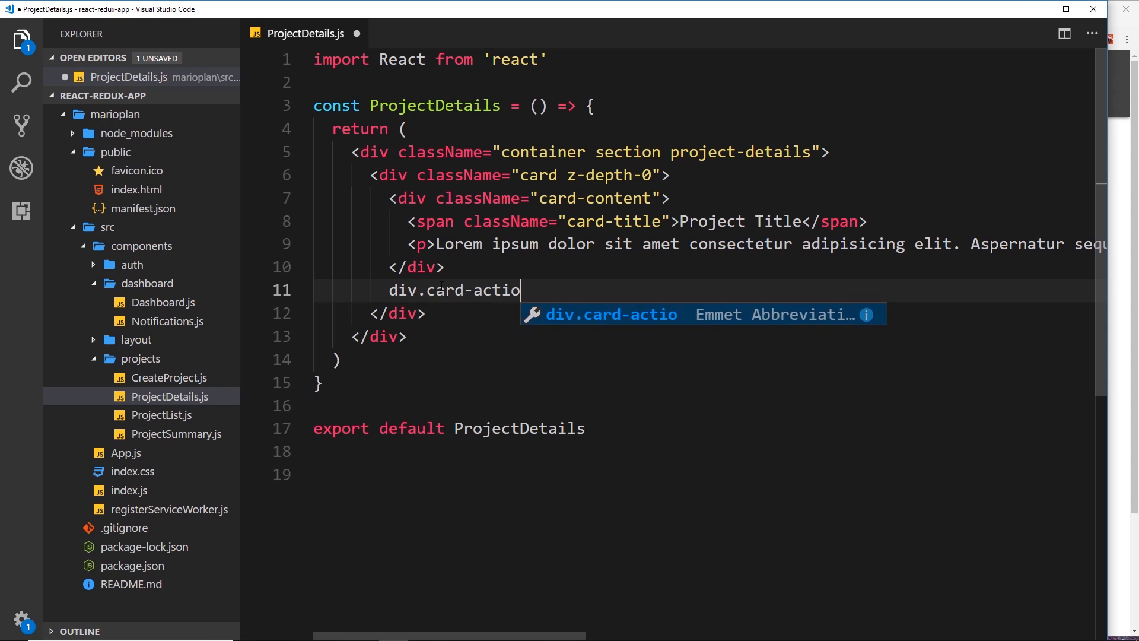
pyautogui.write('n.gre')
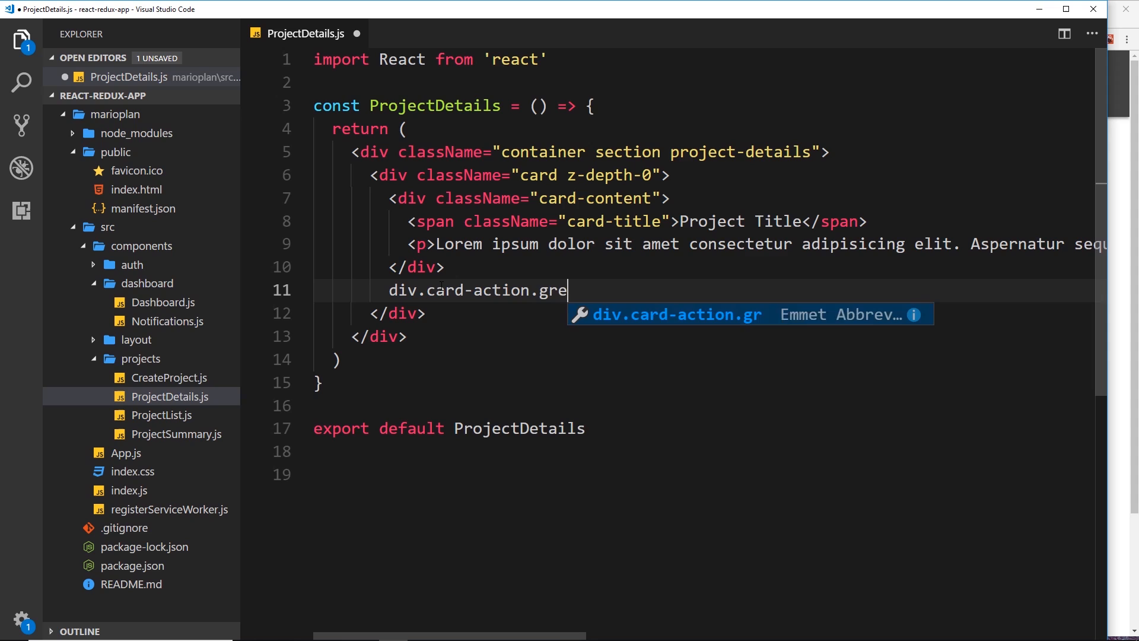
pyautogui.write('t.l')
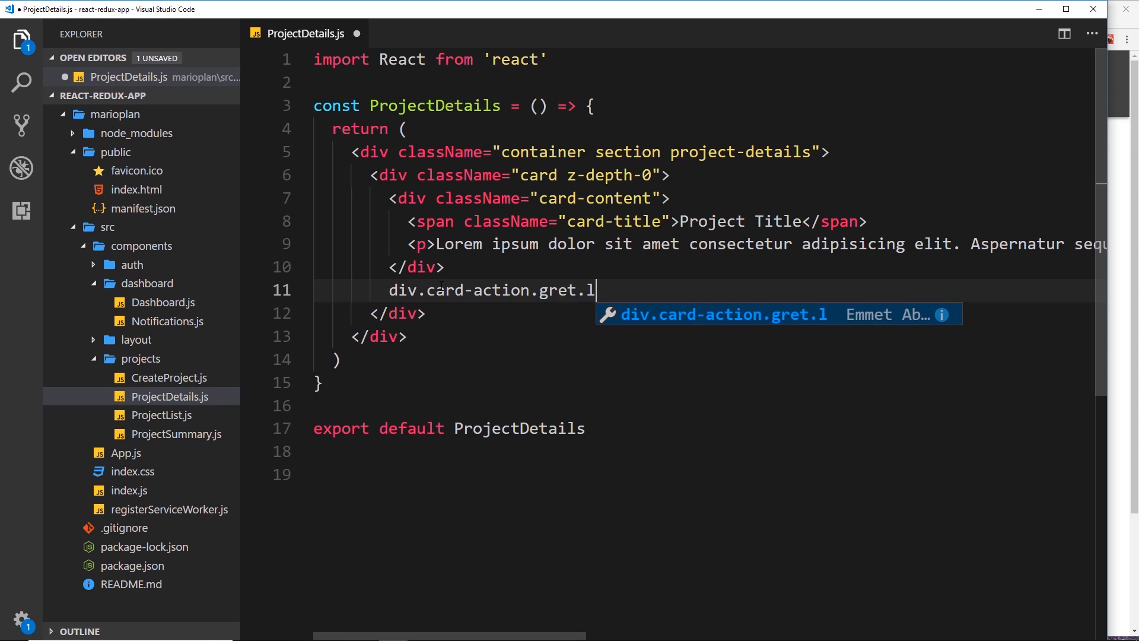
pyautogui.write('ighten')
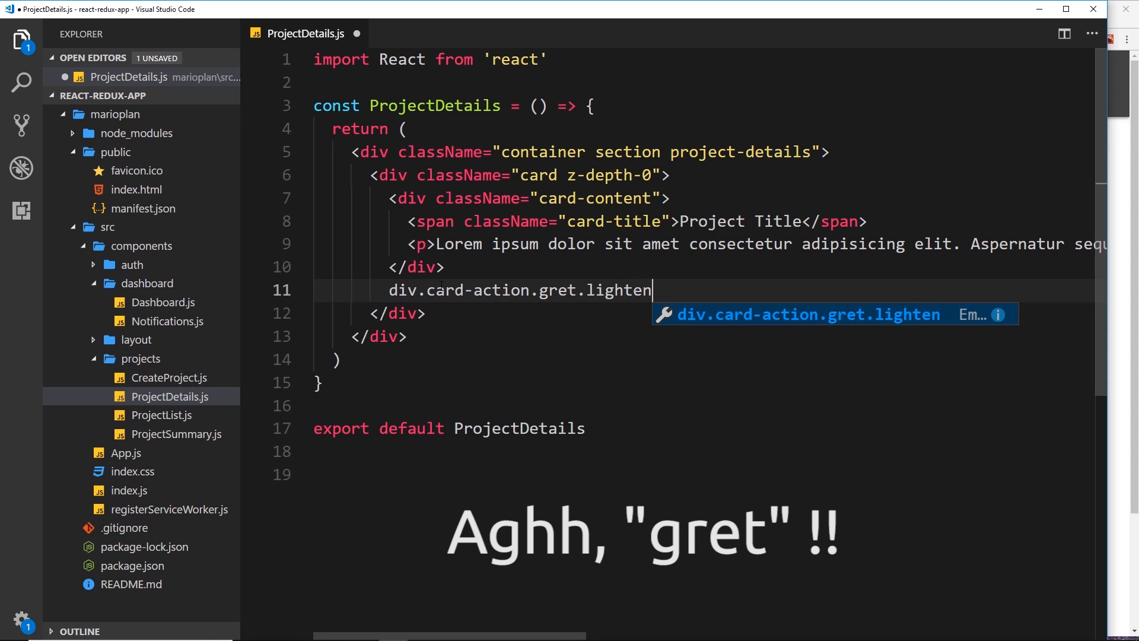
pyautogui.write('-4')
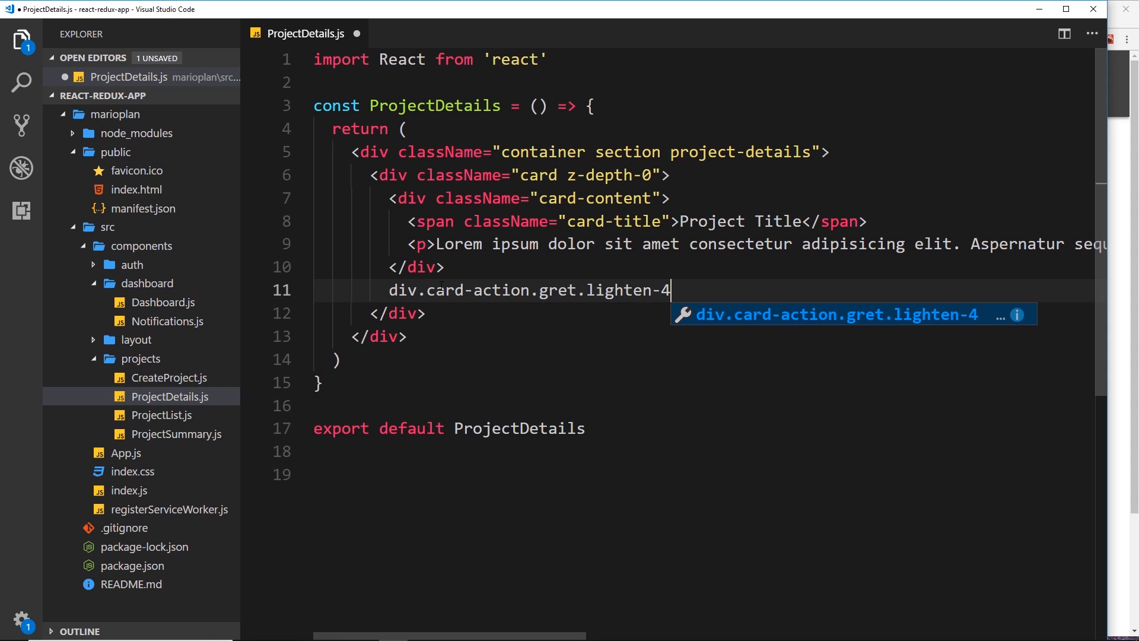
pyautogui.write('.grey-text">')
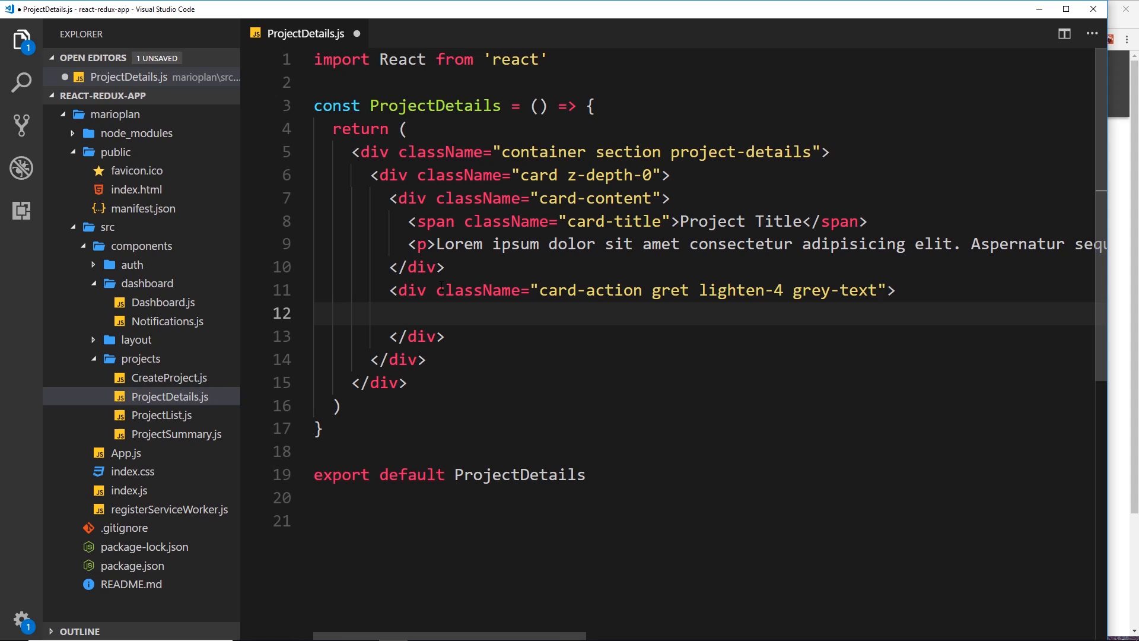
pyautogui.write('div')
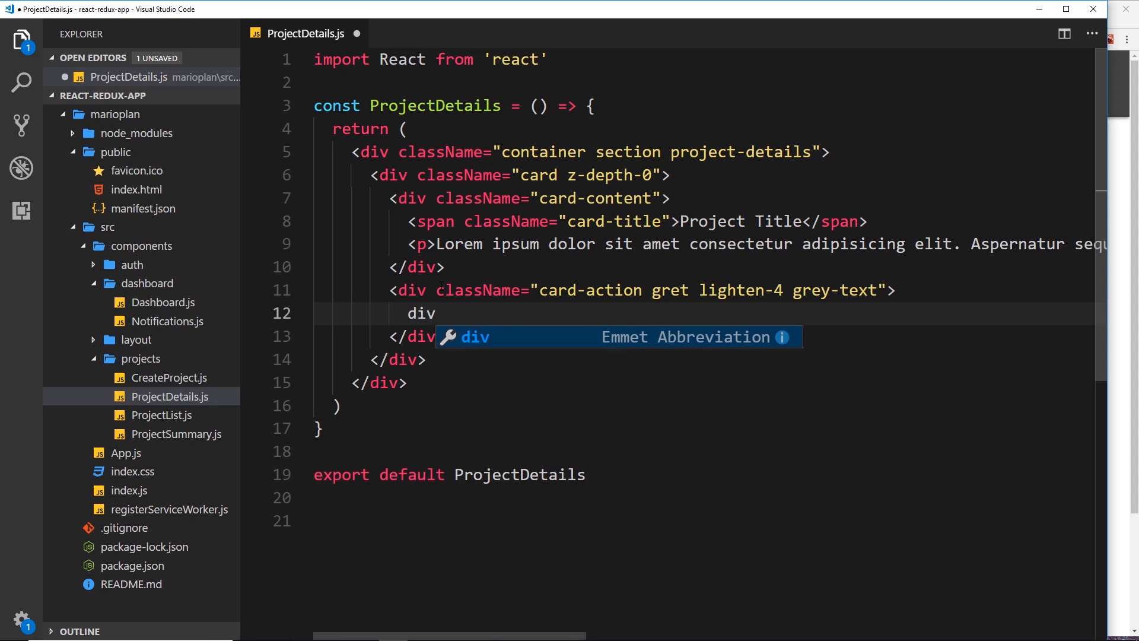
pyautogui.press('Tab')
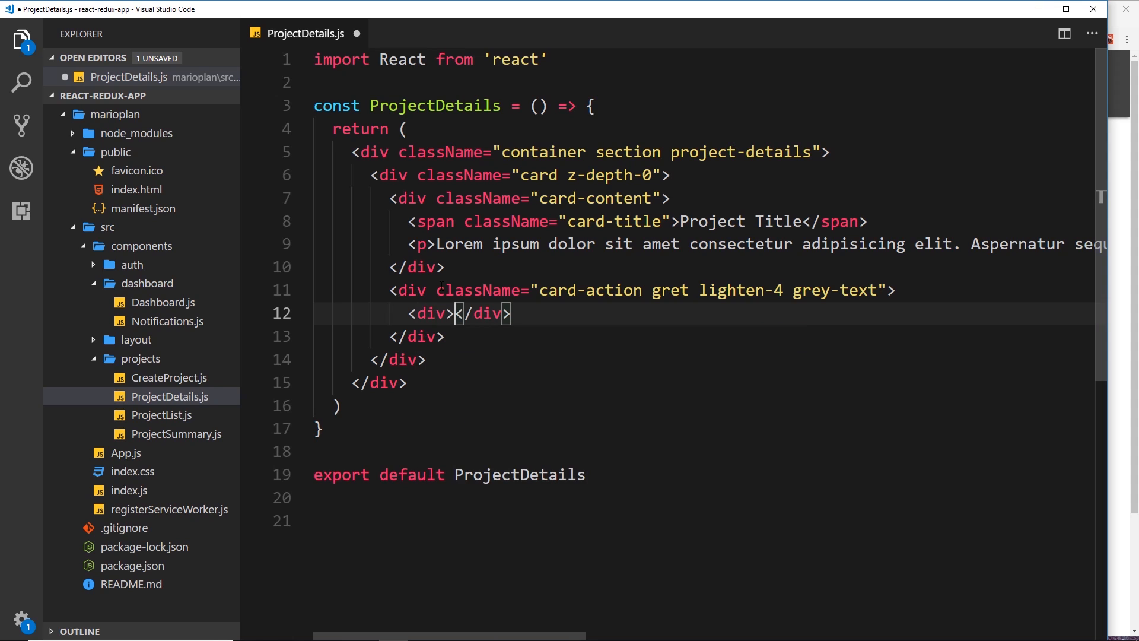
# Fill the footer divs with 'Posted by The Net Ninja' and '2nd September, 2am'
pyautogui.write('Posted by The')
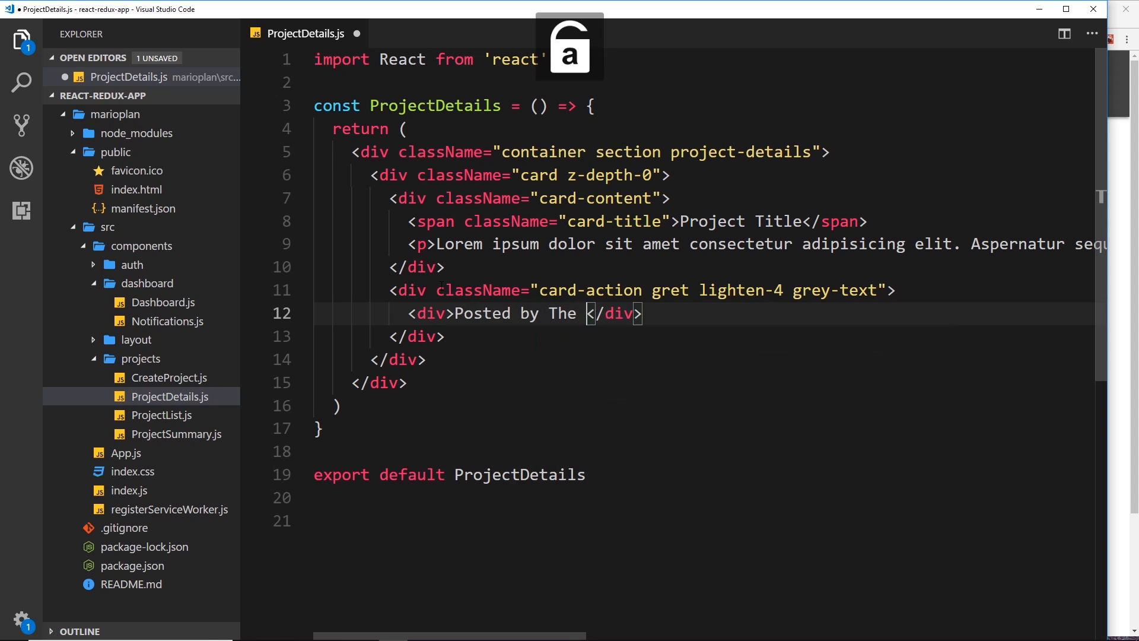
pyautogui.write('Net Ninja')
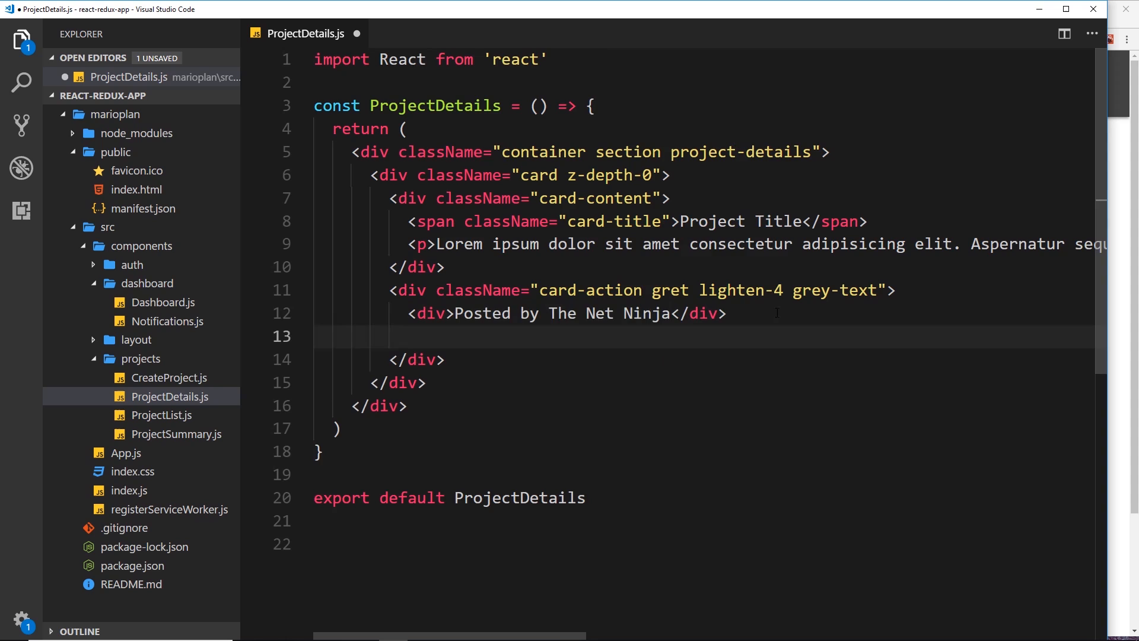
pyautogui.write('<div>2</div>')
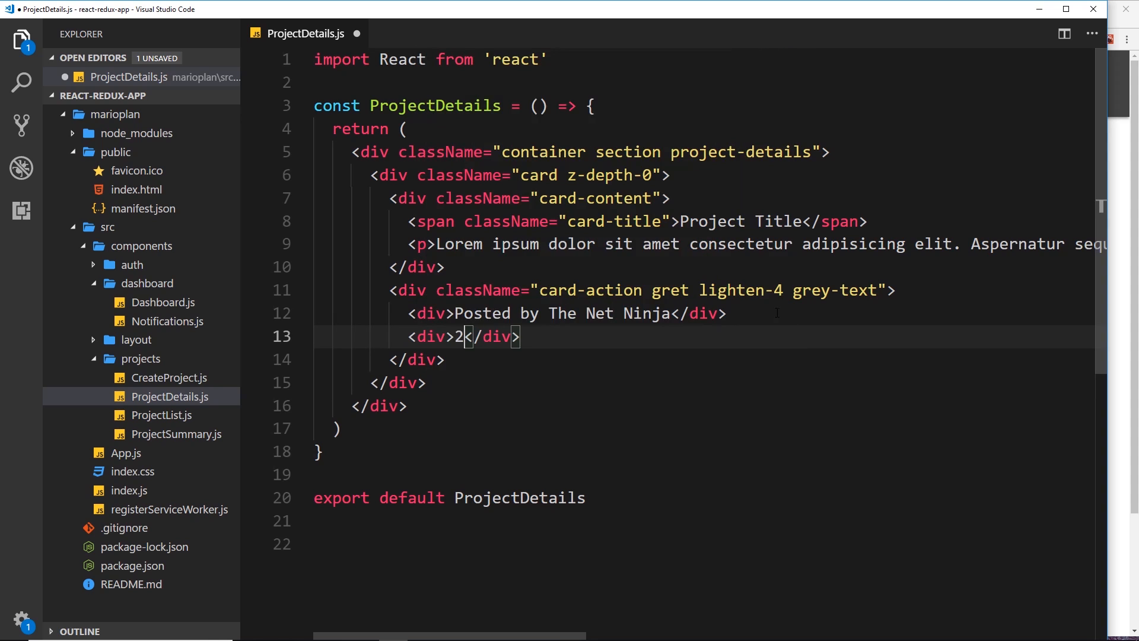
pyautogui.write('nd September,')
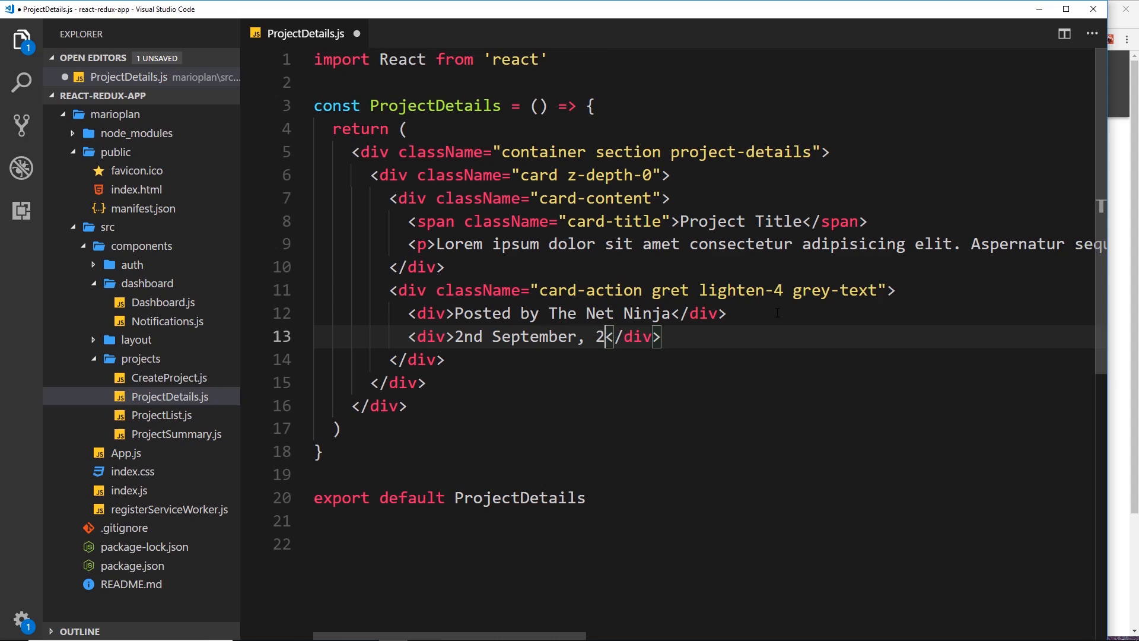
pyautogui.write('am')
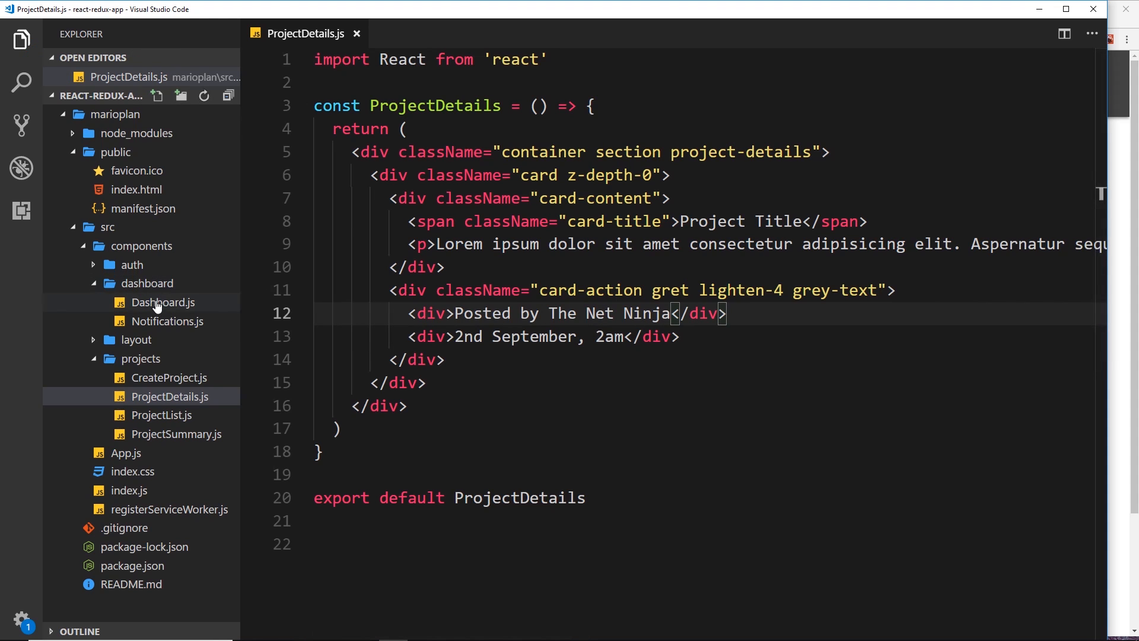
# In App.js, import ProjectDetails from './components/projects/ProjectDetails'
pyautogui.click(125, 471)
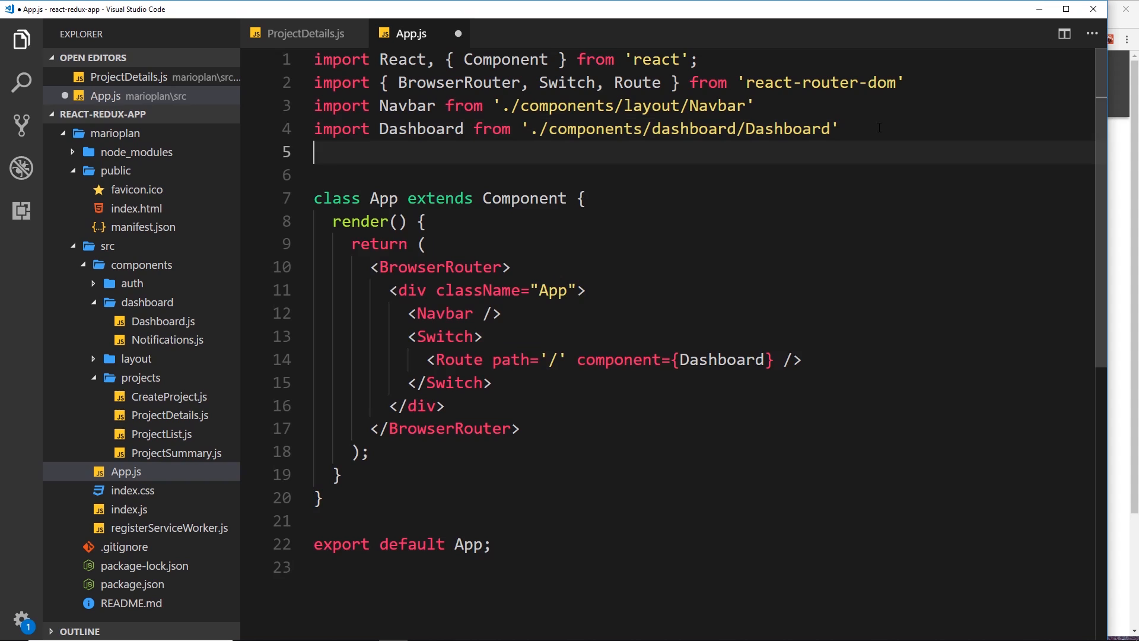
pyautogui.write('import')
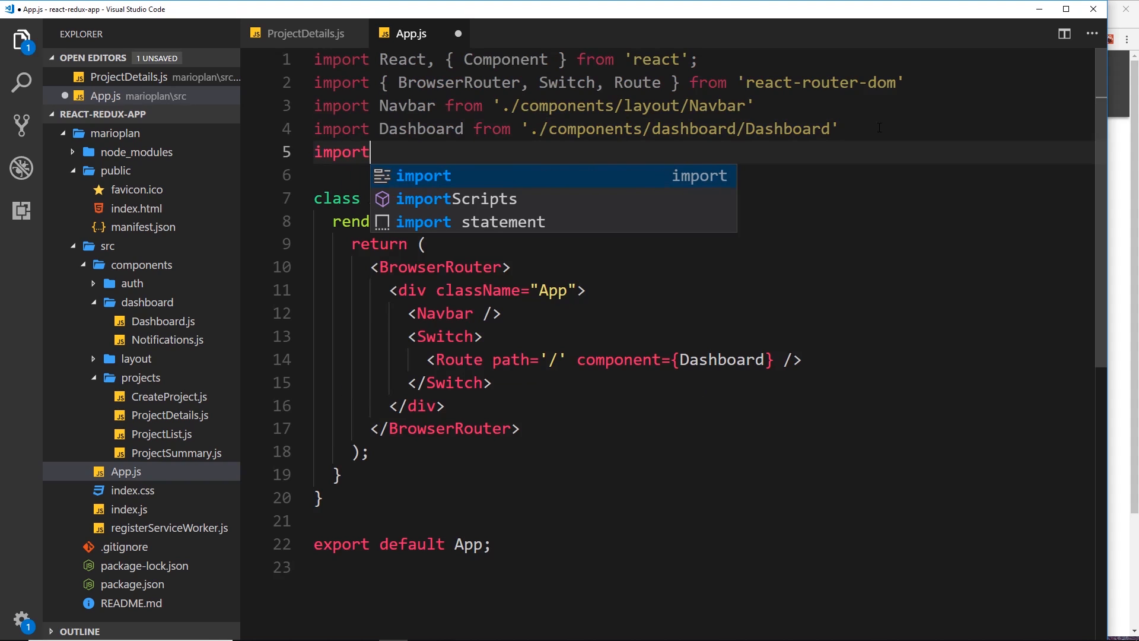
pyautogui.write('ProjectD')
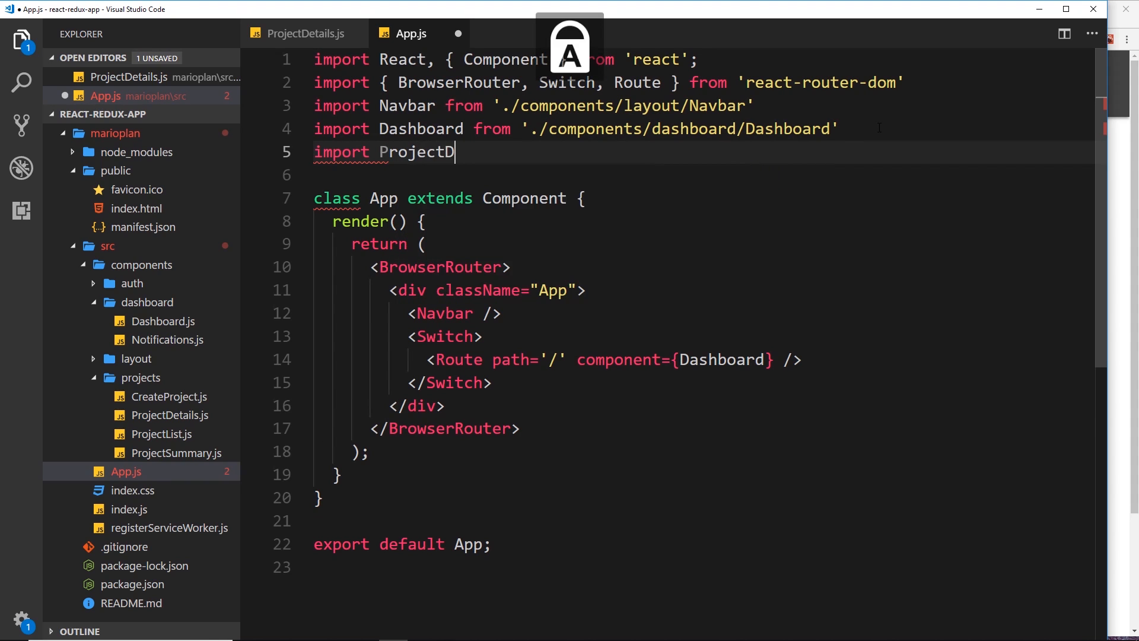
pyautogui.write('etails')
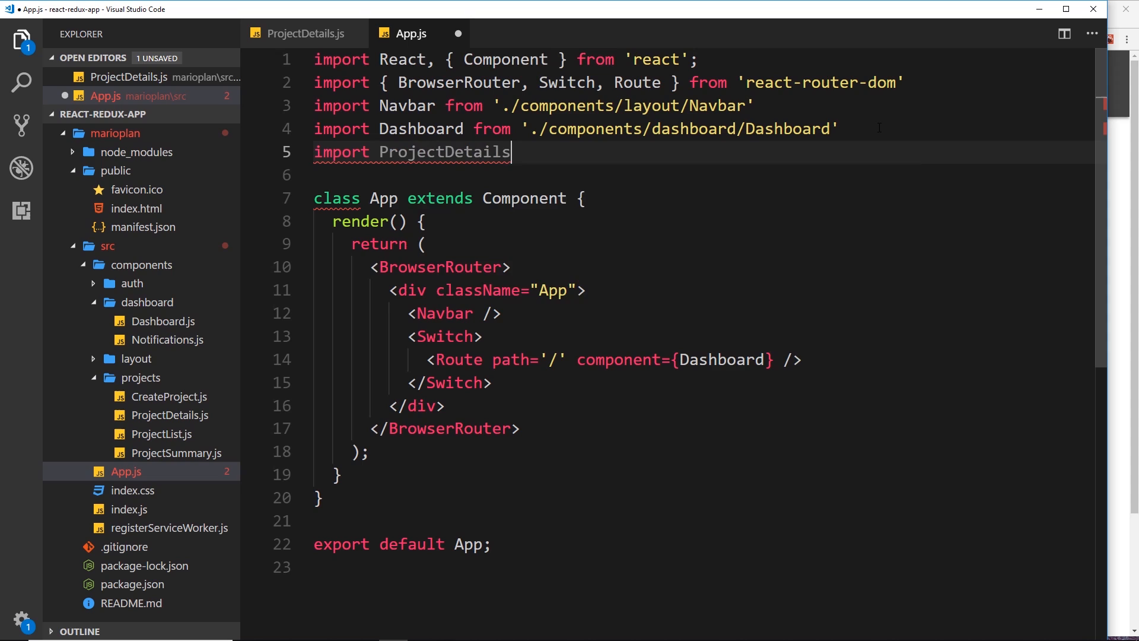
pyautogui.write("from './components")
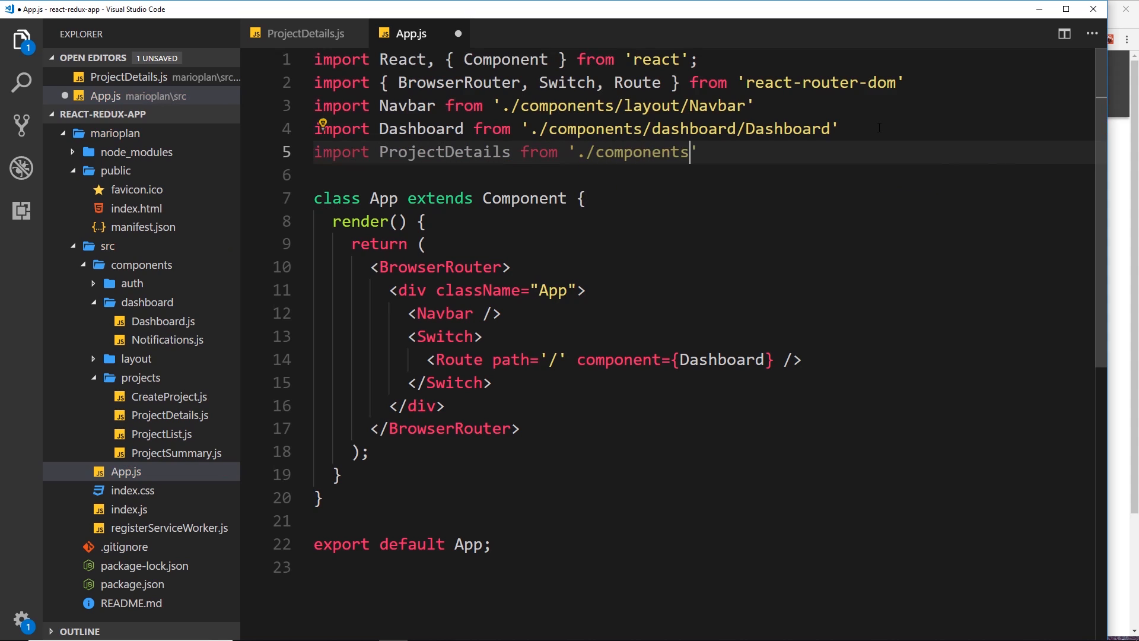
pyautogui.write('/')
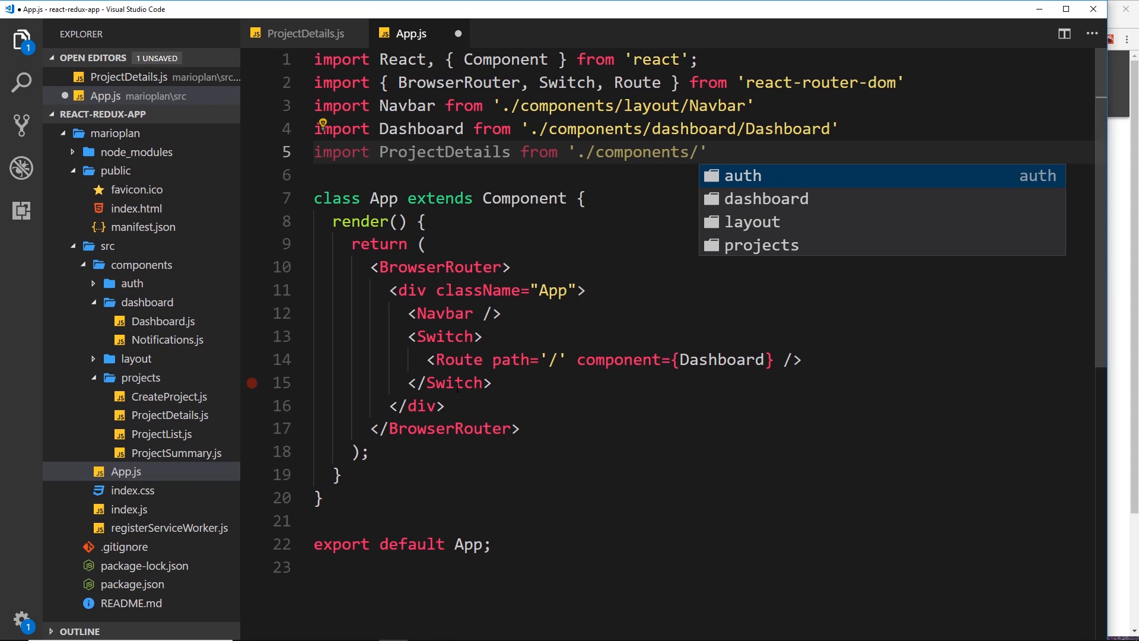
pyautogui.write('projects/ProjectDetails')
pyautogui.write('<Route pat')
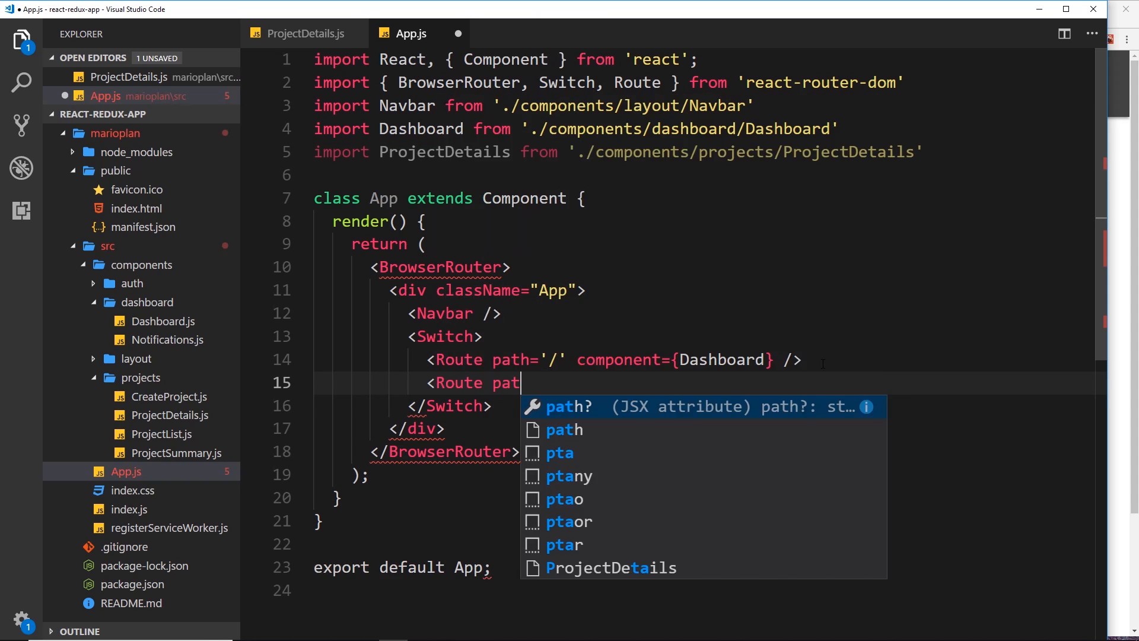
# Add a Route with path '/project/:id' and component={ProjectDetails}
pyautogui.write('h=')
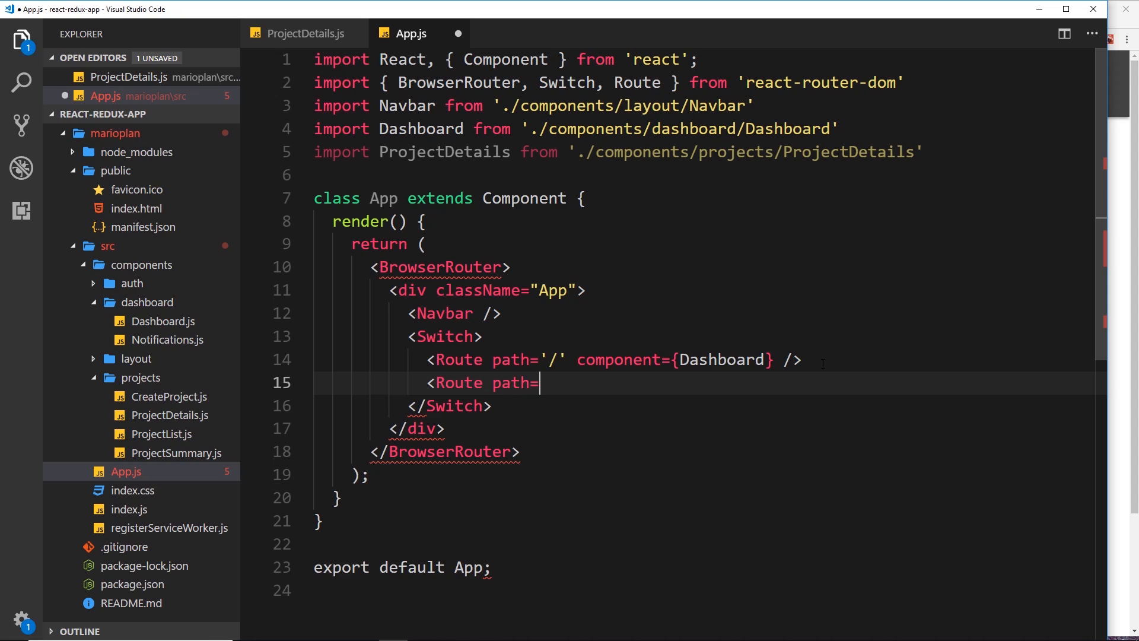
pyautogui.write("'/project'")
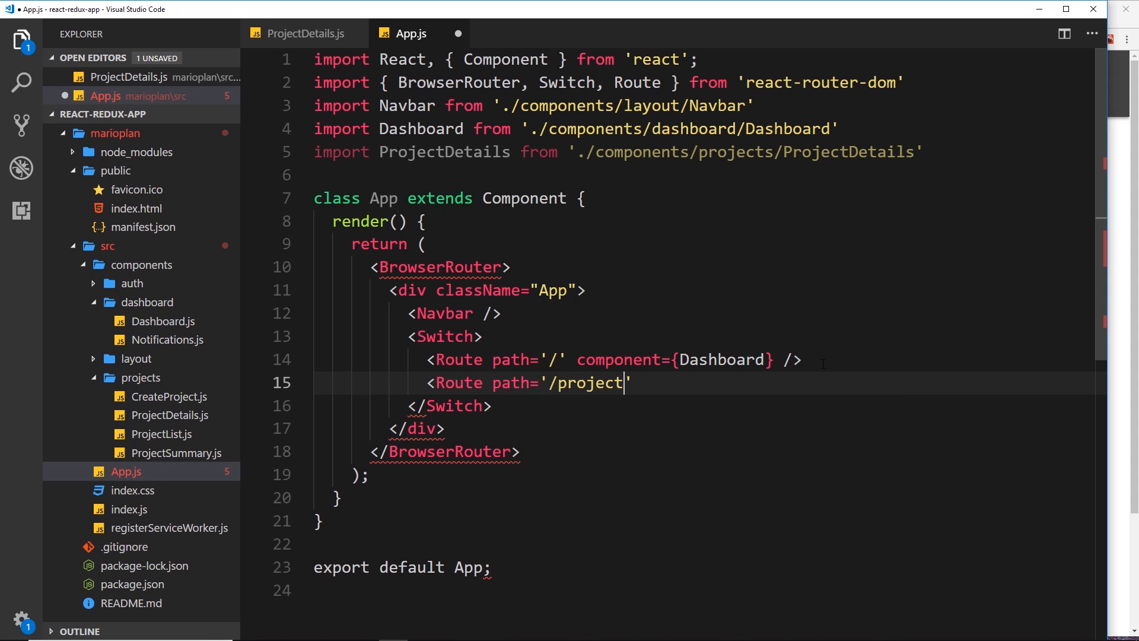
pyautogui.write('/')
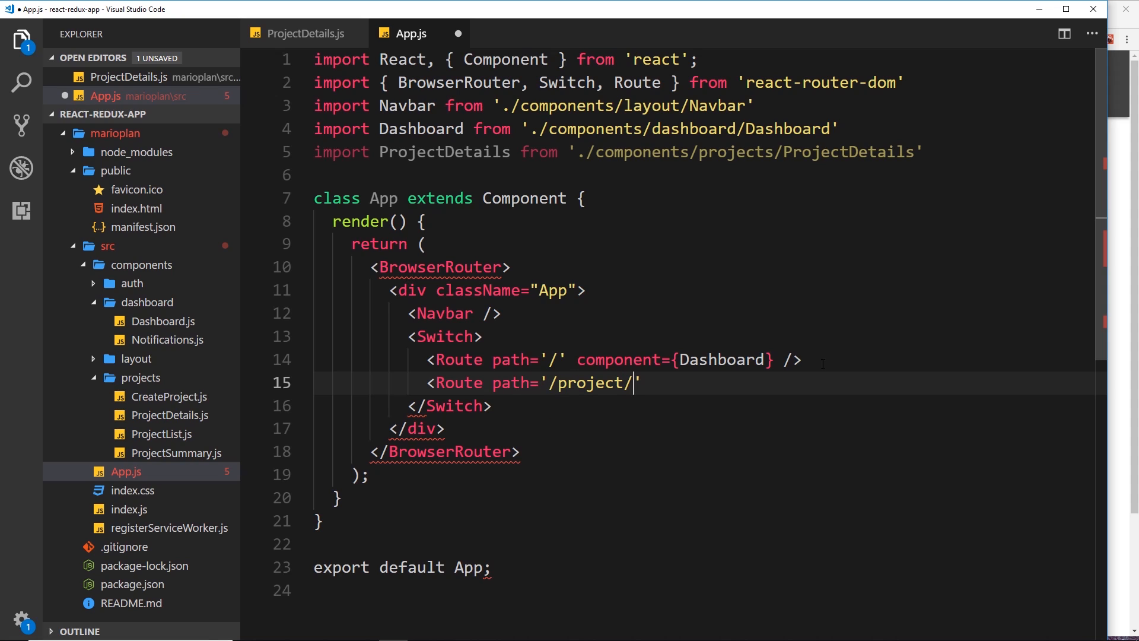
pyautogui.write(':id')
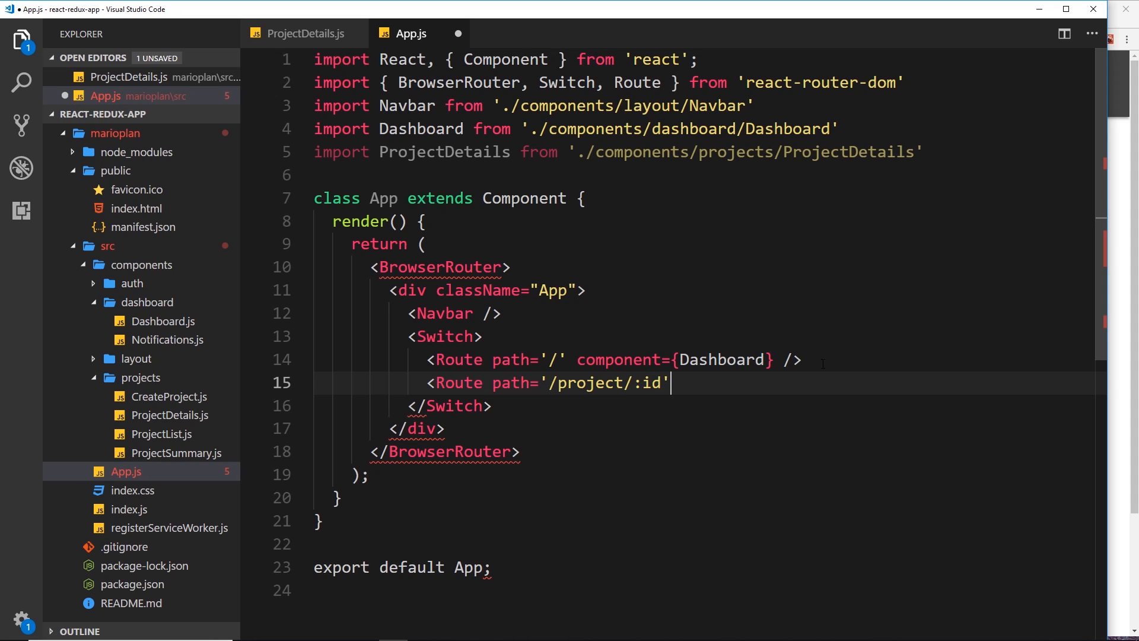
pyautogui.write('compone')
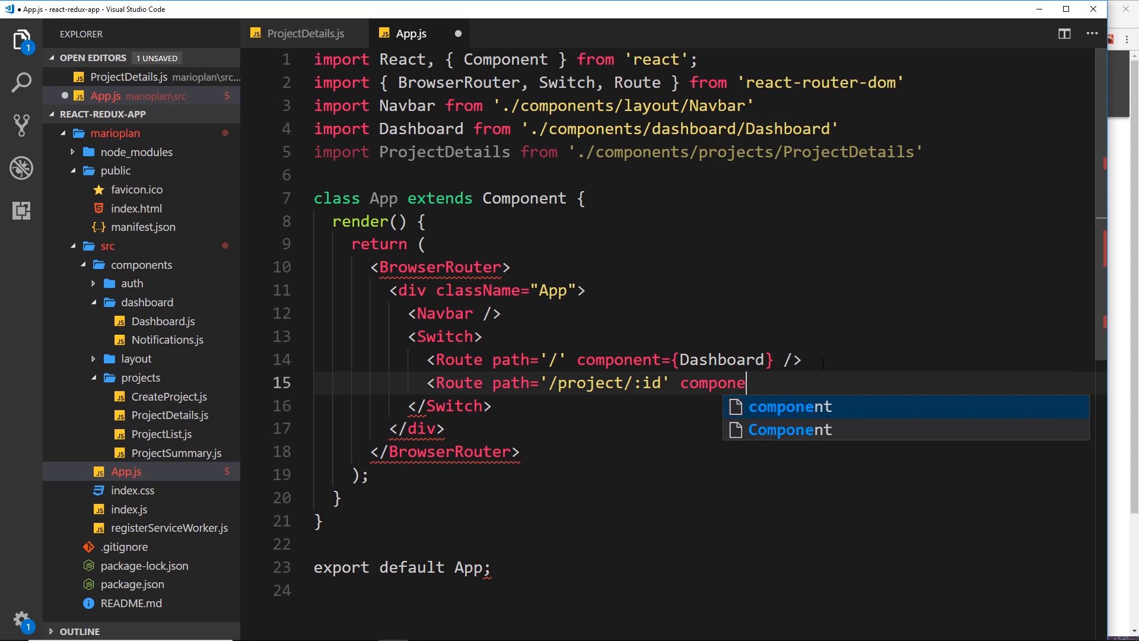
pyautogui.write('={}')
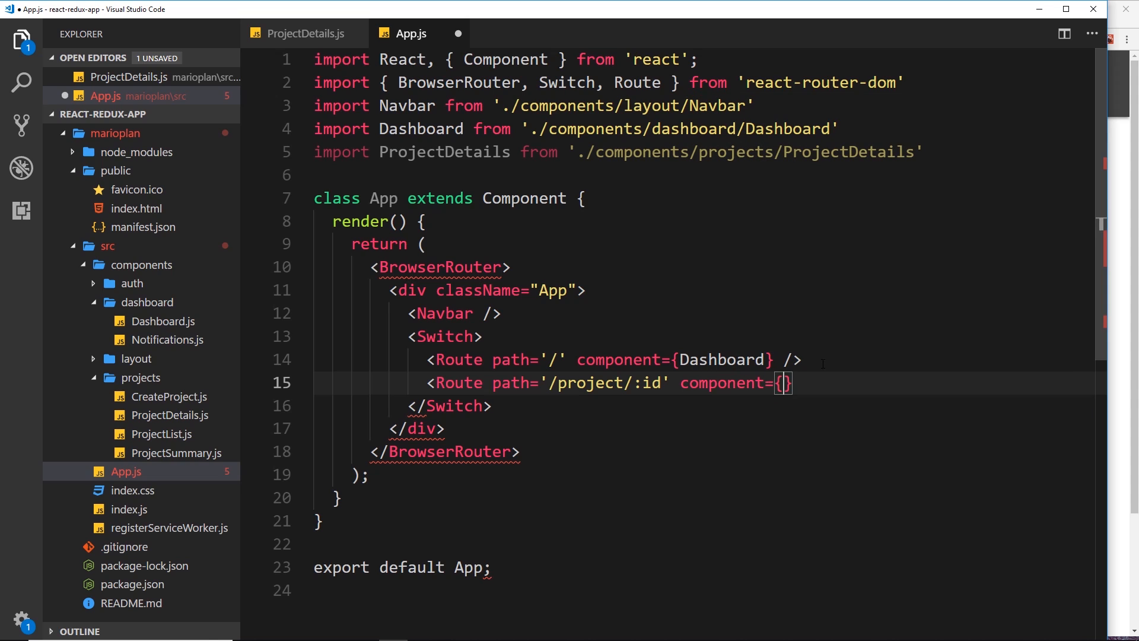
pyautogui.write('Proje')
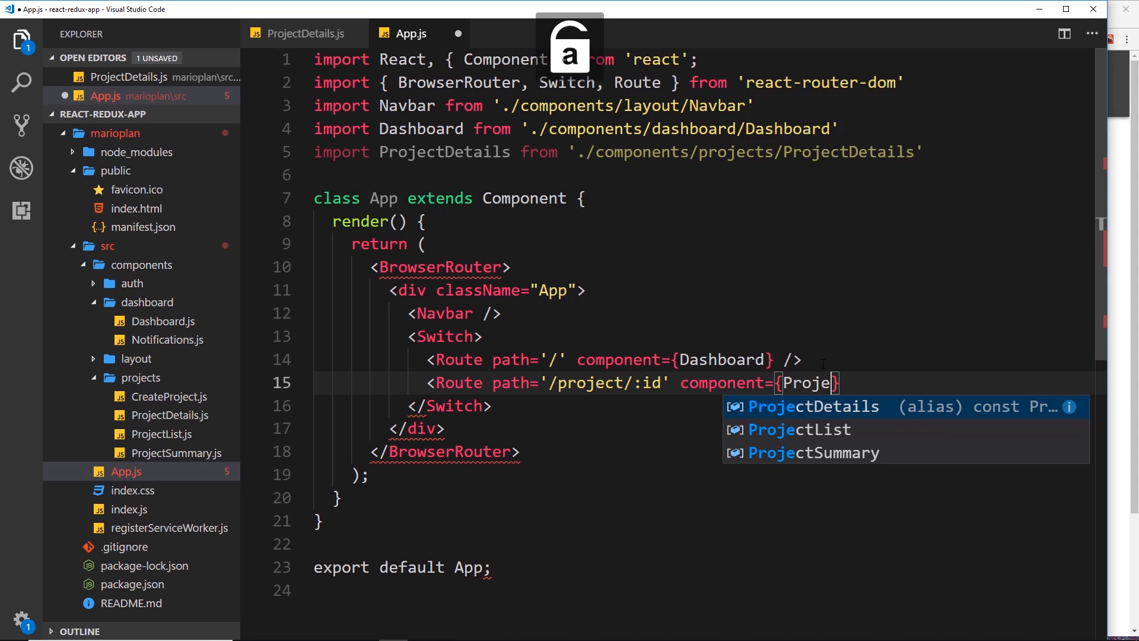
pyautogui.write('ctDeta')
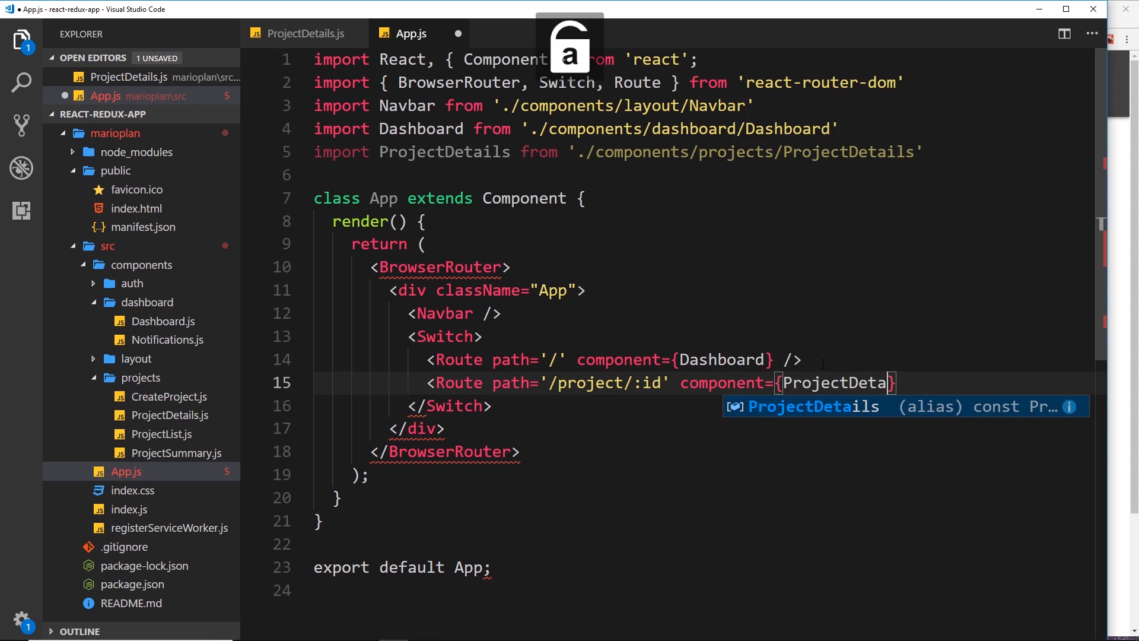
pyautogui.press('Tab')
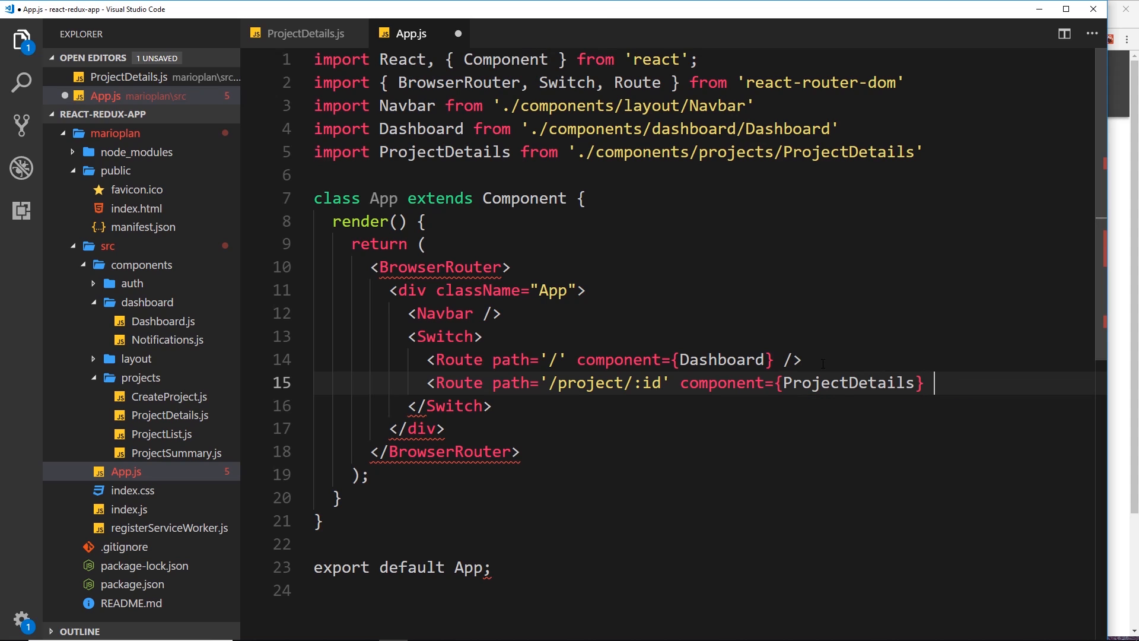
pyautogui.write('/>')
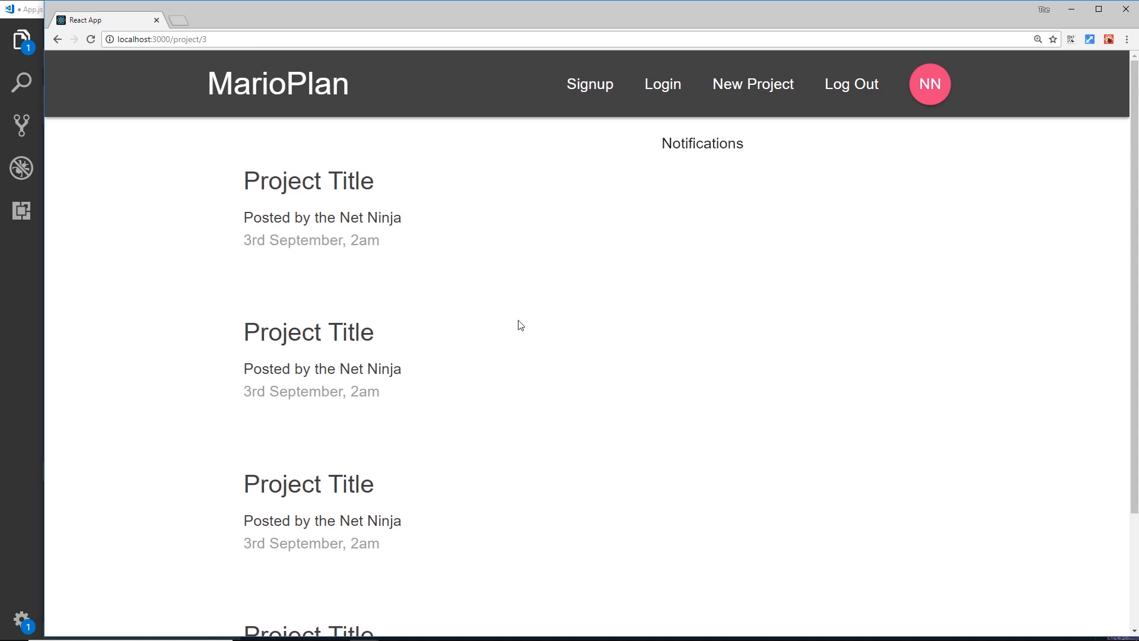
# Scroll down the /project/3 page in Chrome to view the dashboard content
pyautogui.scroll(-3)
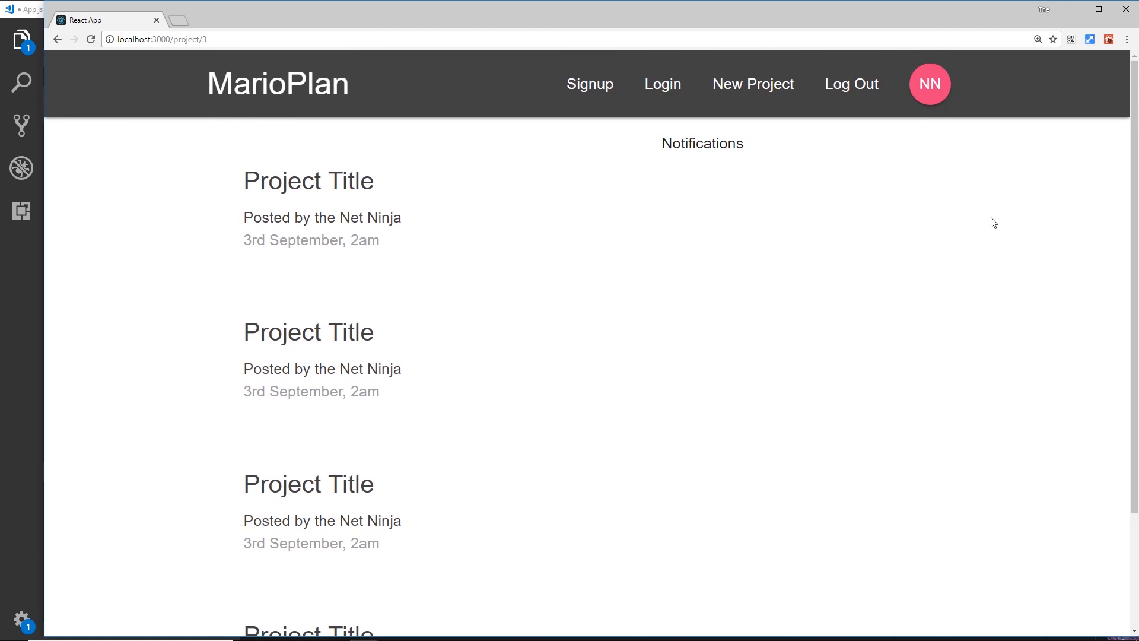
pyautogui.moveTo(54, 383)
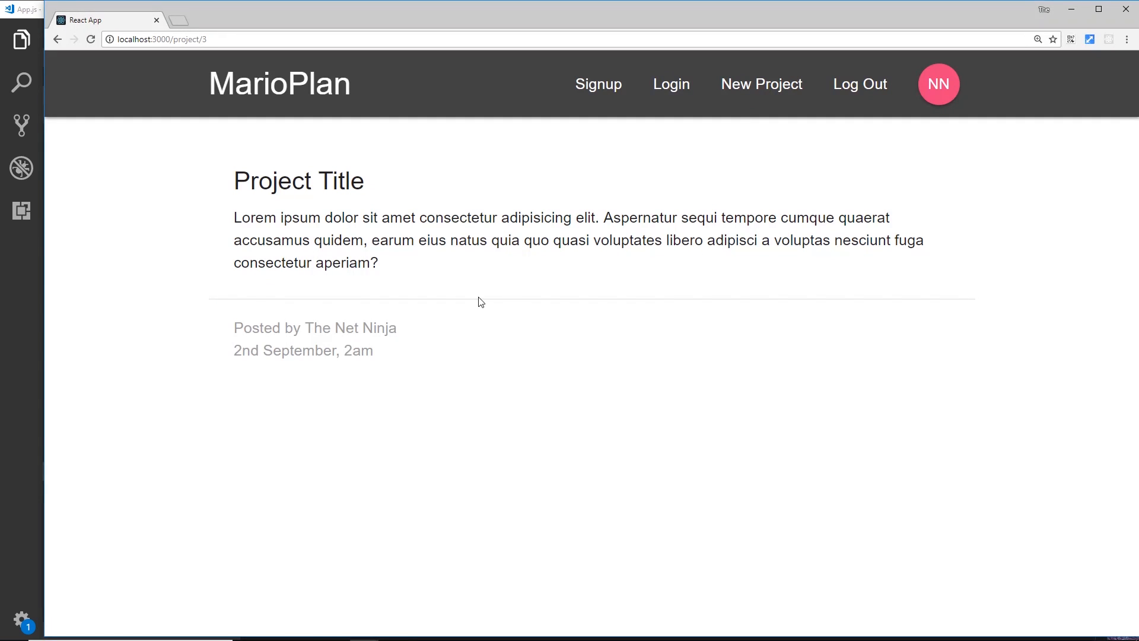
pyautogui.moveTo(369, 214)
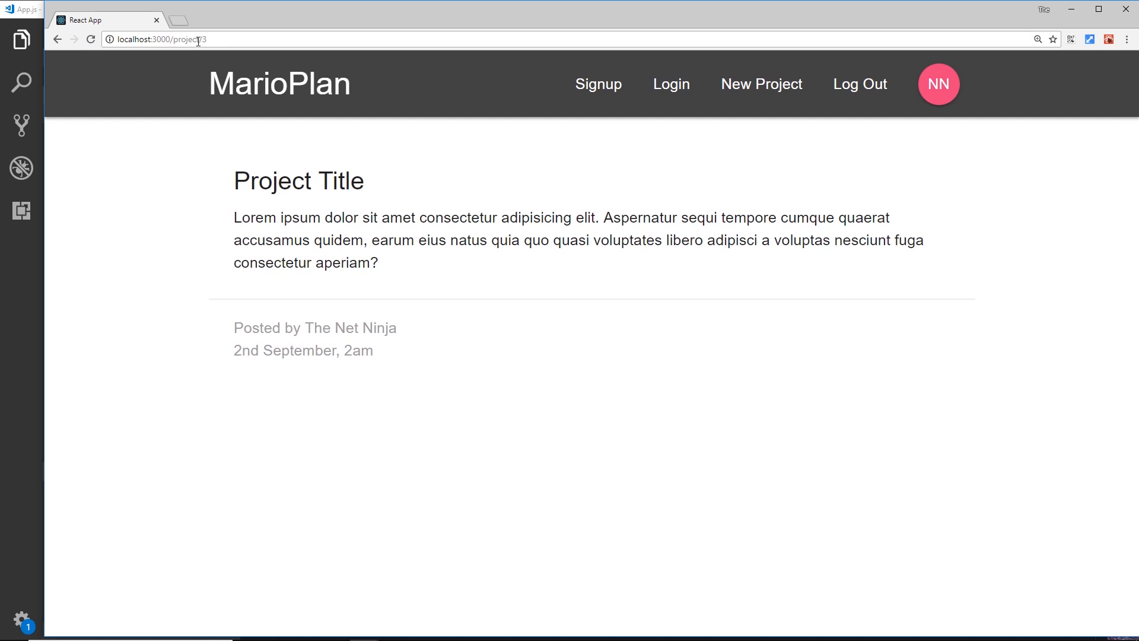
pyautogui.moveTo(428, 330)
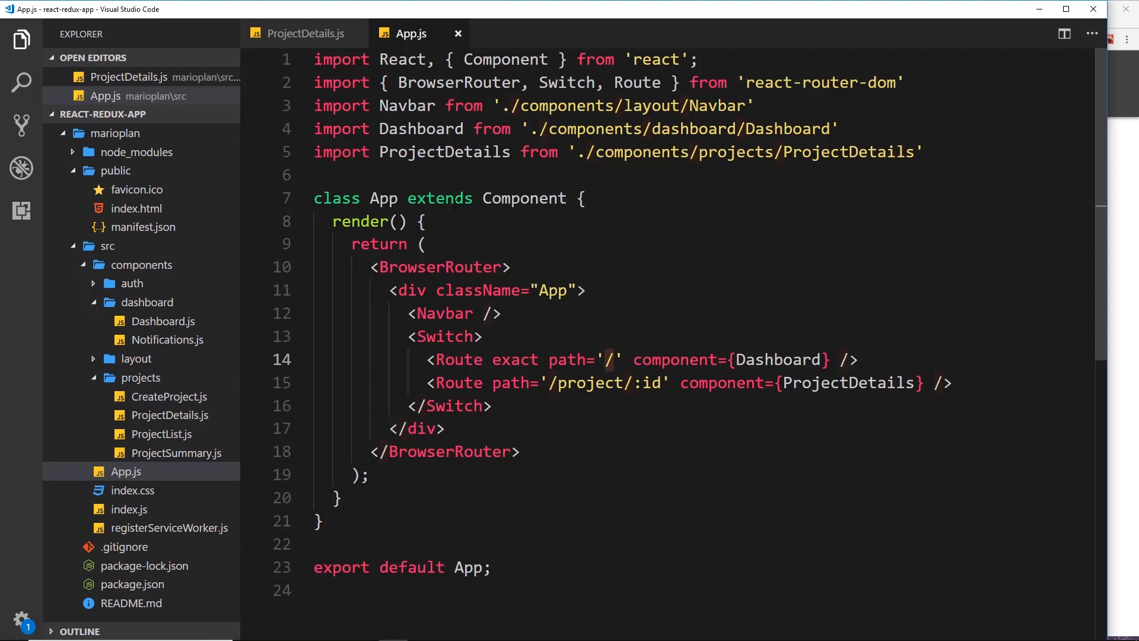
# Give ProjectDetails a props parameter and add console.log(props), checking the Route in App.js
pyautogui.click(304, 33)
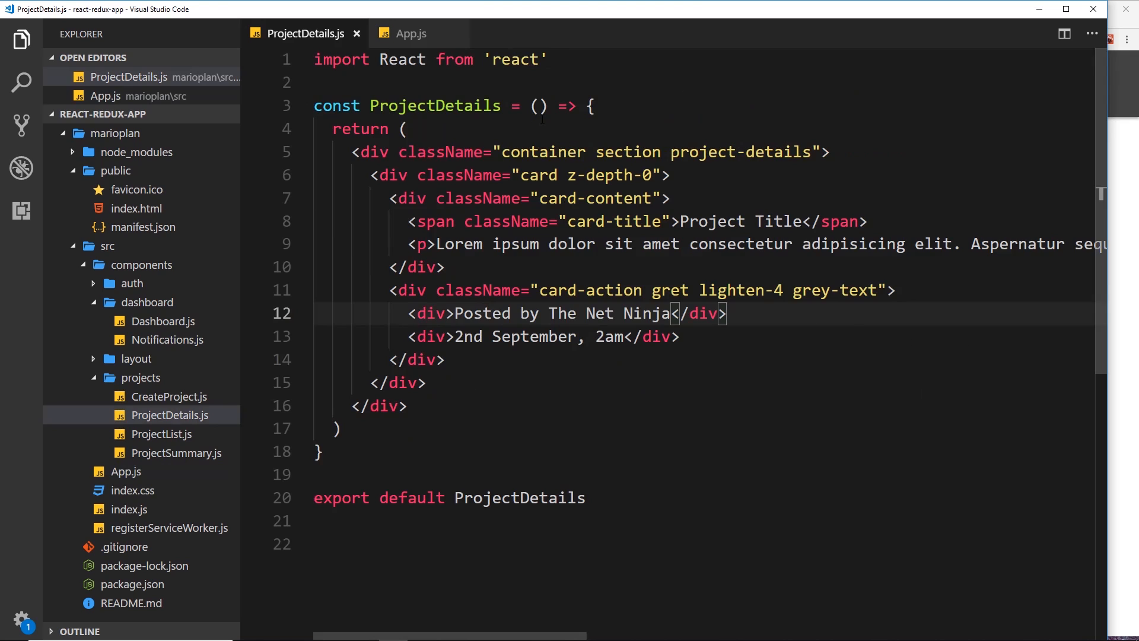
pyautogui.write('props')
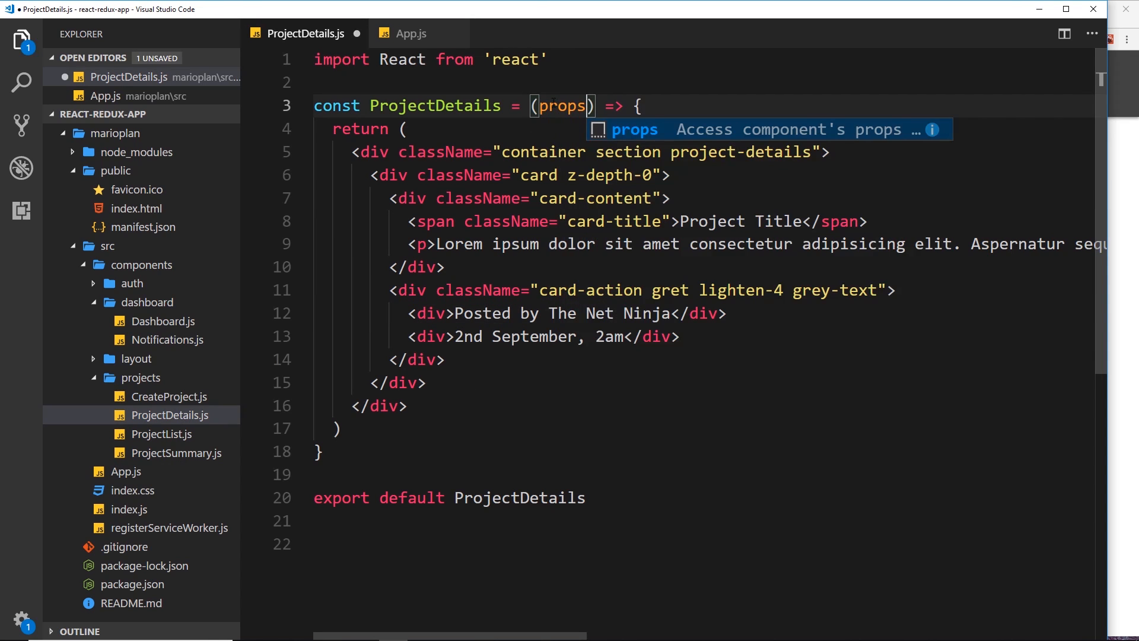
pyautogui.click(412, 33)
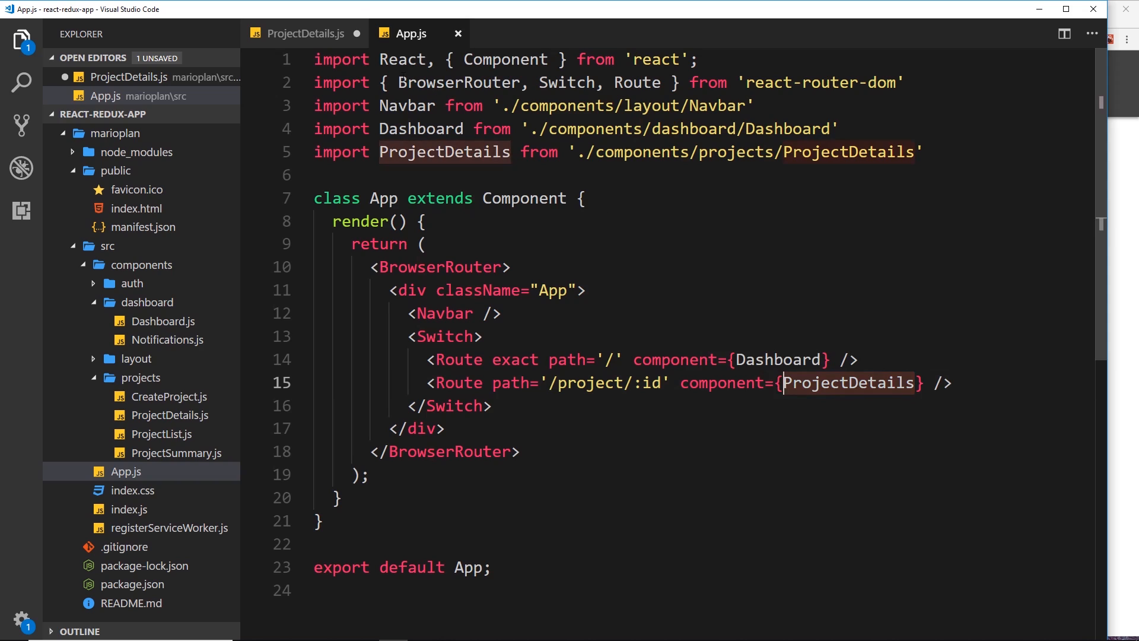
pyautogui.click(305, 33)
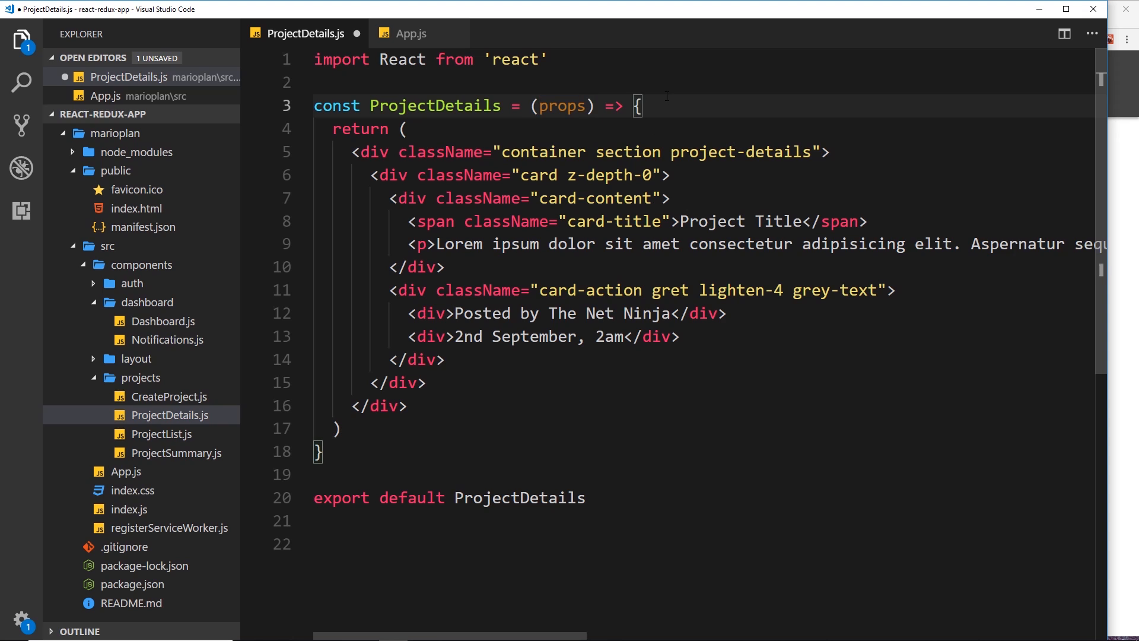
pyautogui.write('console.l')
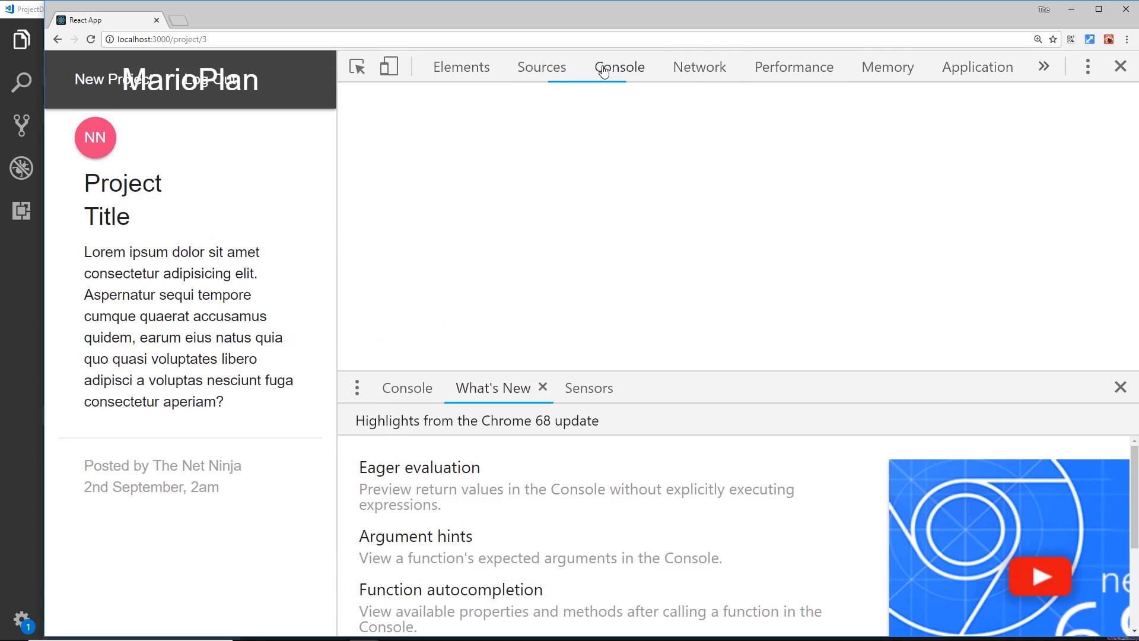
# In the DevTools console, expand the logged props object and its match property
pyautogui.click(619, 66)
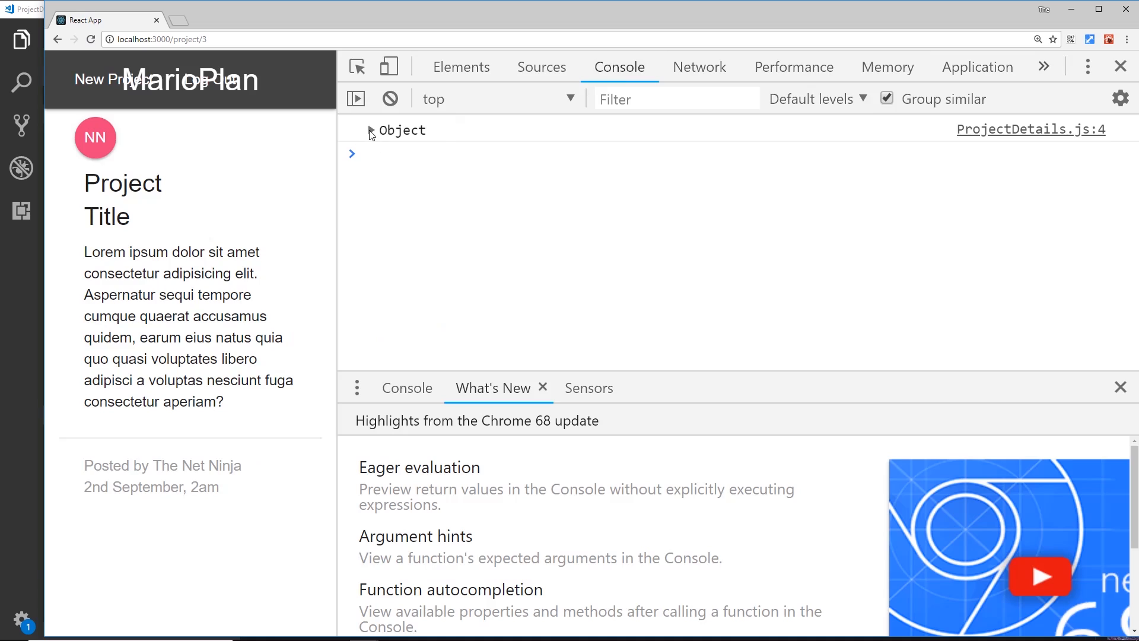
pyautogui.click(370, 148)
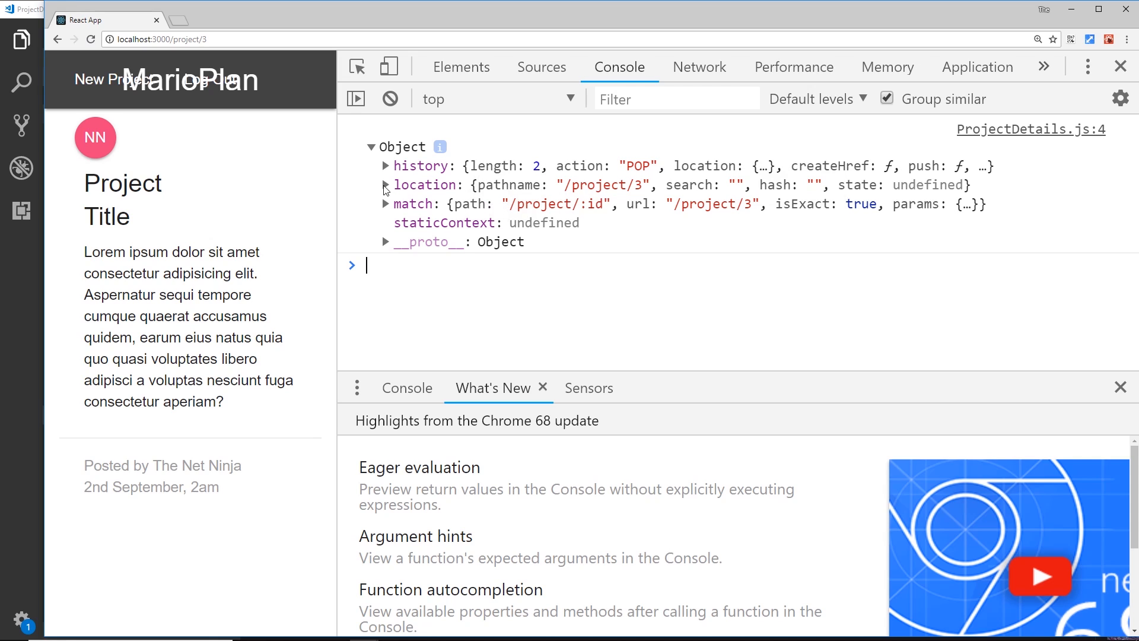
pyautogui.moveTo(638, 188)
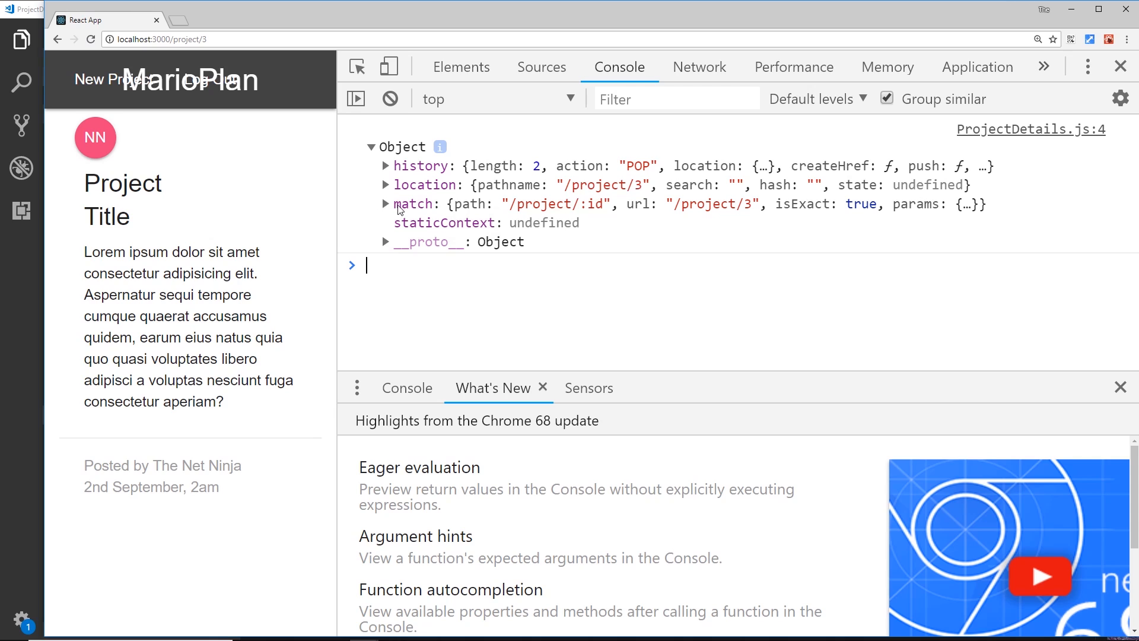
pyautogui.moveTo(387, 209)
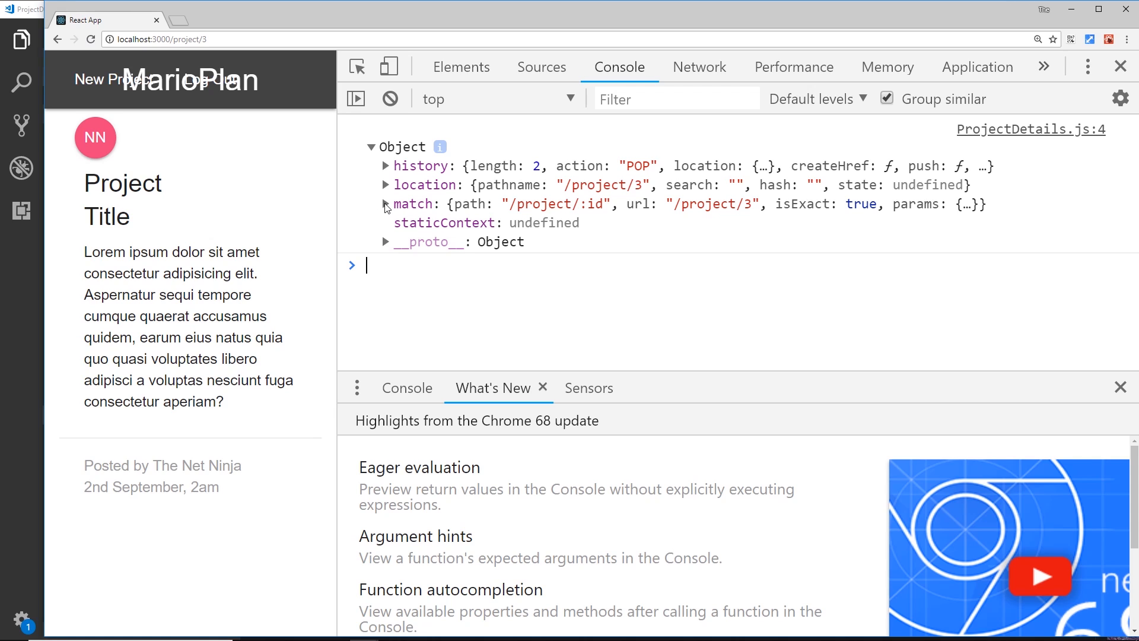
pyautogui.click(386, 204)
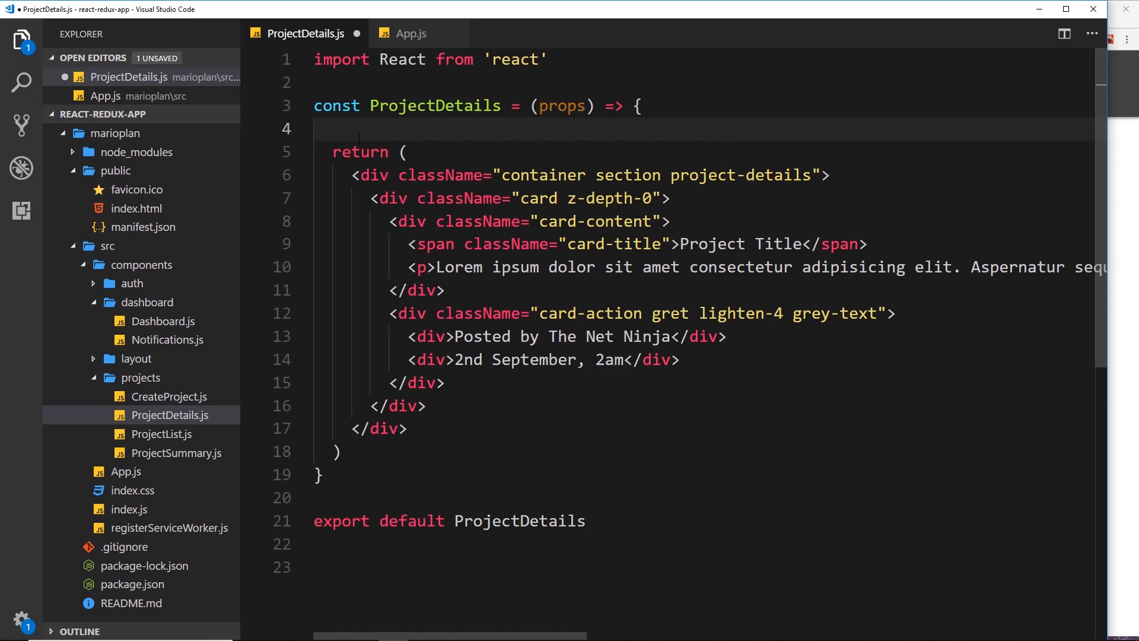
# Add const id = props.match.params.id and change the title to 'Project Title - {id}'
pyautogui.write('const')
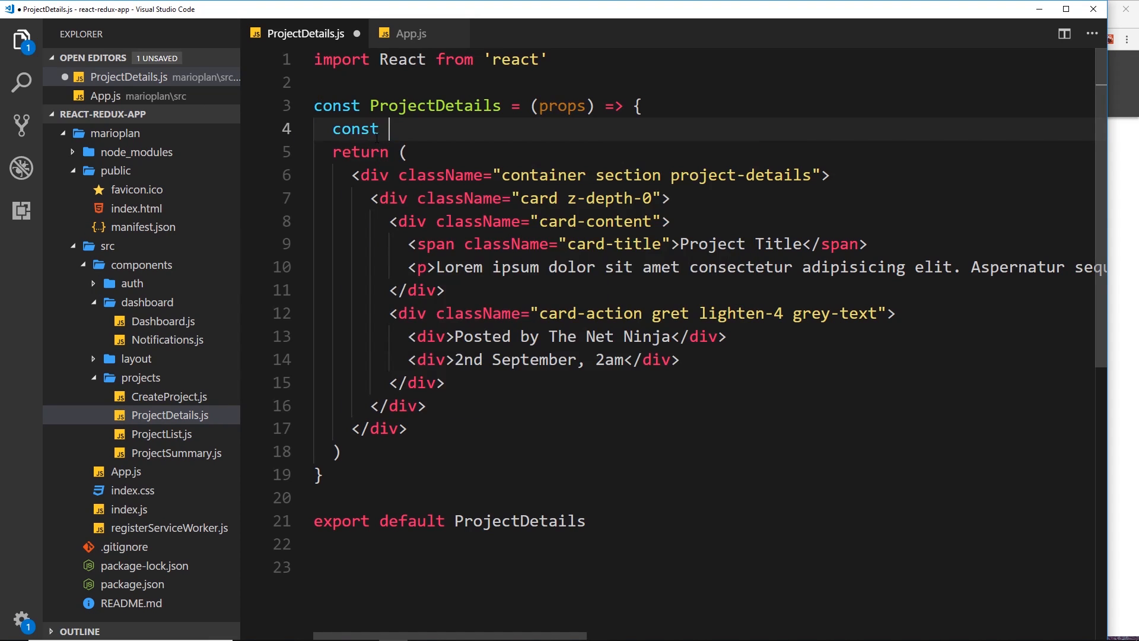
pyautogui.write('id = p')
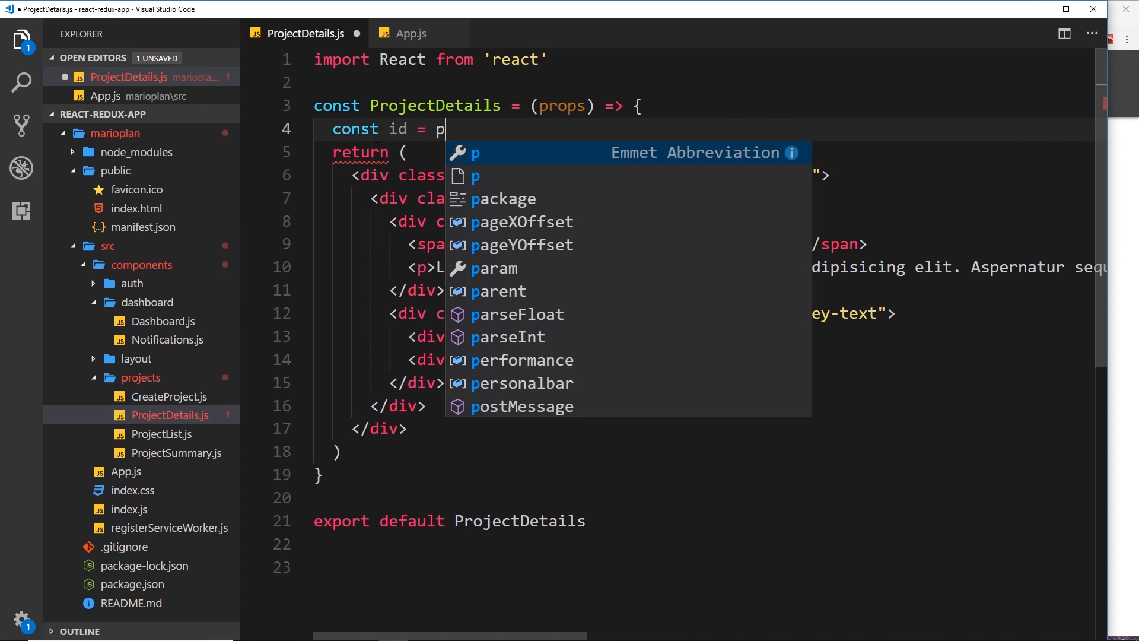
pyautogui.write('rops.match.')
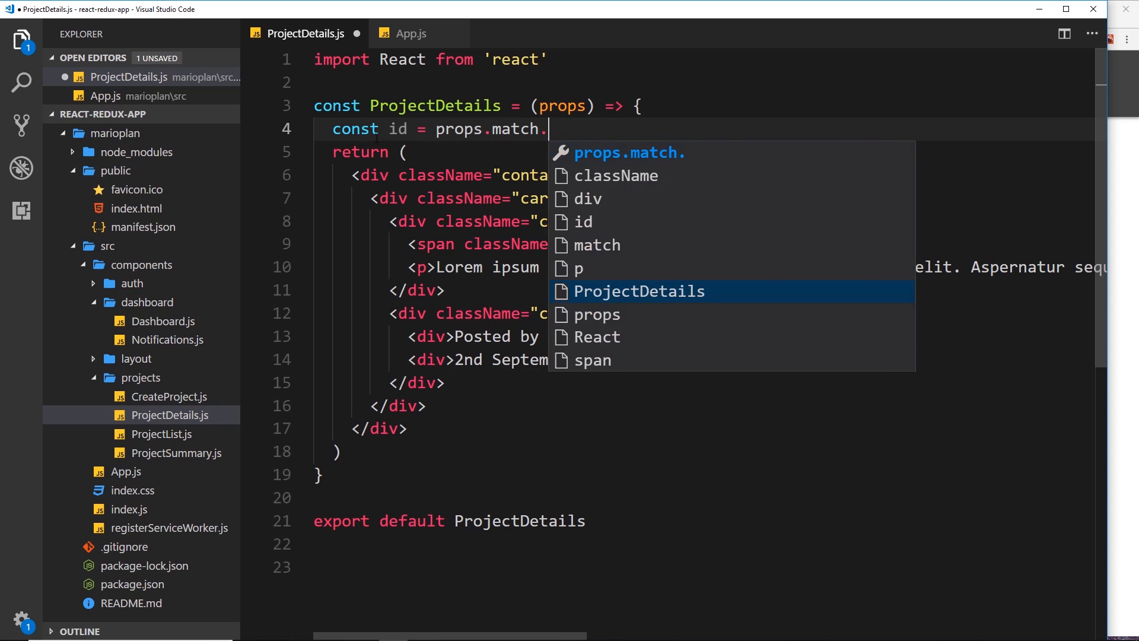
pyautogui.write('params.id;')
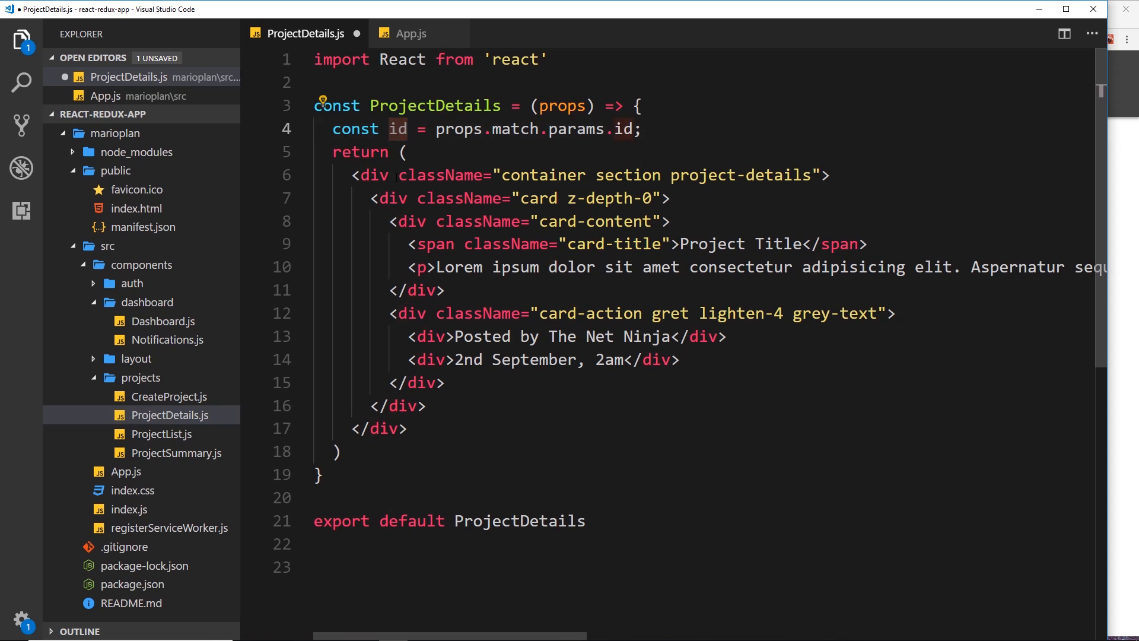
pyautogui.click(803, 243)
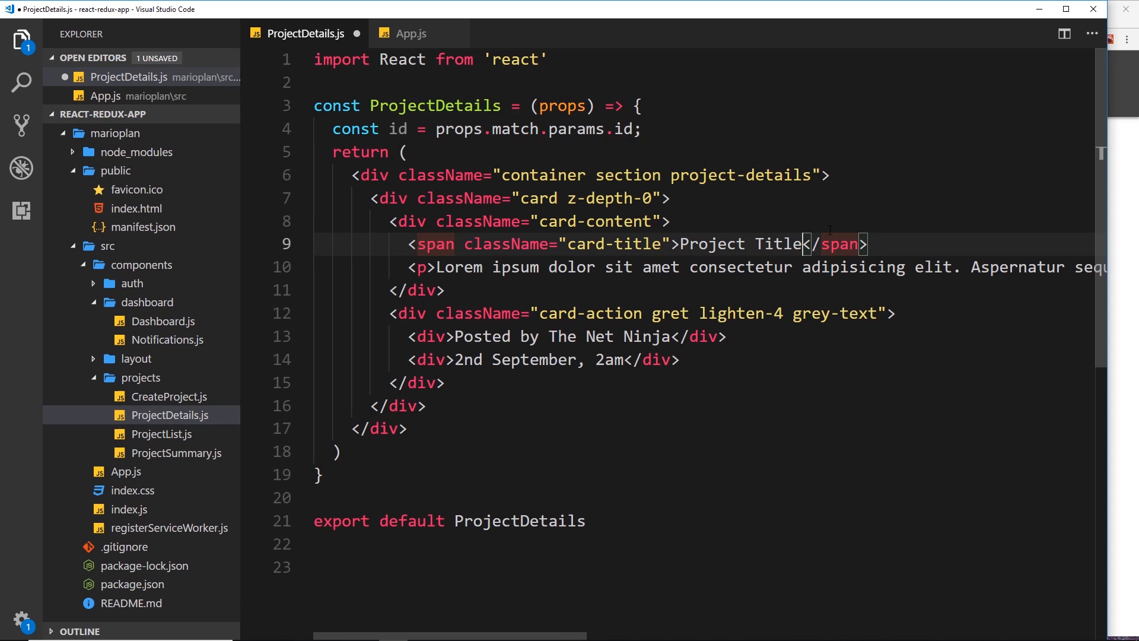
pyautogui.write('- {')
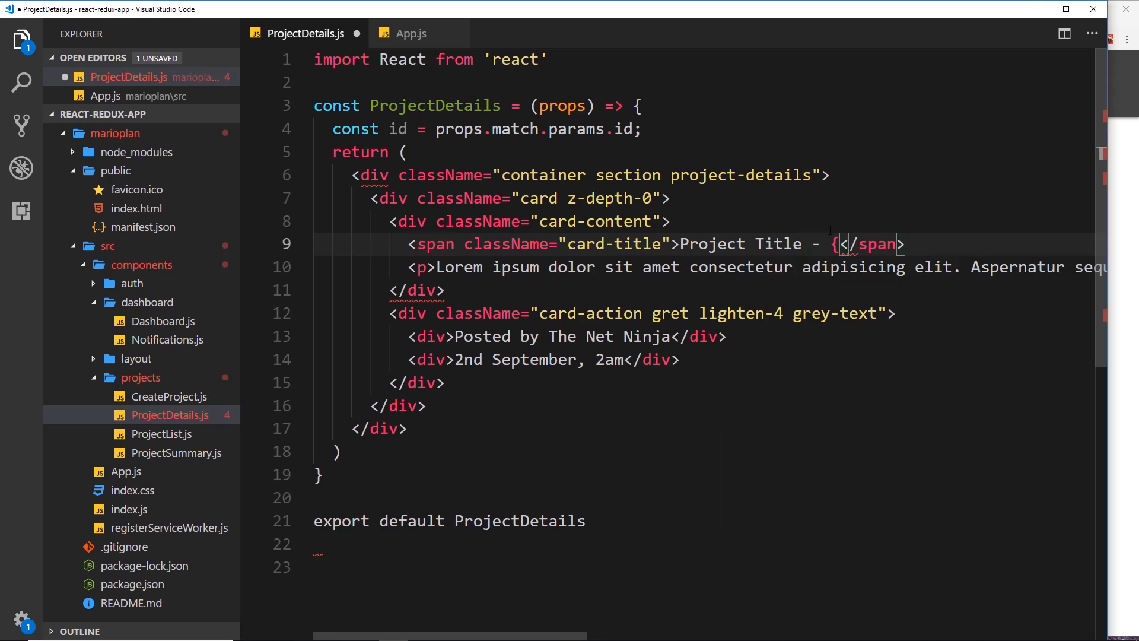
pyautogui.write('id')
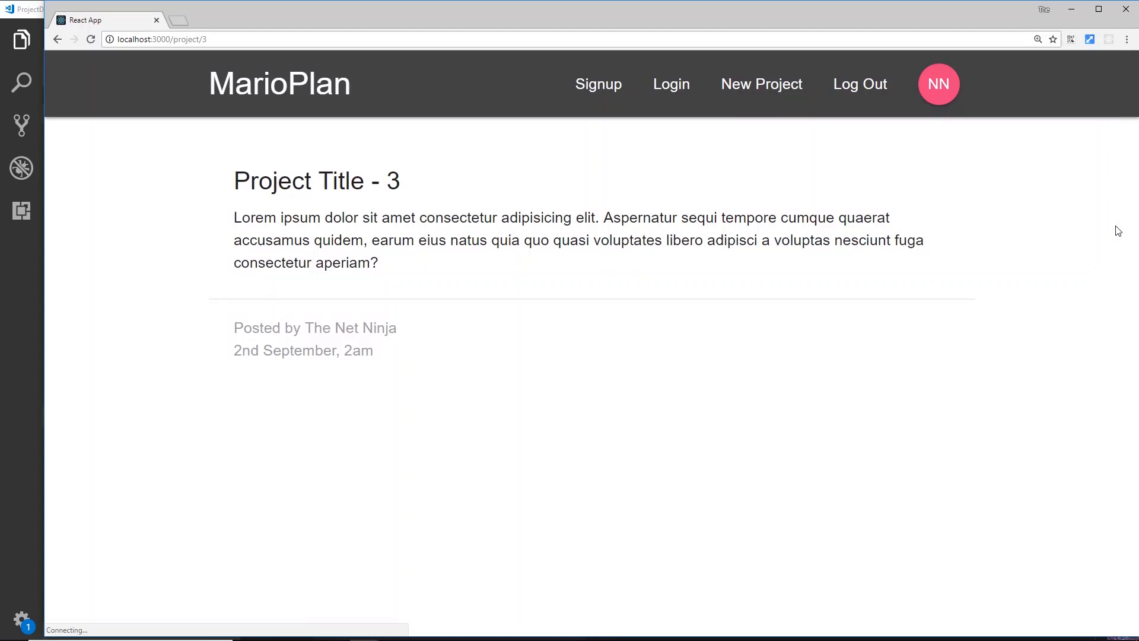
# Verify the heading shows id 3, then other ids typed into the URL, ending at 'Project Title - mario'
pyautogui.doubleClick(393, 181)
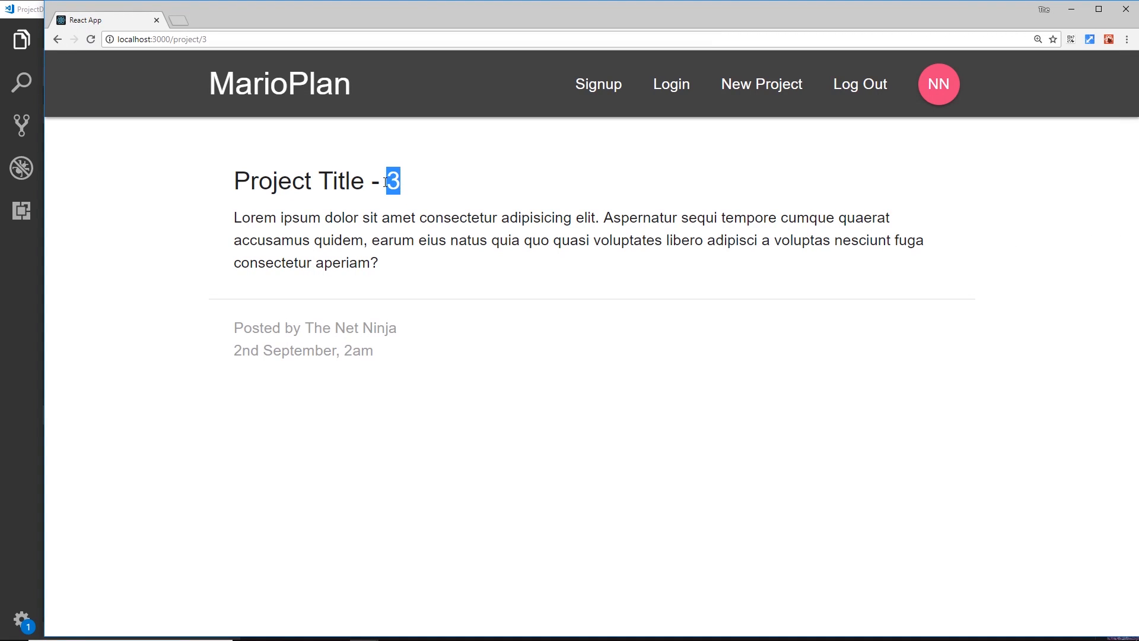
pyautogui.moveTo(193, 102)
pyautogui.write('7')
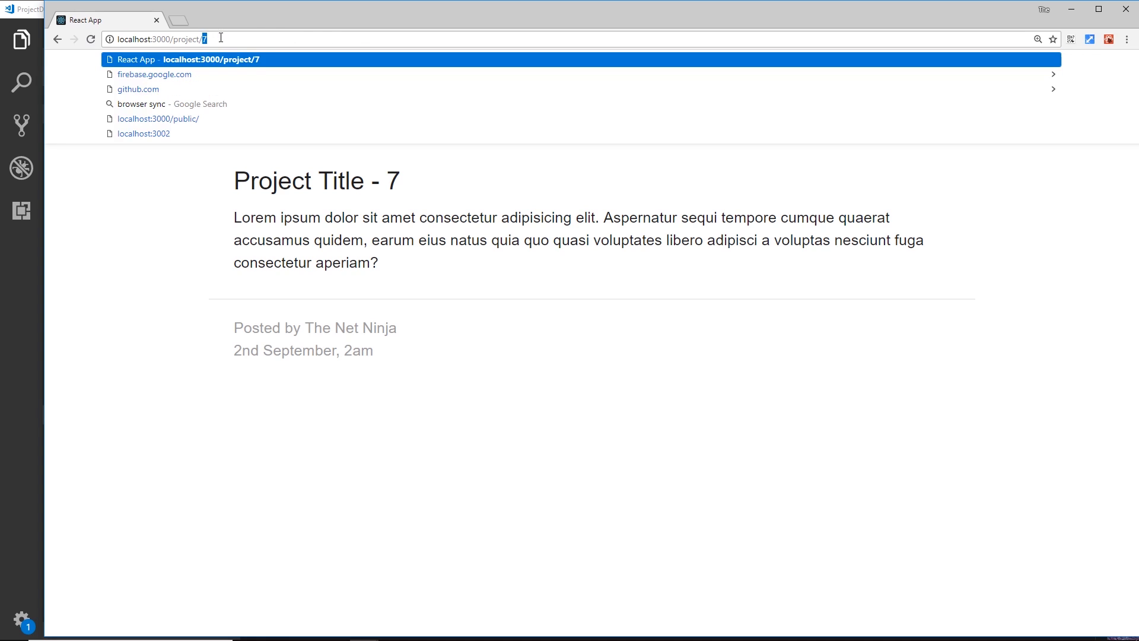
pyautogui.write('yoshi')
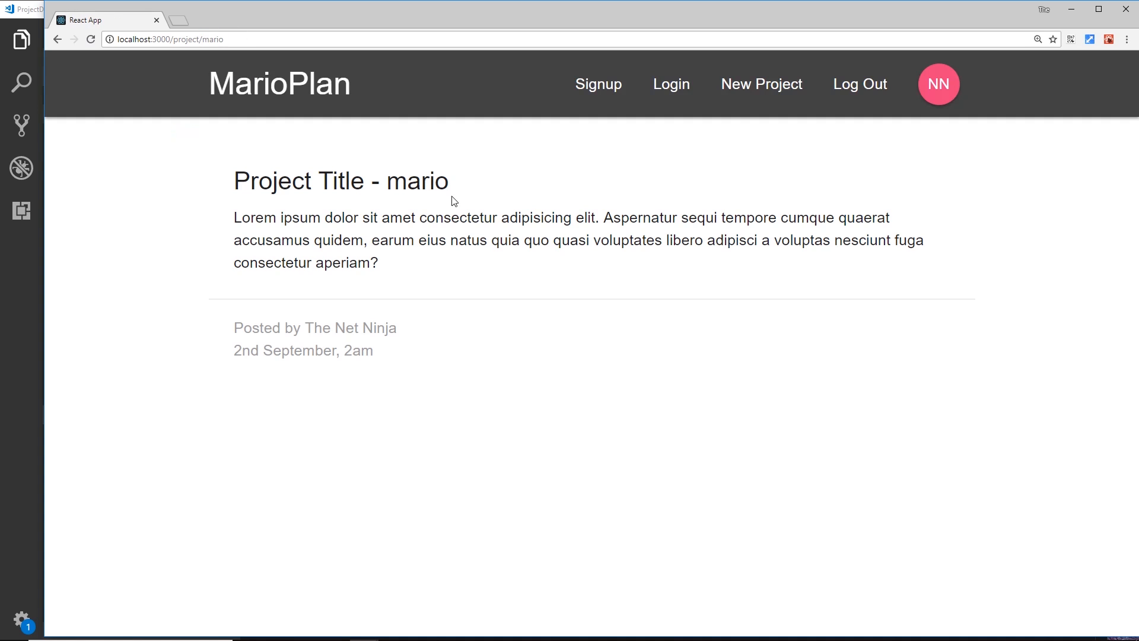
pyautogui.doubleClick(416, 181)
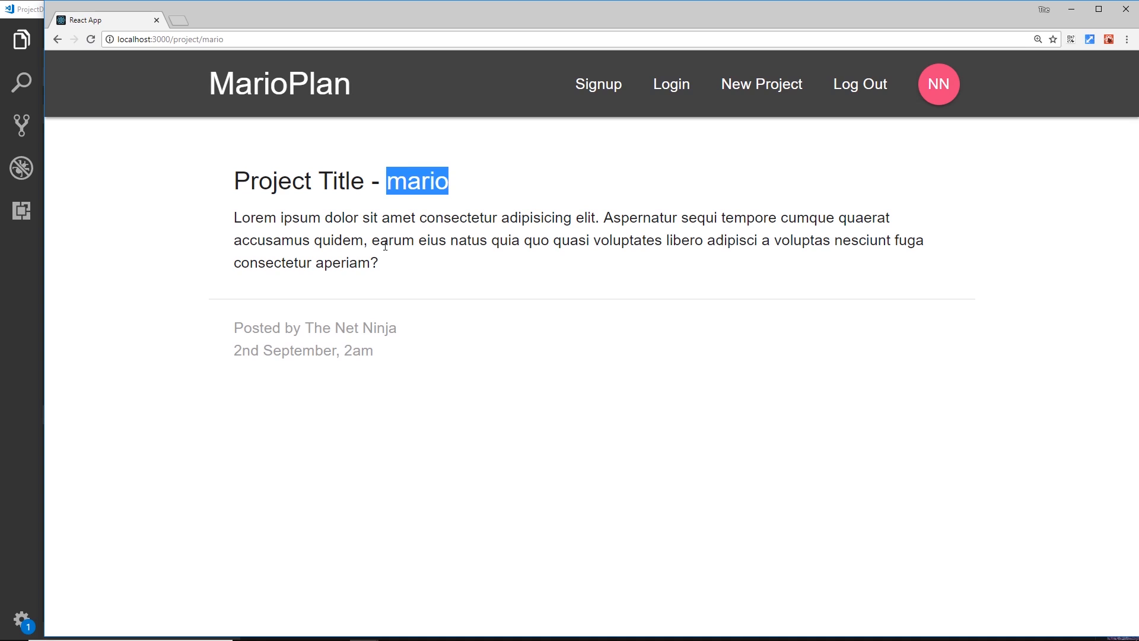
pyautogui.moveTo(386, 261)
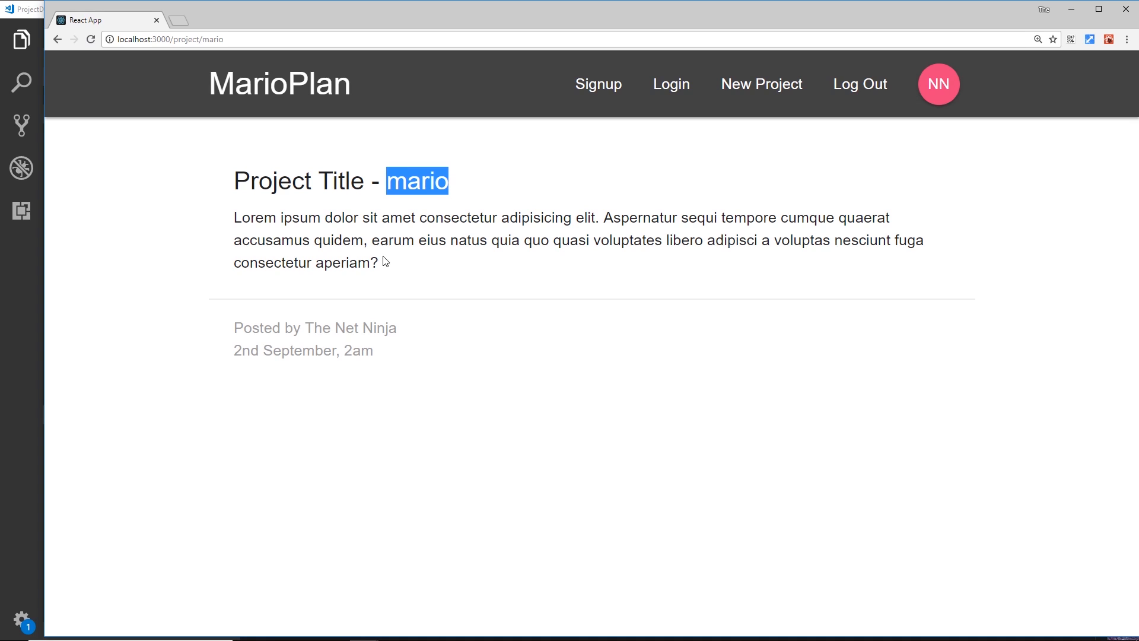